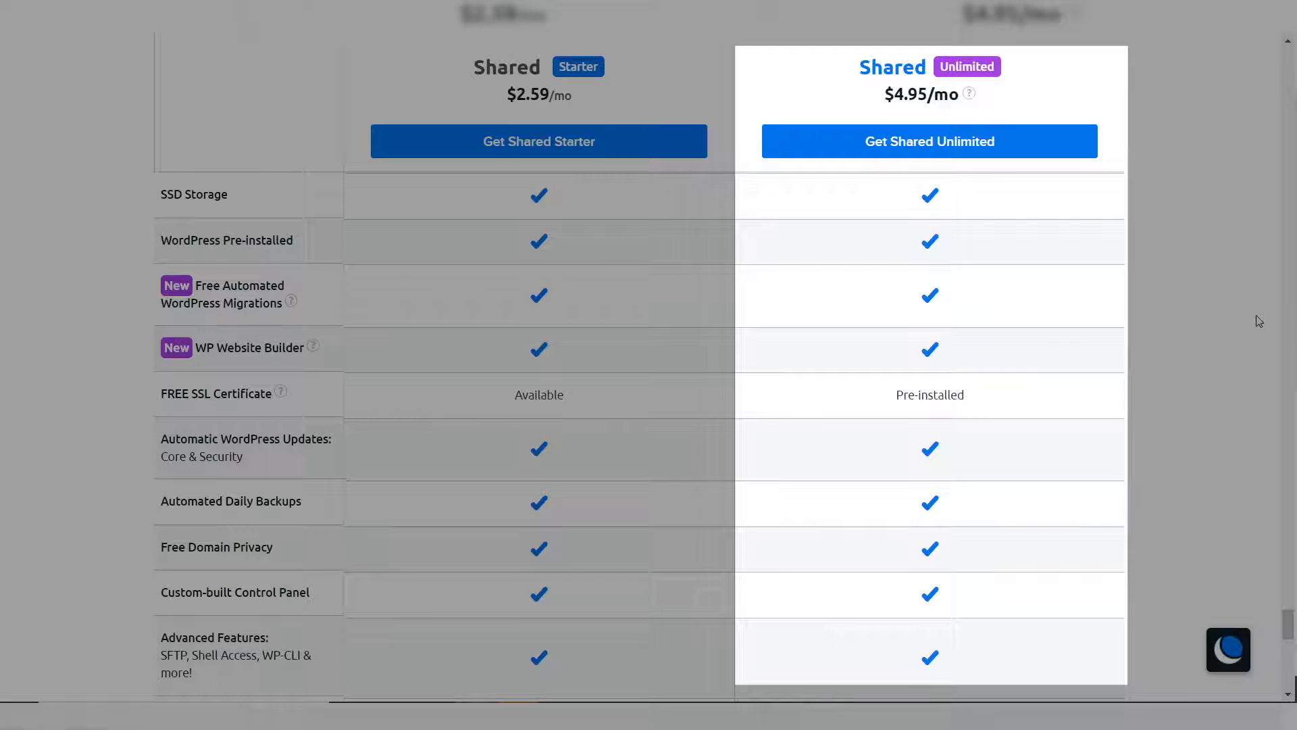
left_click(930, 141)
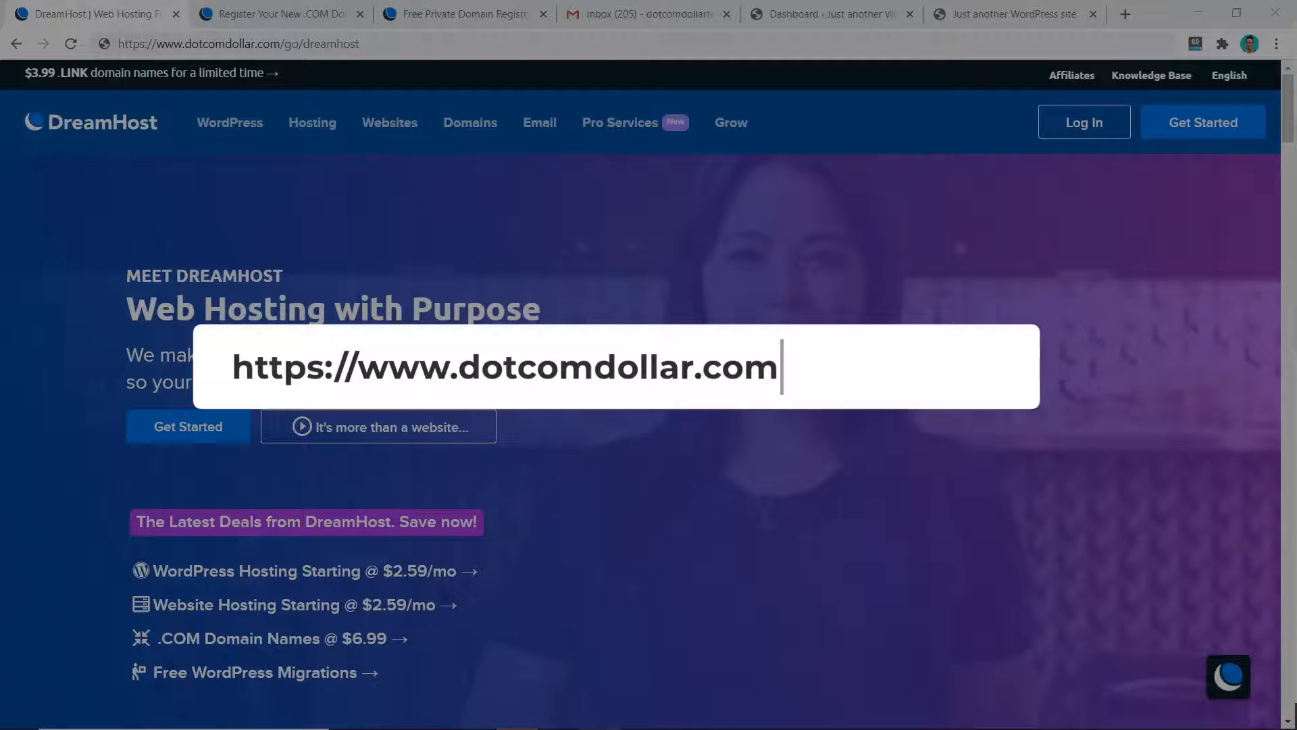
type("/go/dreamhost/")
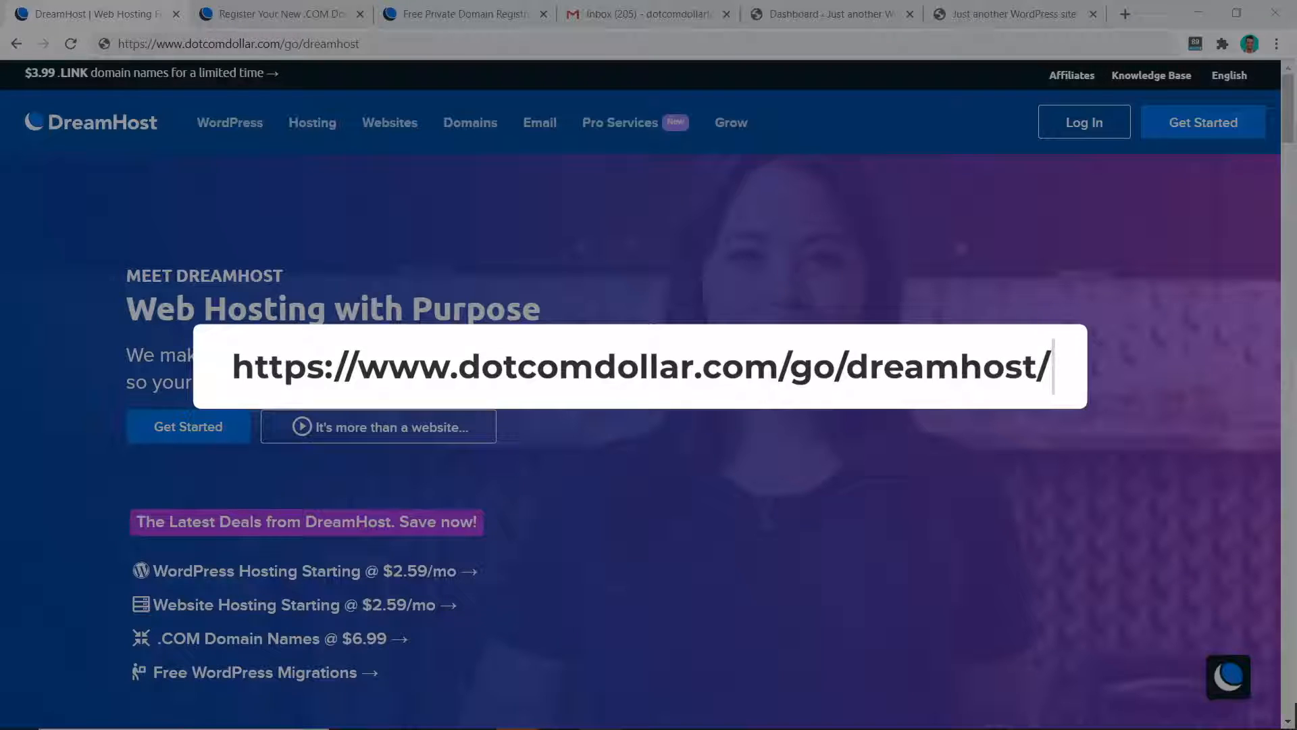
key("Backspace")
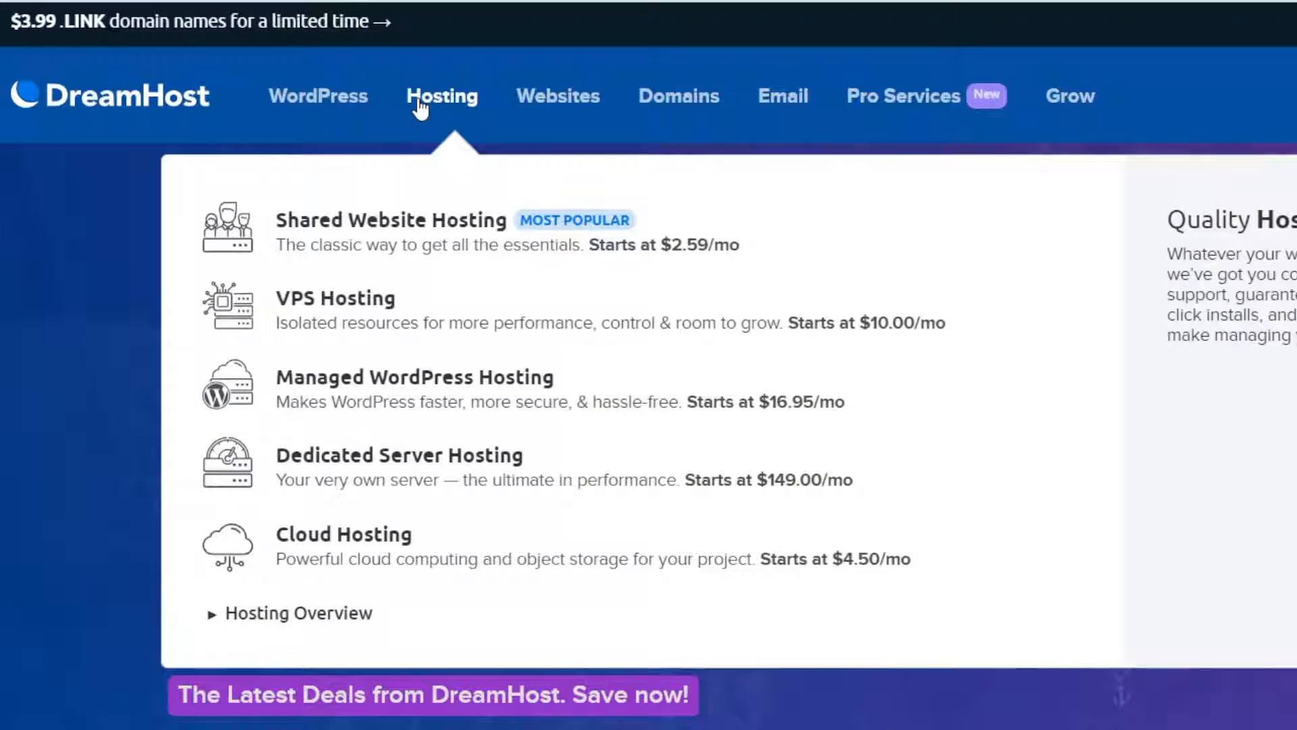
mouse_move(363, 307)
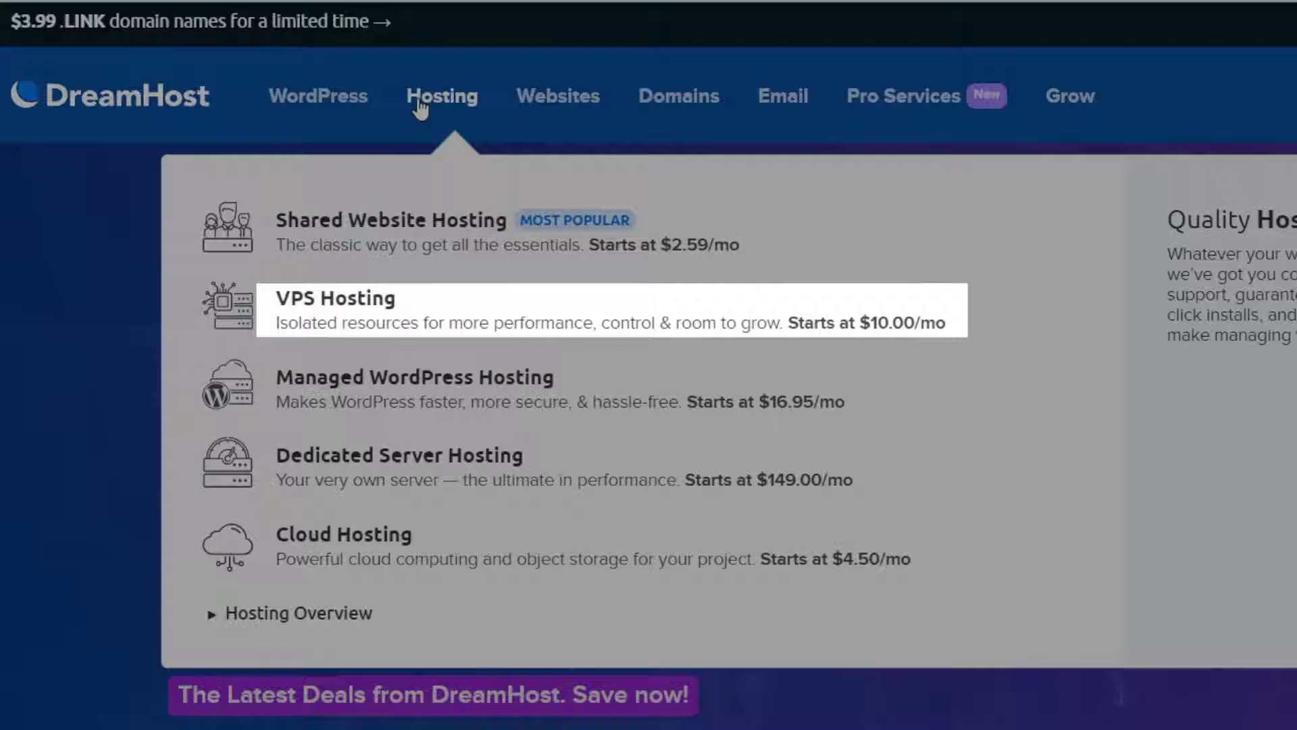
mouse_move(399, 467)
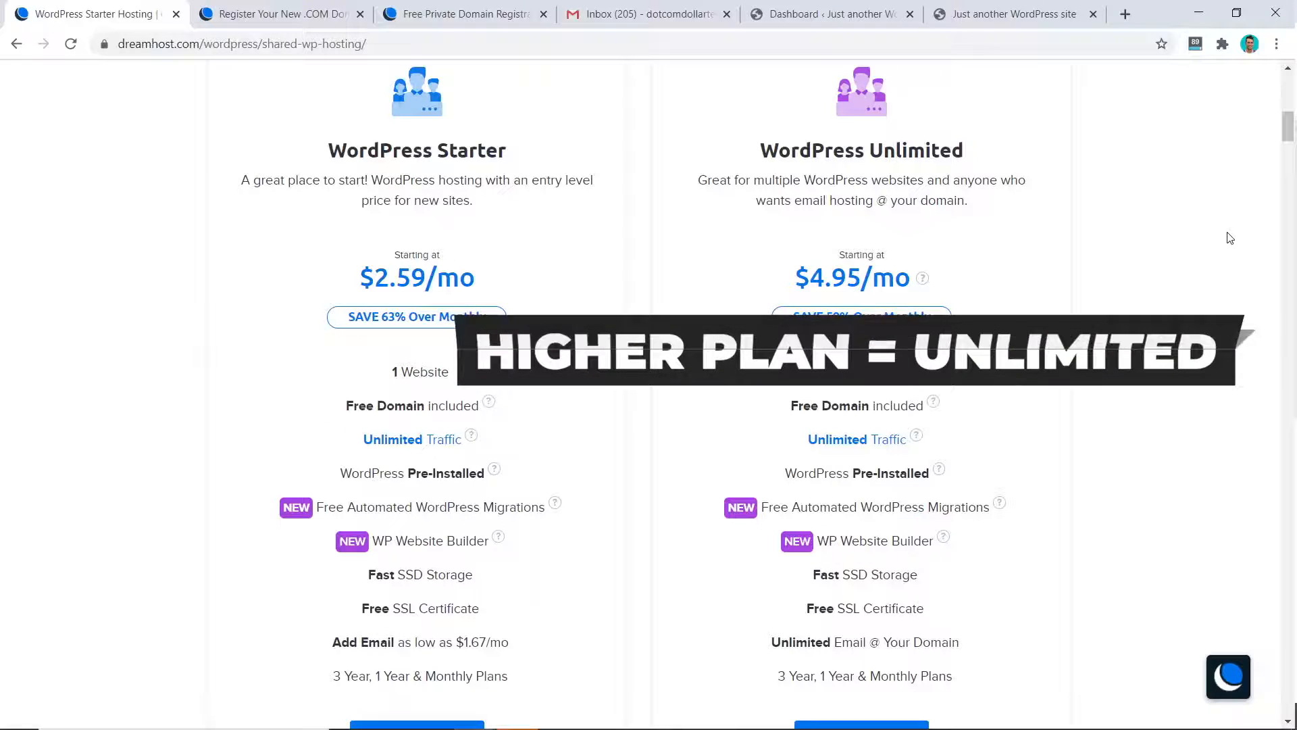
Choose Get Shared Unlimited from the plan comparison table, billed yearly at $4.95/mo
scroll("down", 3)
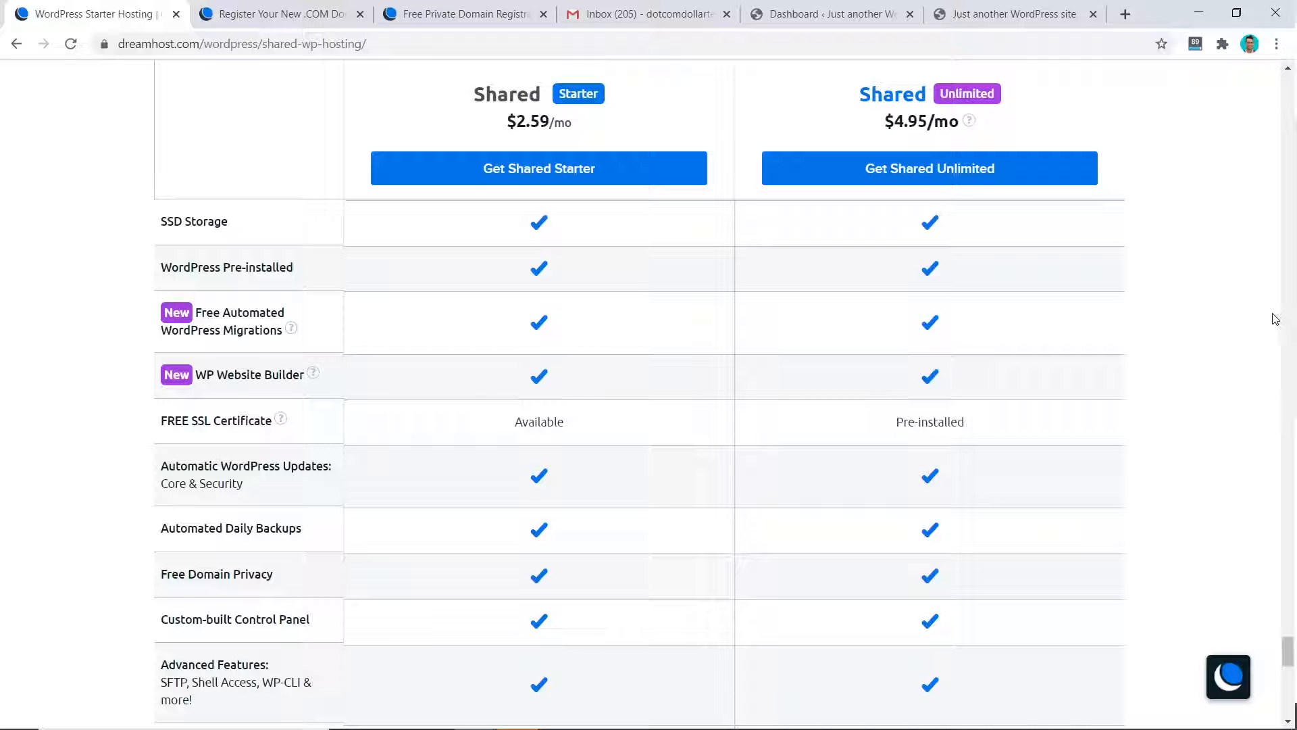
left_click(929, 168)
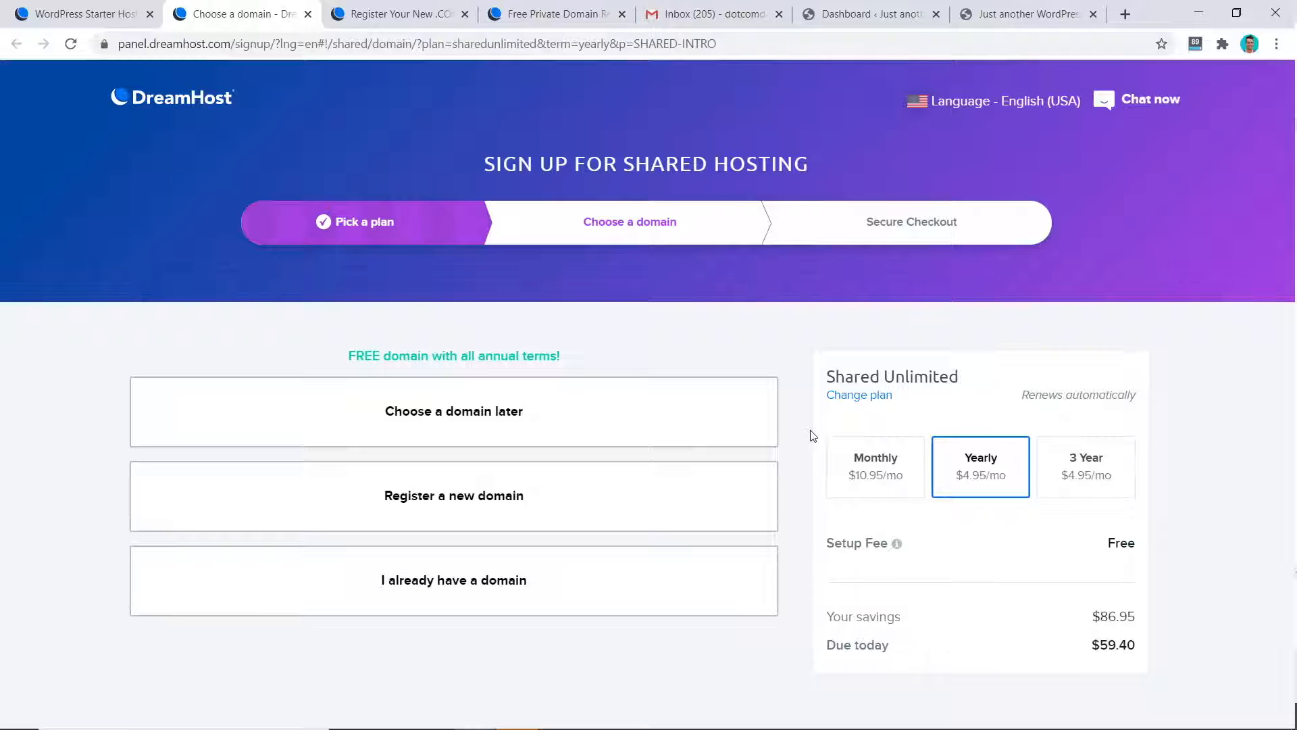
mouse_move(595, 252)
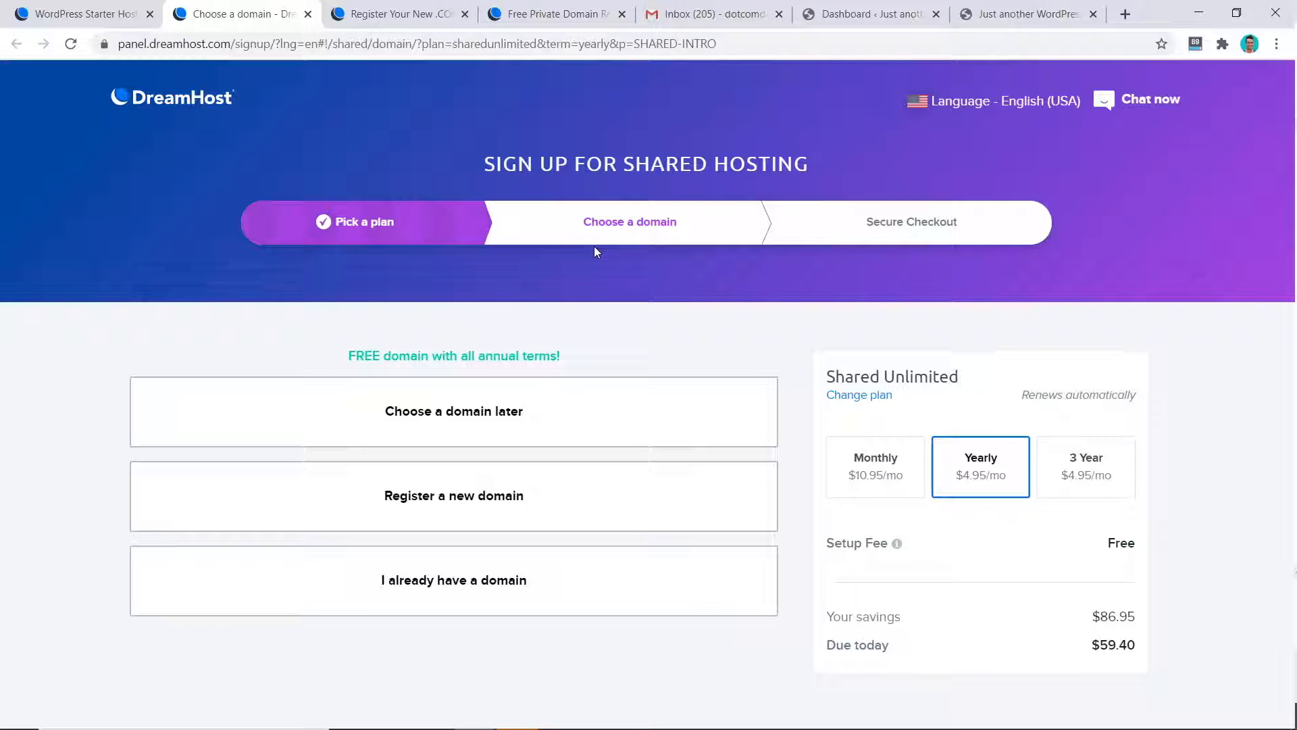
mouse_move(558, 237)
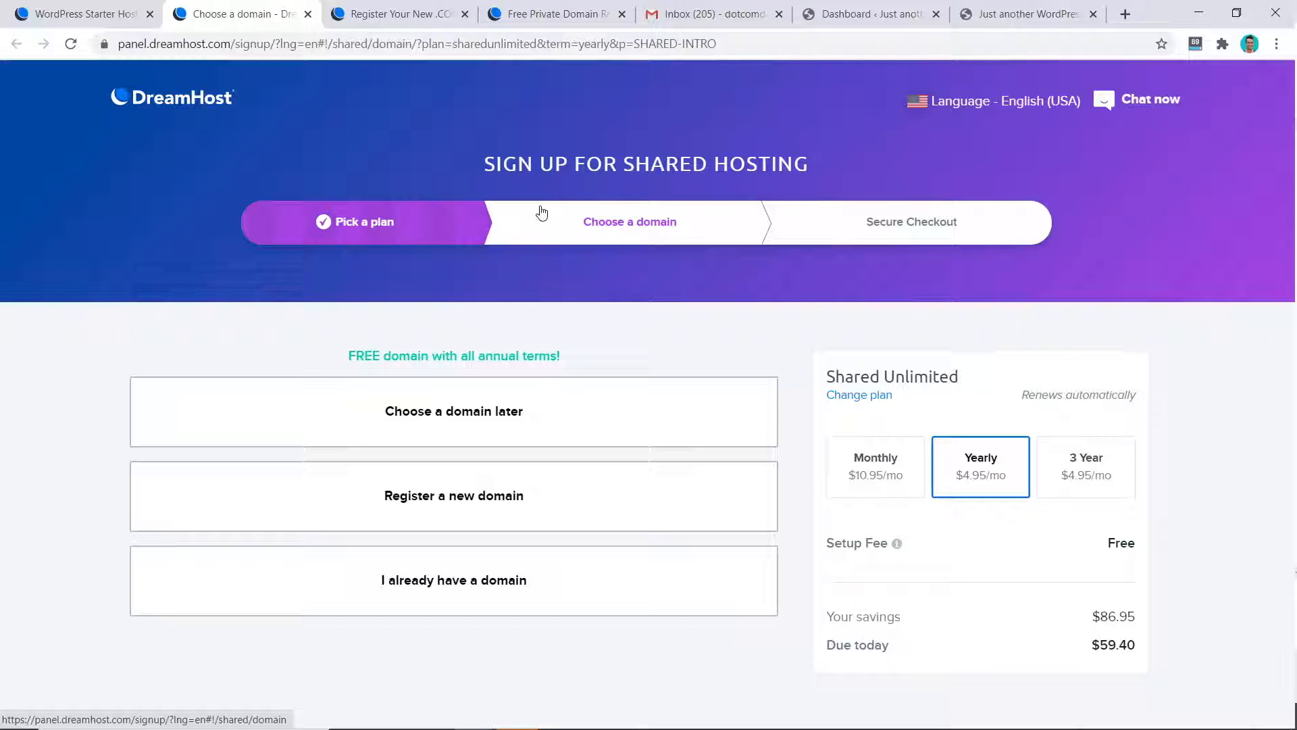
Review the .COM registration pricing, then the free WHOIS privacy protection page
left_click(397, 13)
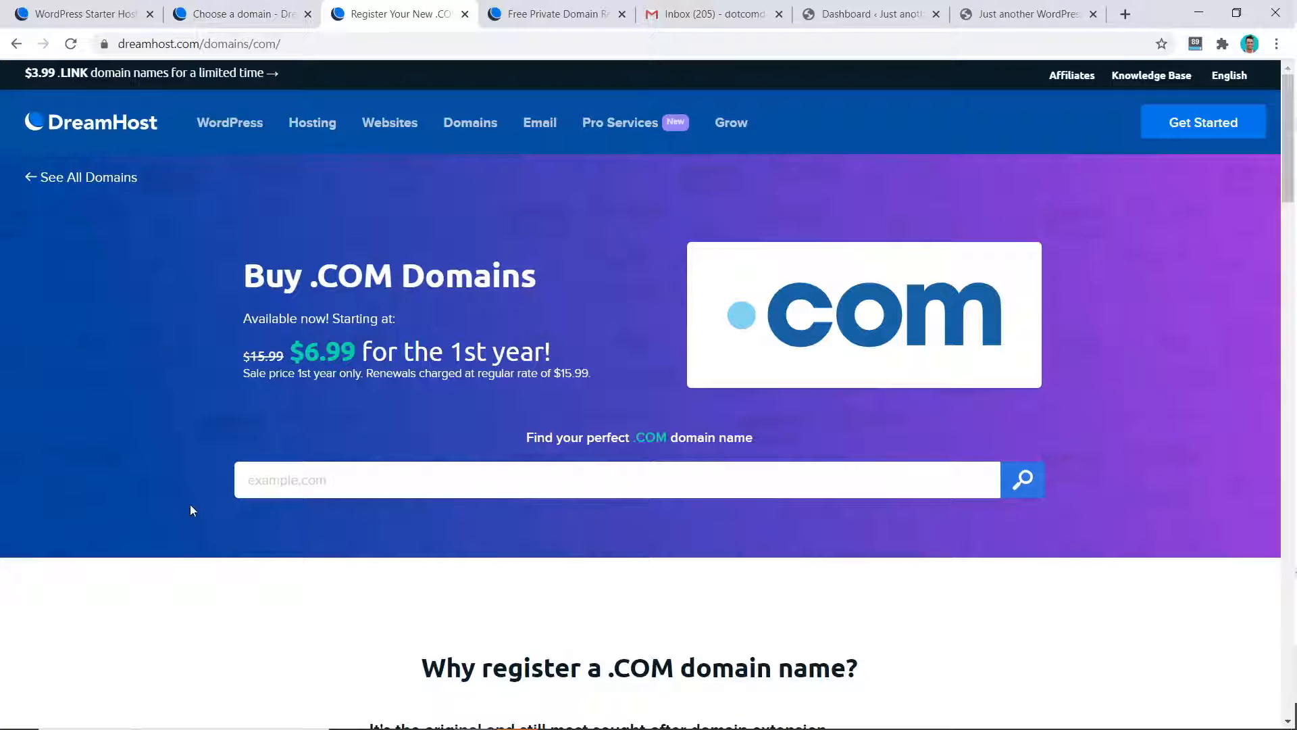
mouse_move(290, 420)
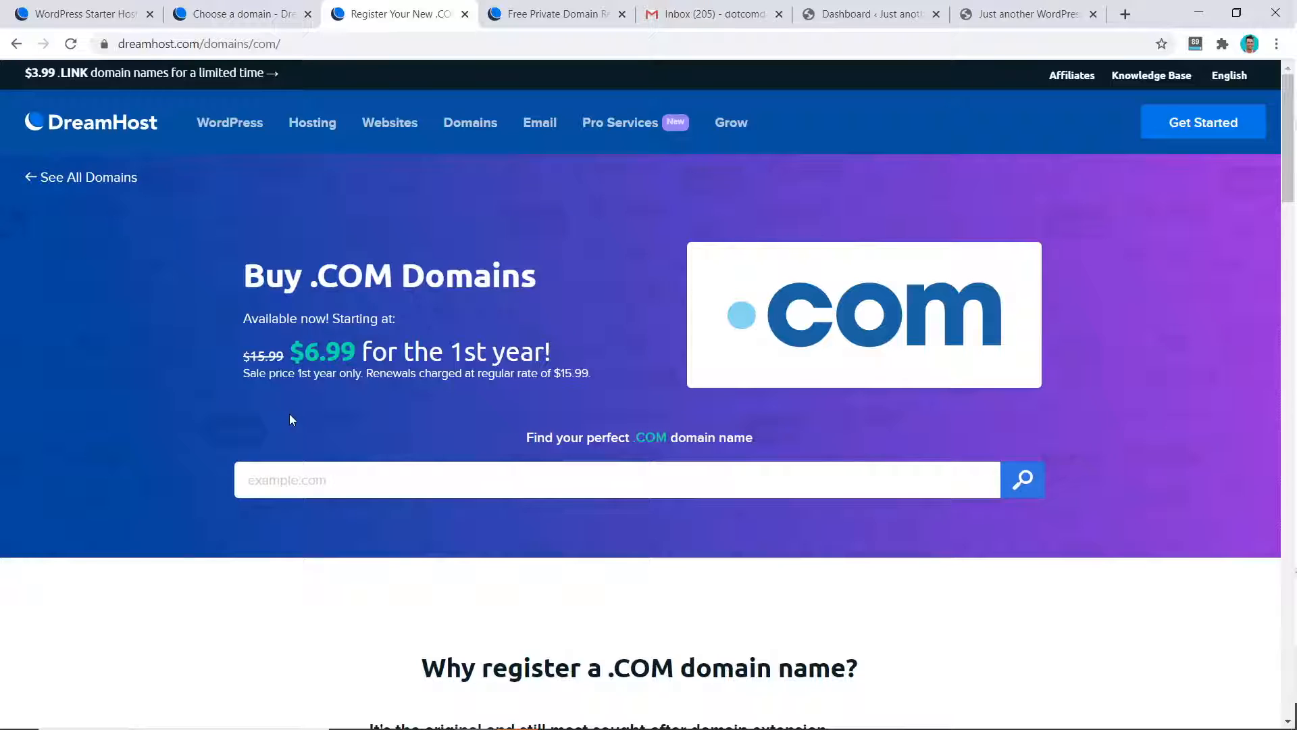
mouse_move(301, 416)
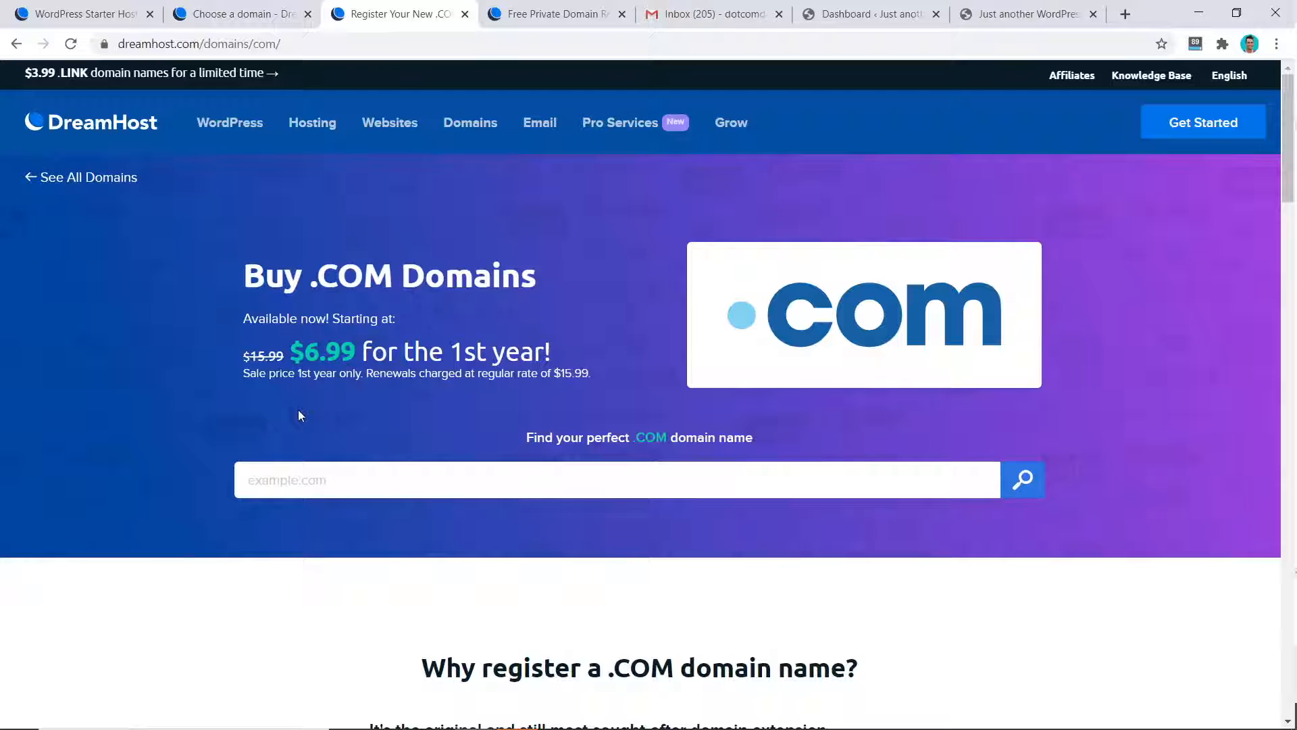
mouse_move(584, 391)
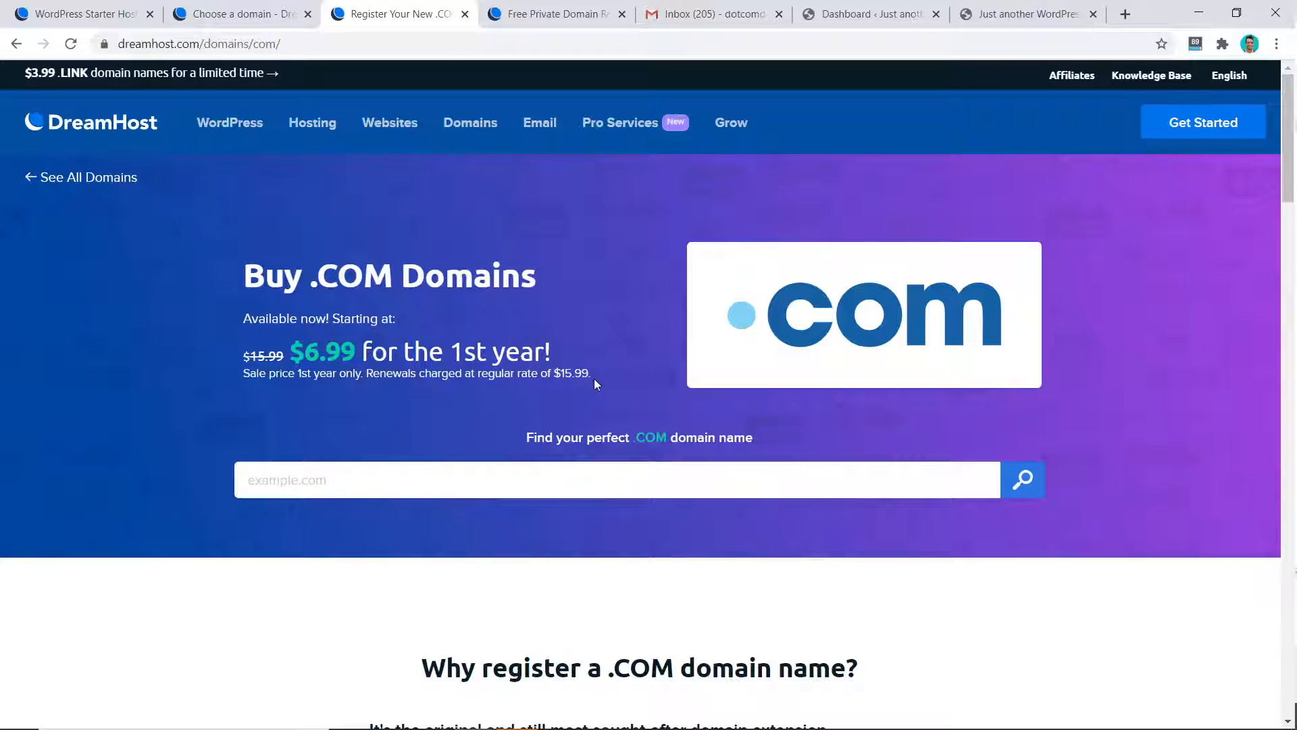
mouse_move(593, 382)
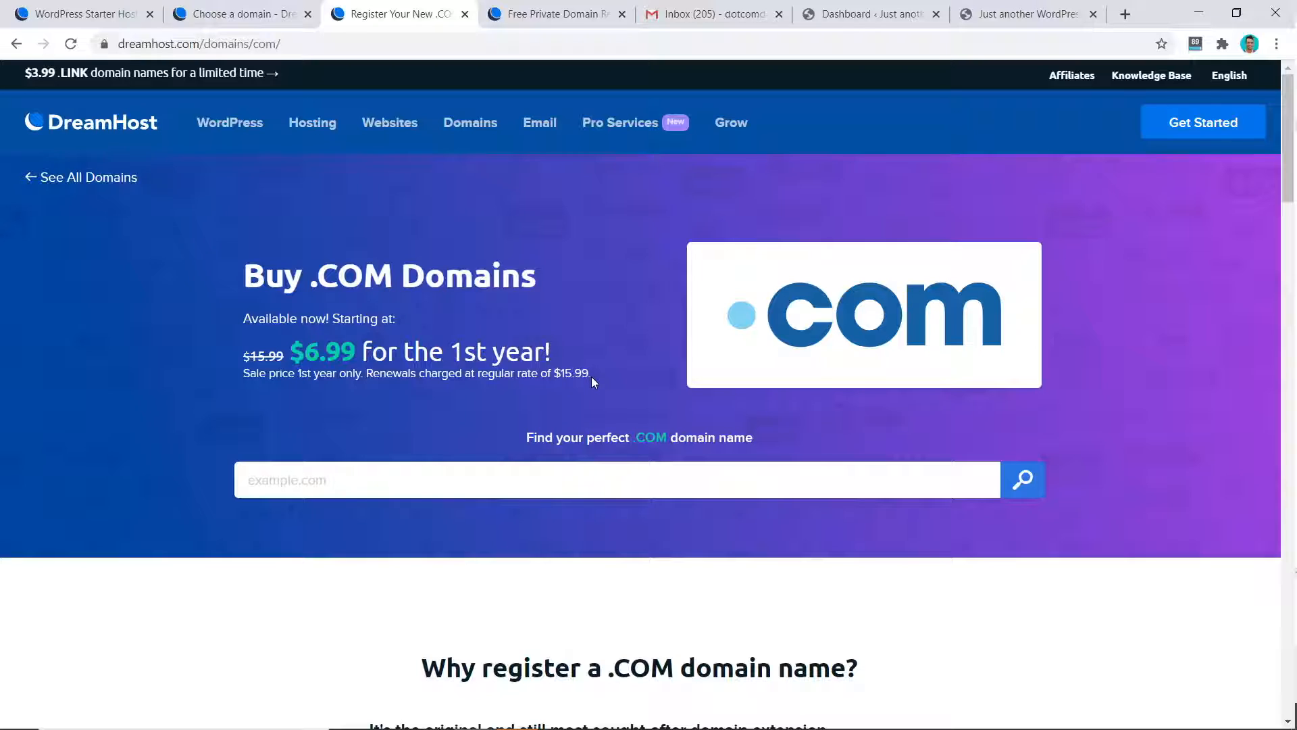
mouse_move(196, 427)
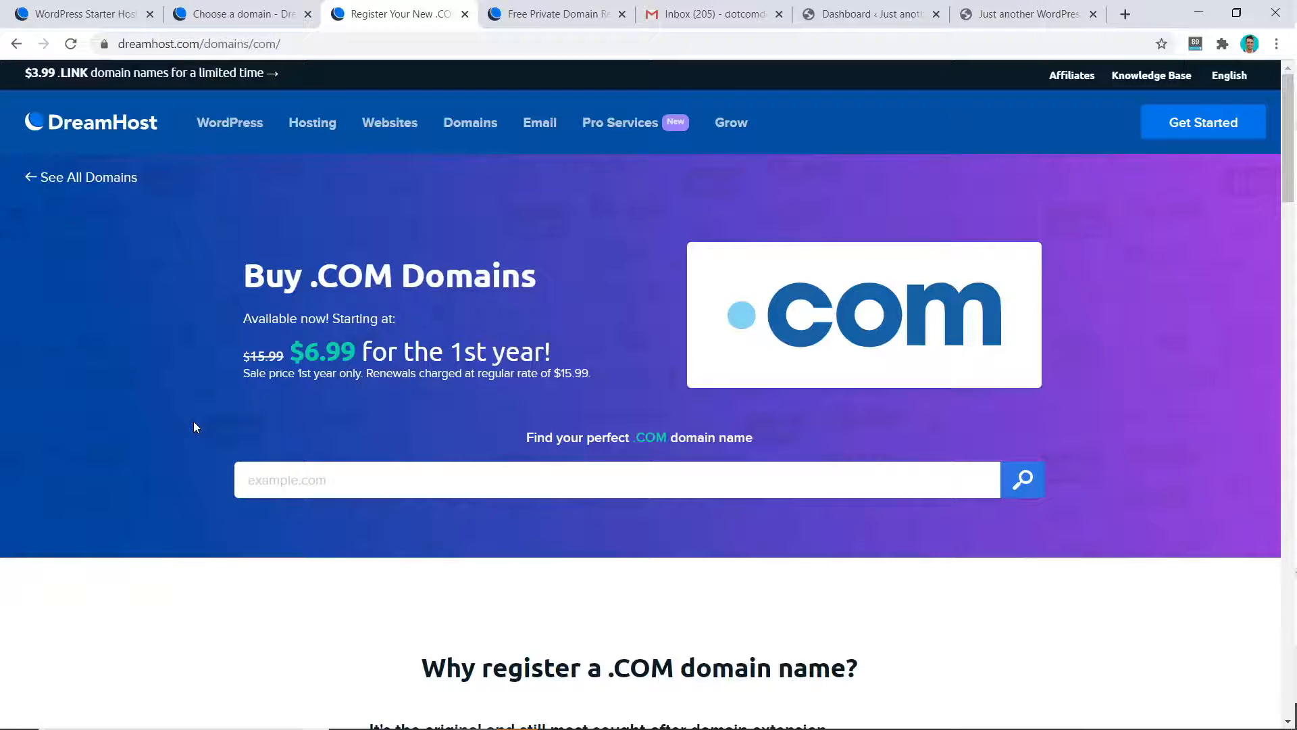
left_click(550, 14)
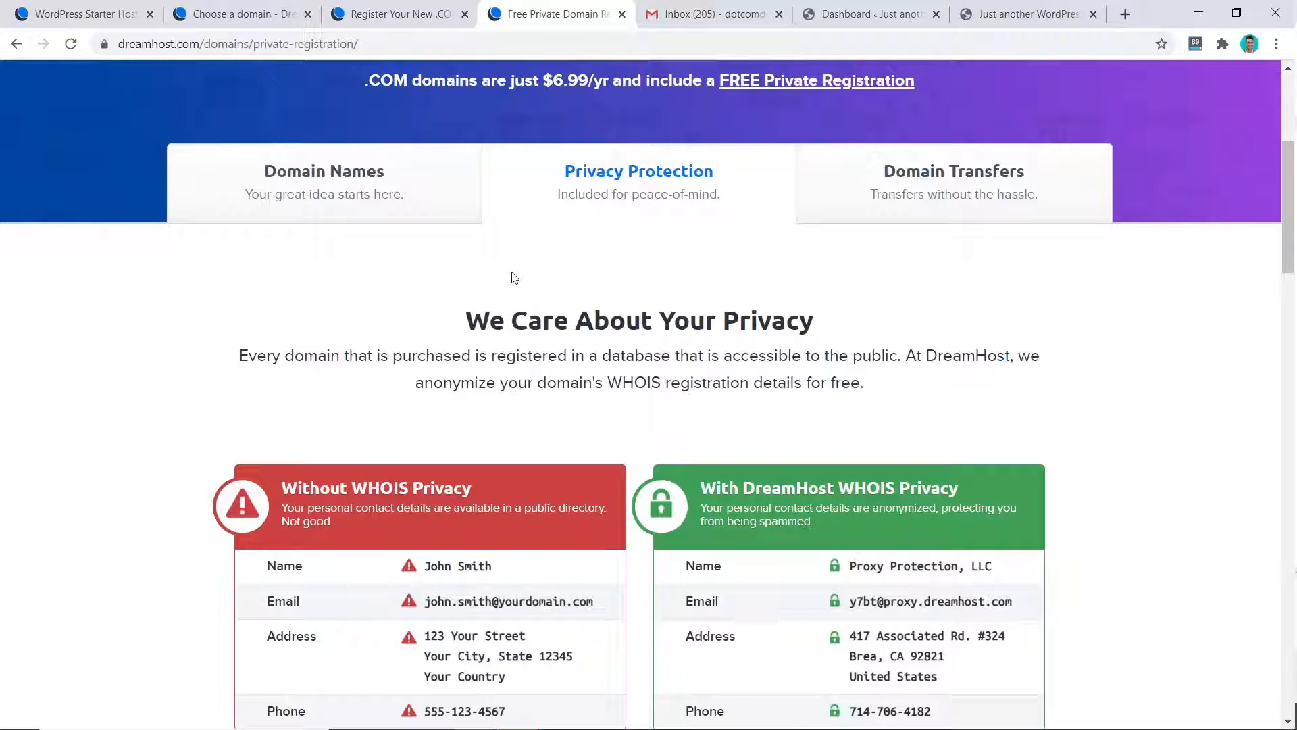
mouse_move(509, 261)
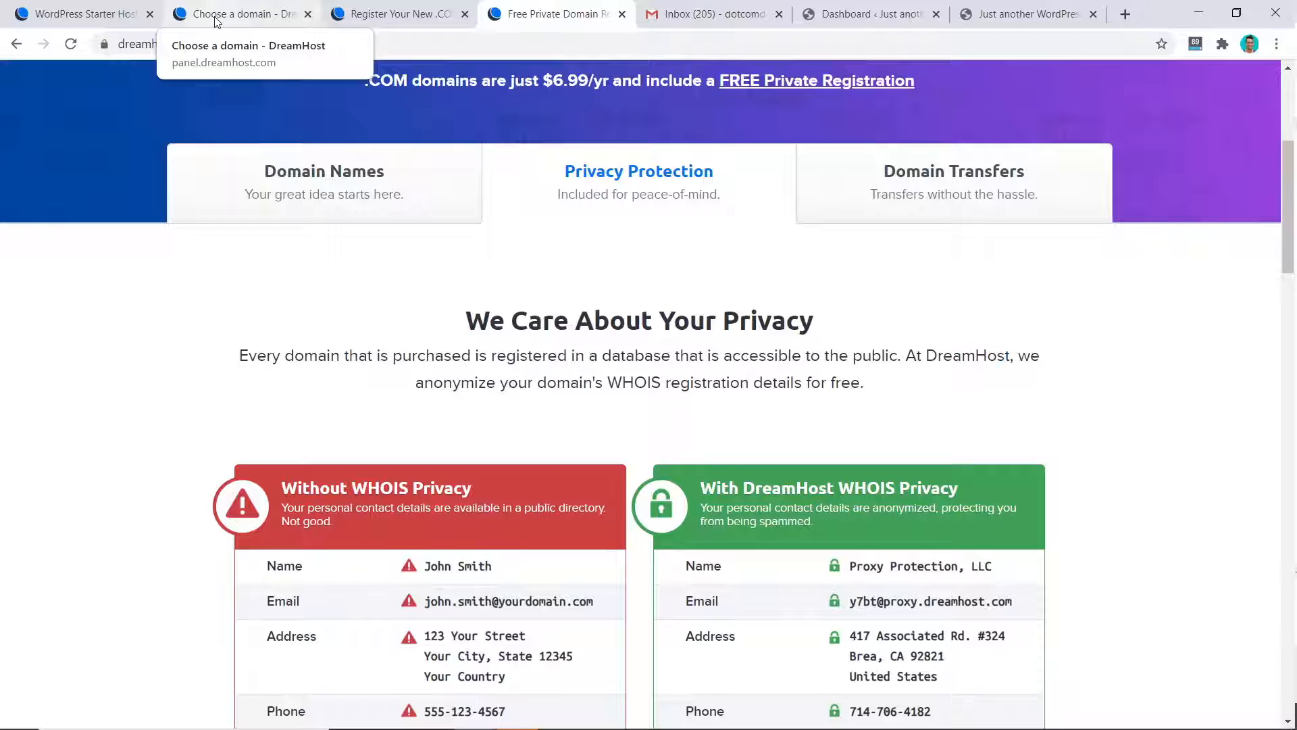
Back on the domain step, choose 'I already have a domain' for a free transfer
left_click(236, 13)
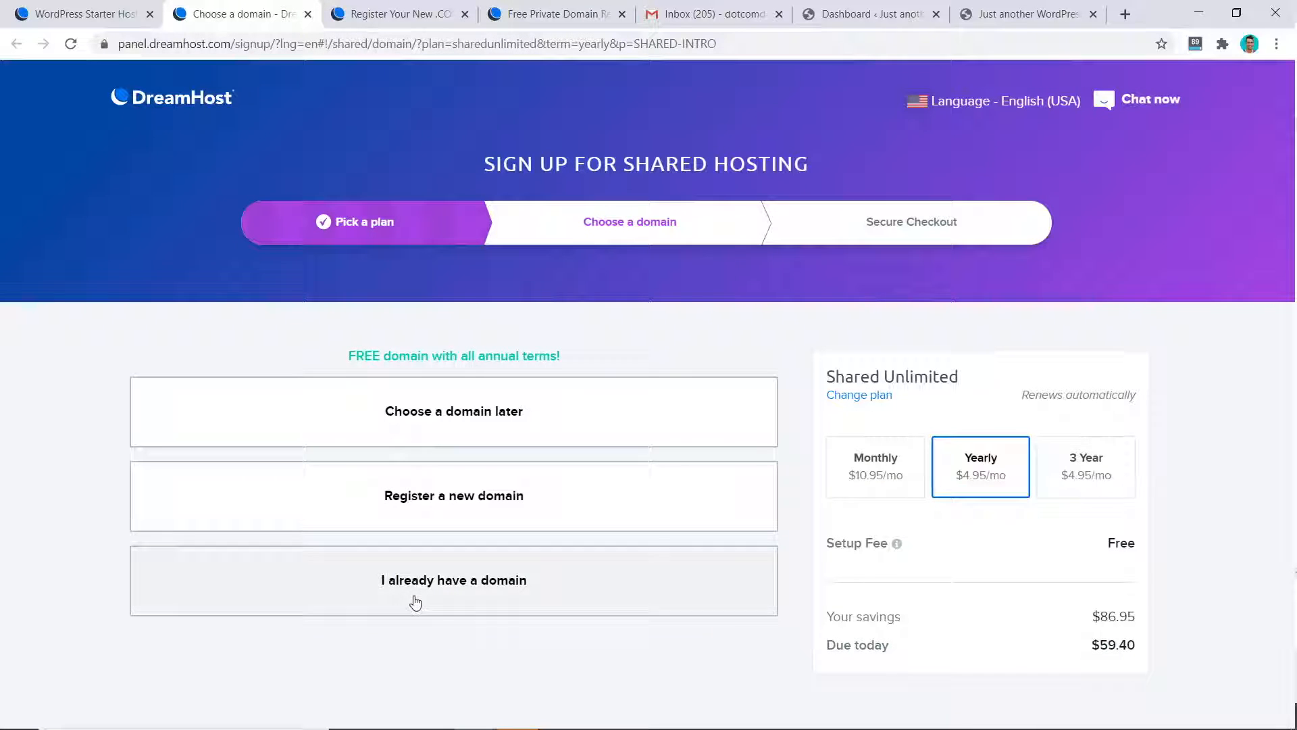
left_click(453, 581)
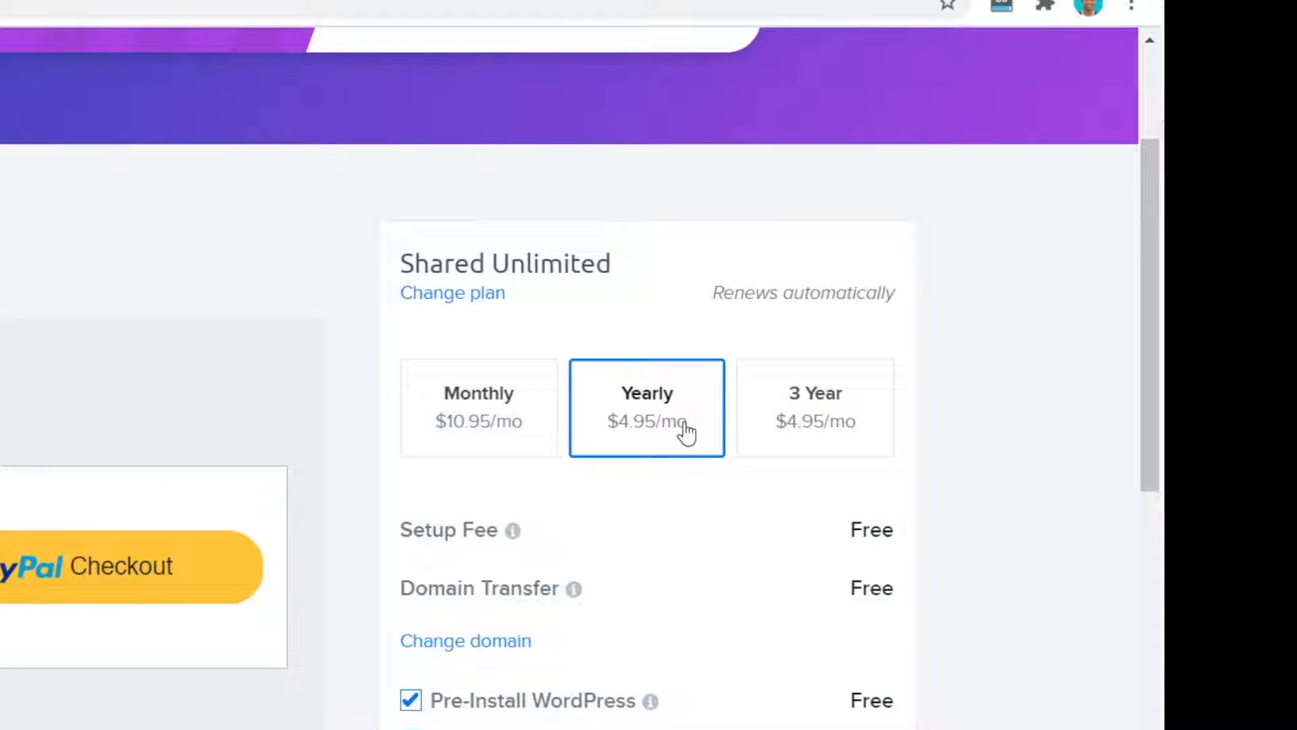
mouse_move(856, 460)
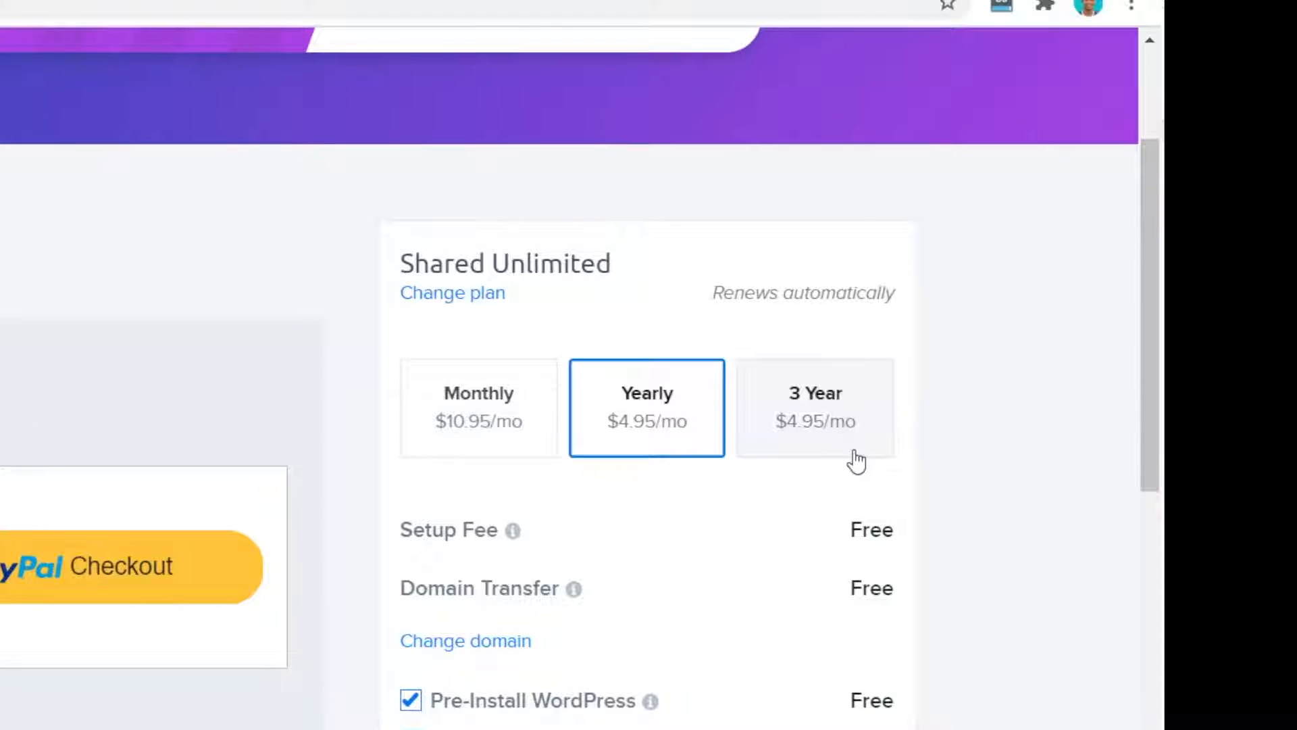
mouse_move(1021, 485)
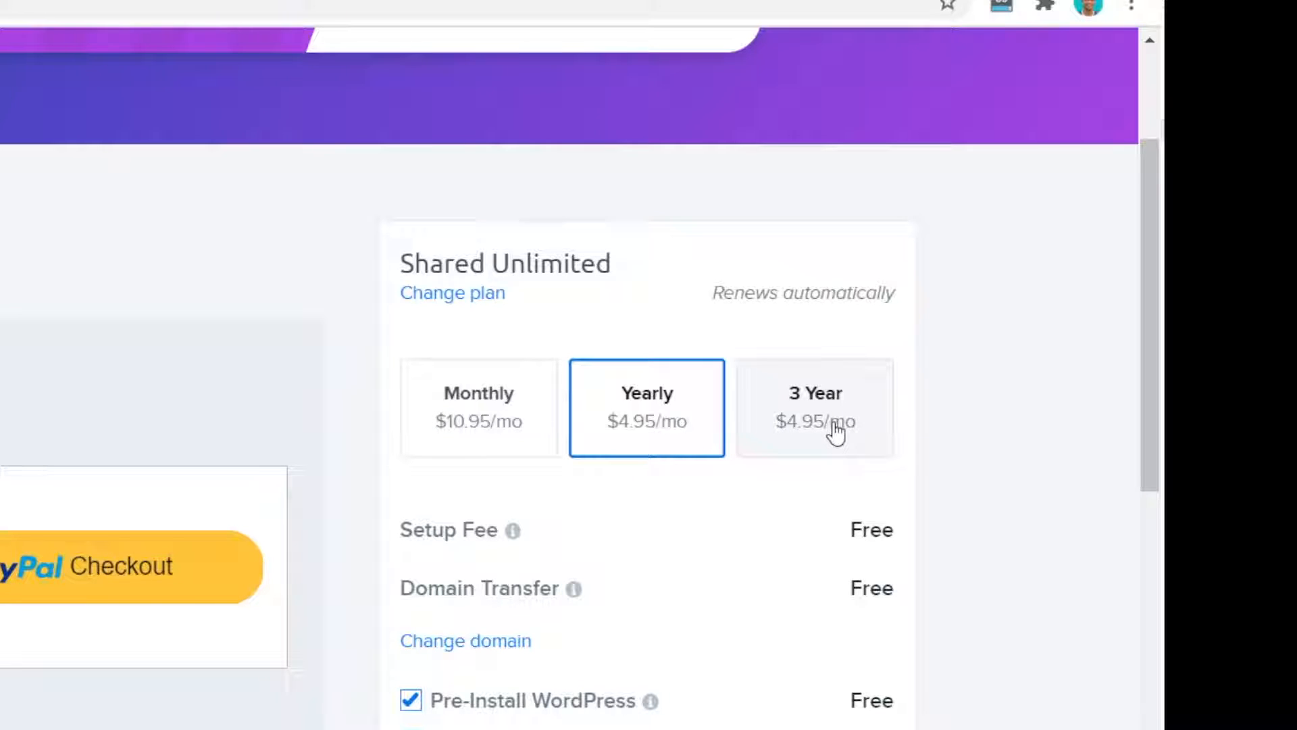
mouse_move(865, 428)
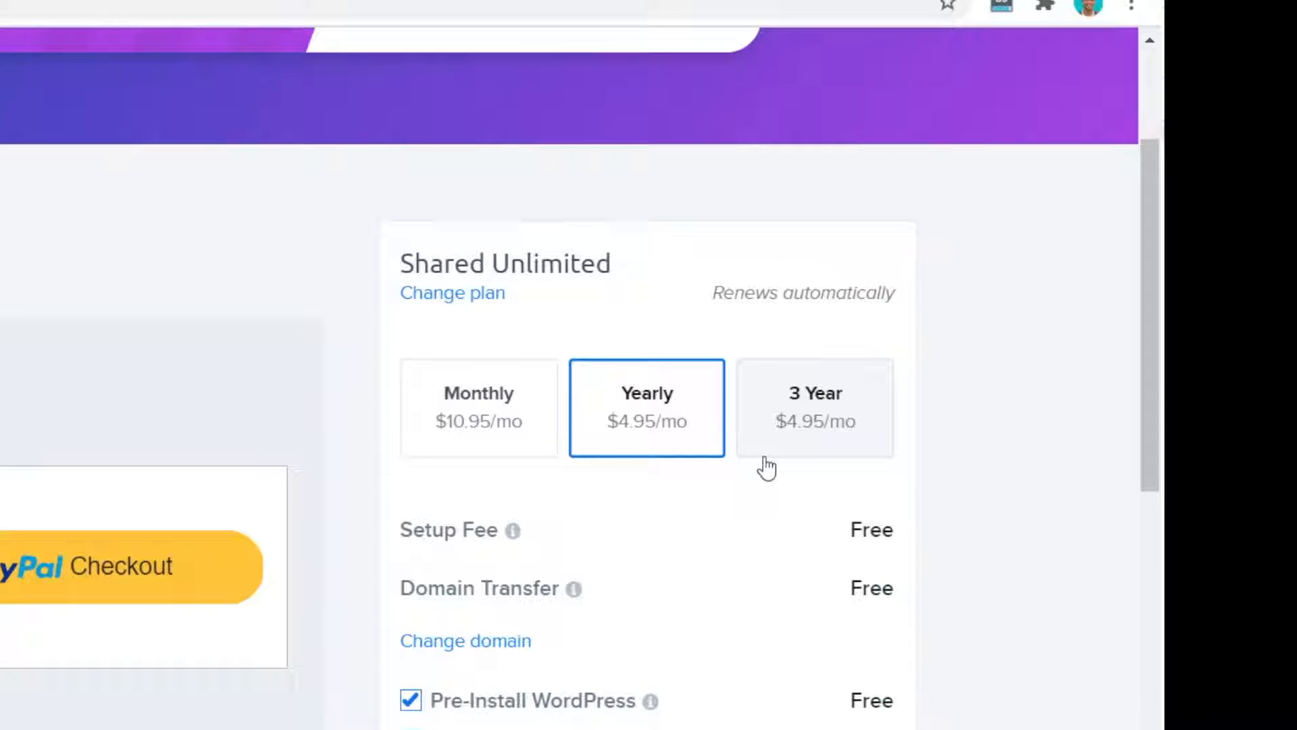
mouse_move(678, 650)
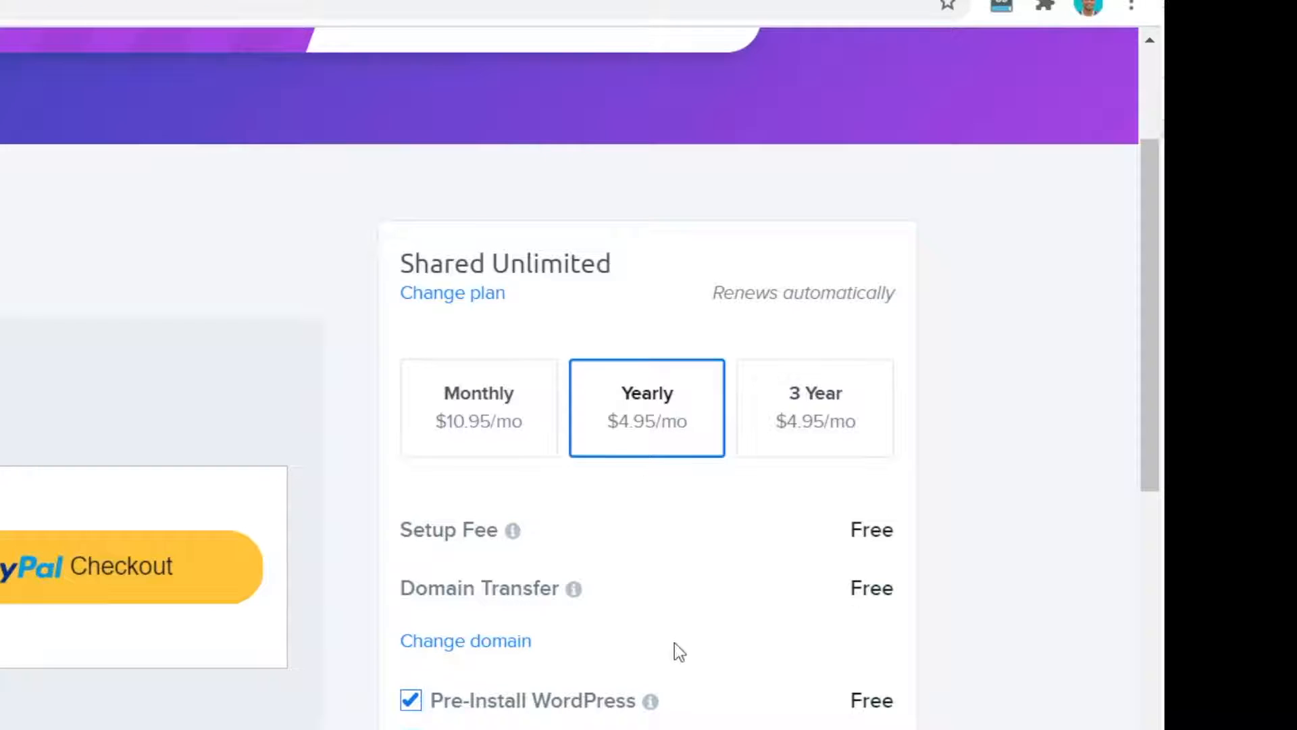
mouse_move(658, 439)
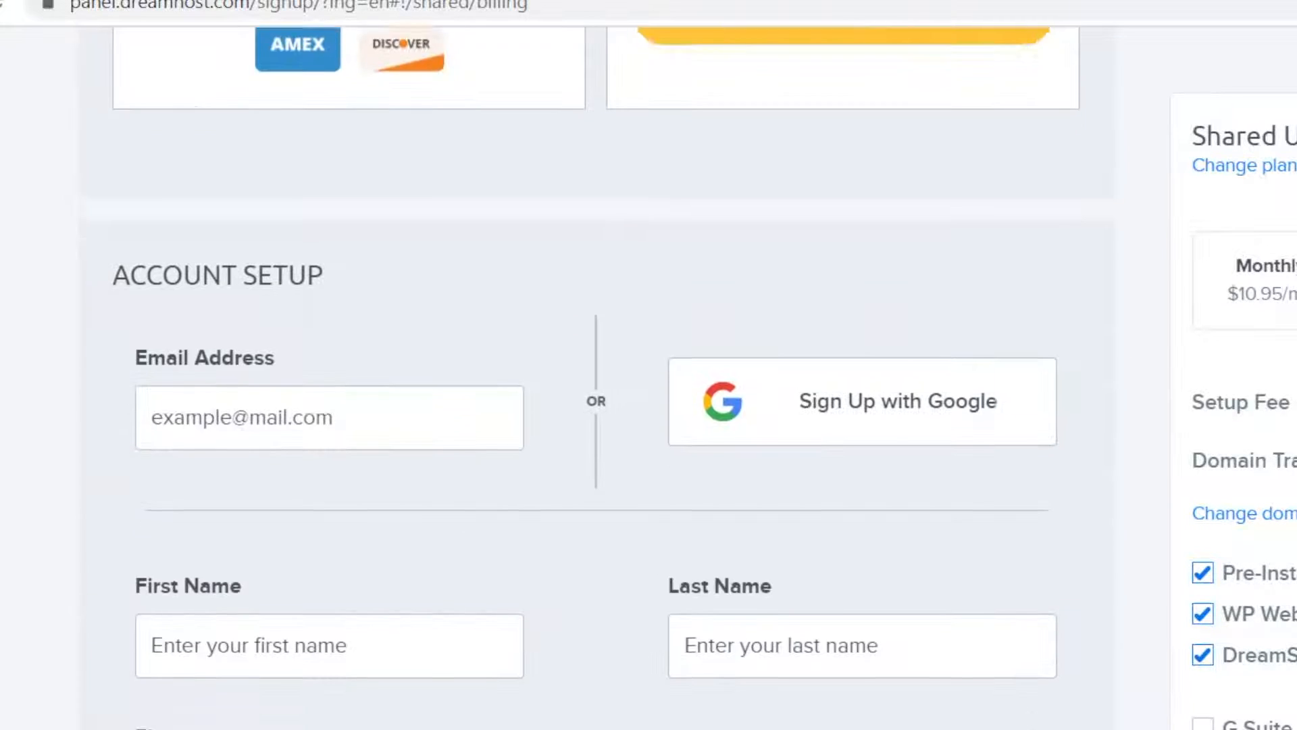
Uncheck the $3.00/mo DreamShield Protection add-on in Additional Options
scroll("down", 3)
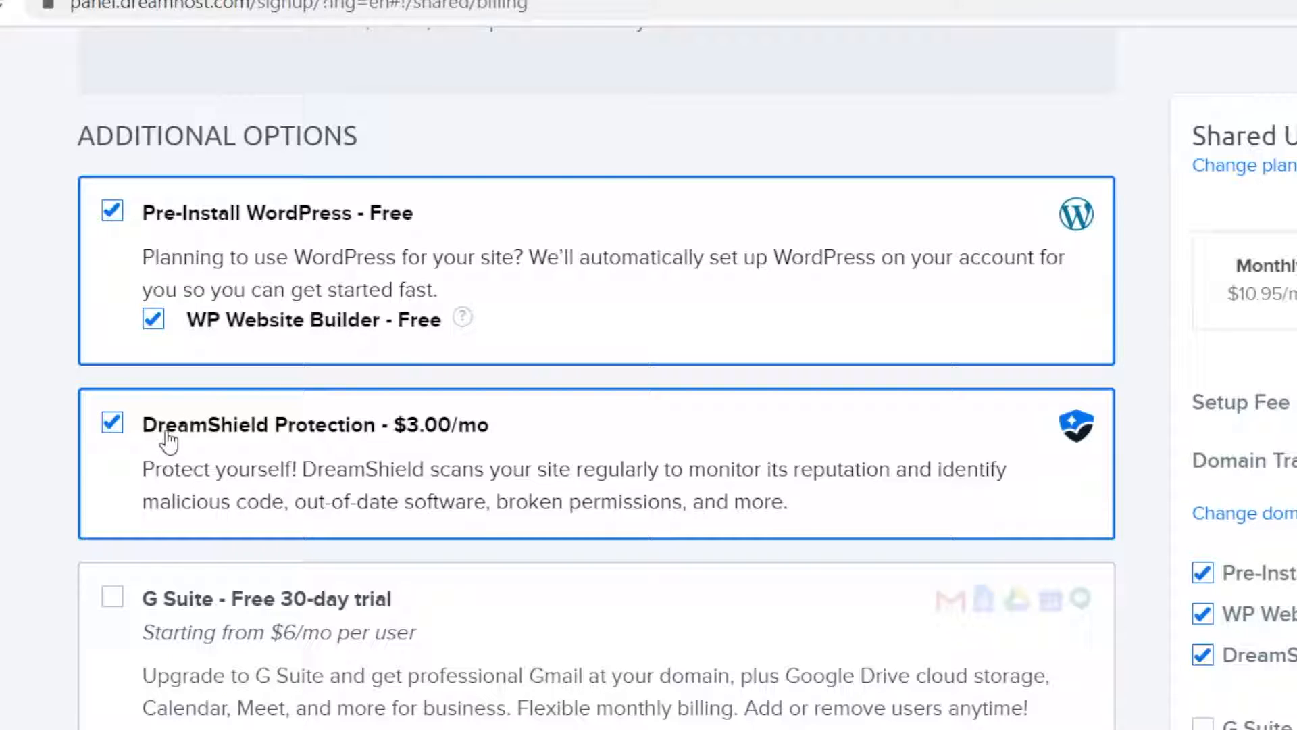
mouse_move(129, 451)
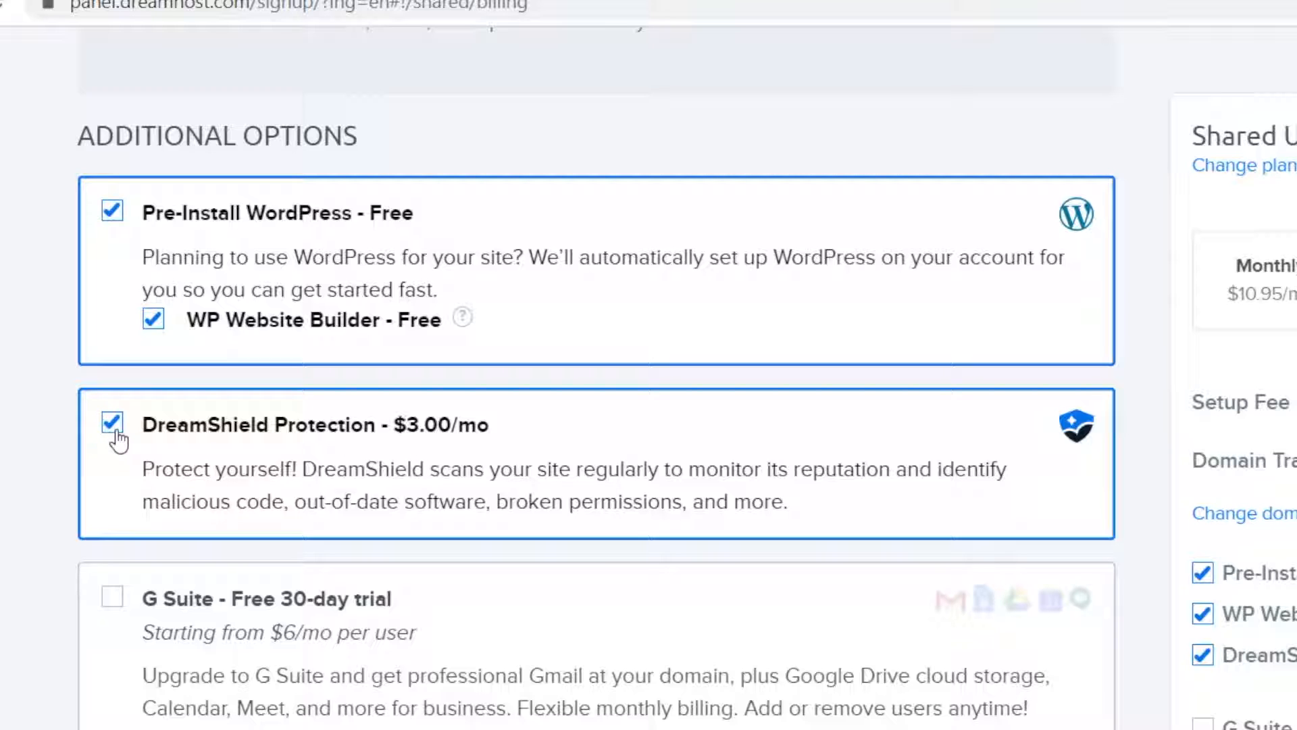
left_click(112, 423)
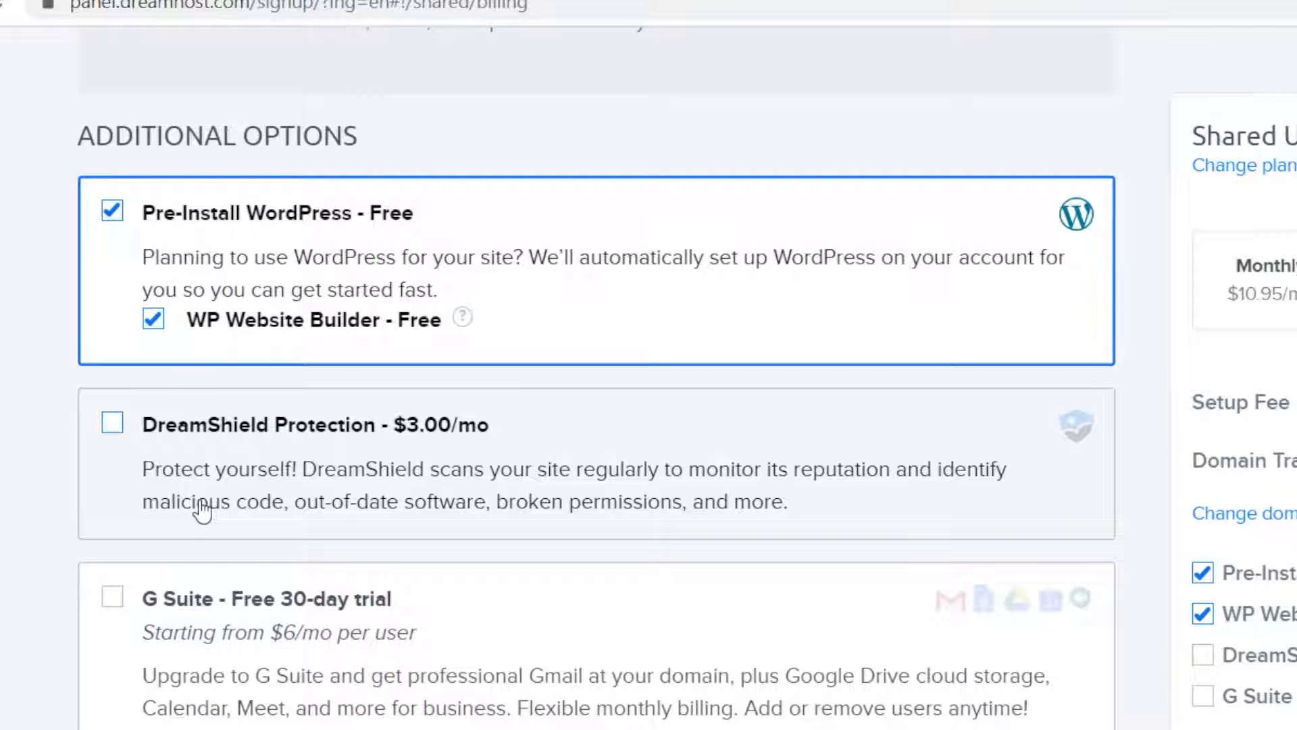
scroll("down", 3)
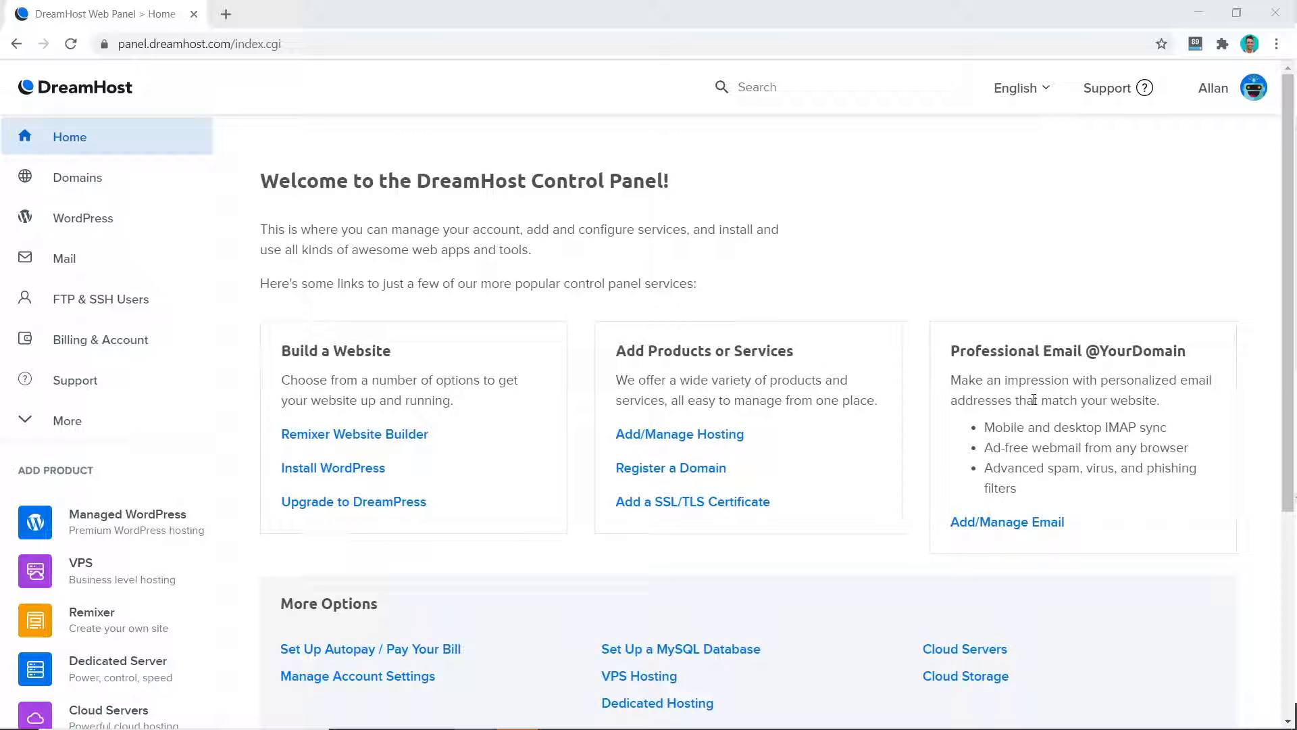
mouse_move(671, 436)
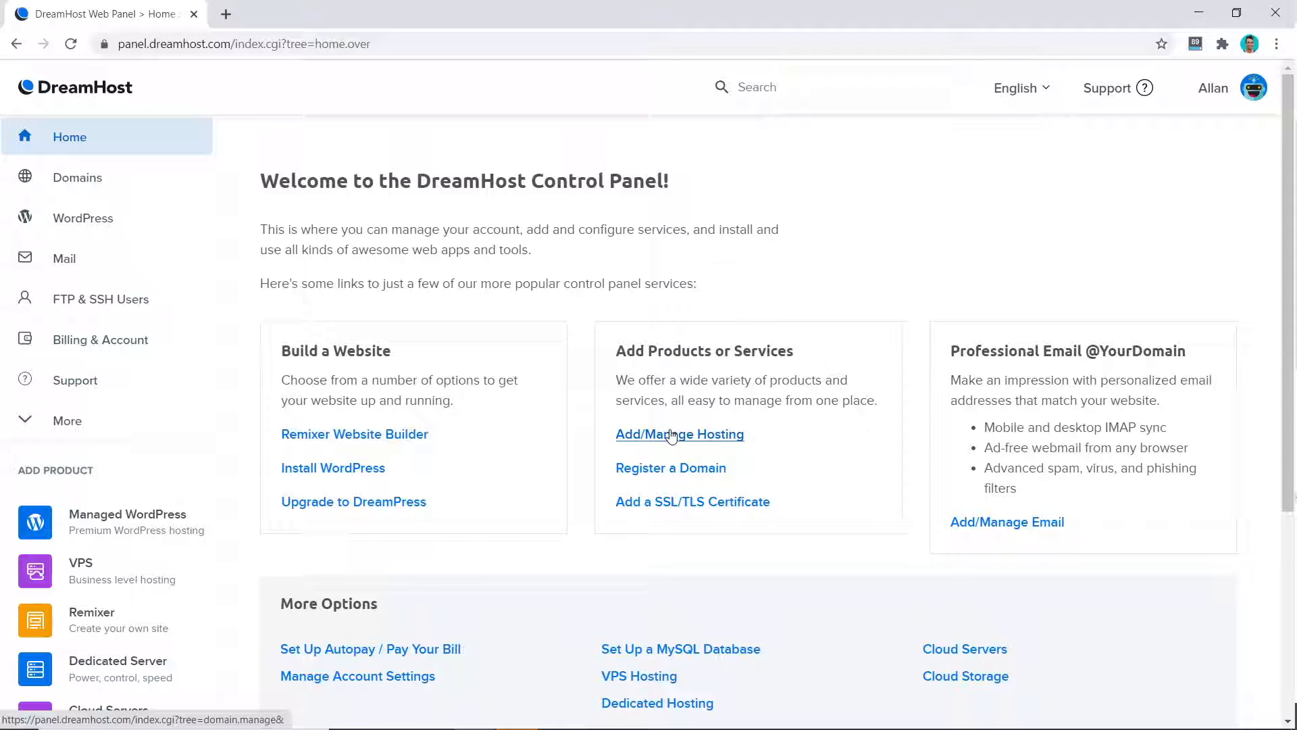
Fully host dotcomdollar.xyz via Add Hosting to a Domain, then open Domains > Websites
left_click(680, 434)
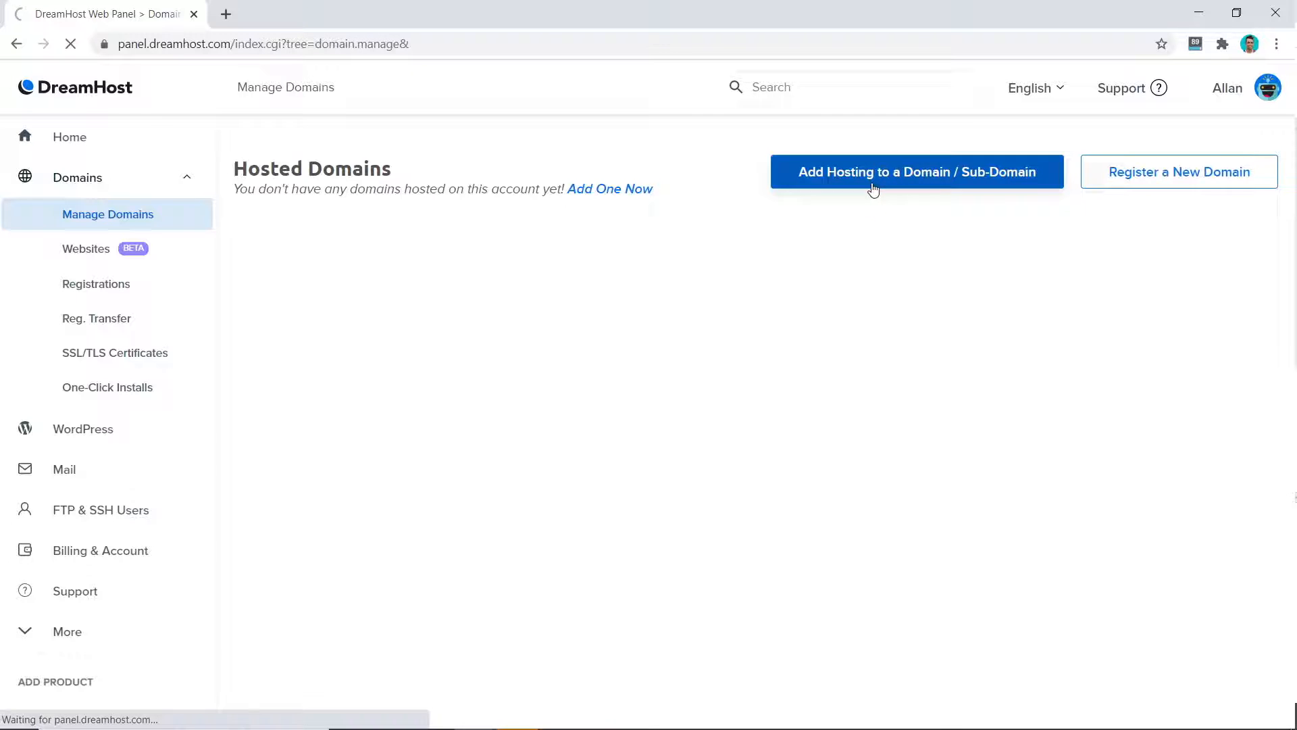
left_click(916, 172)
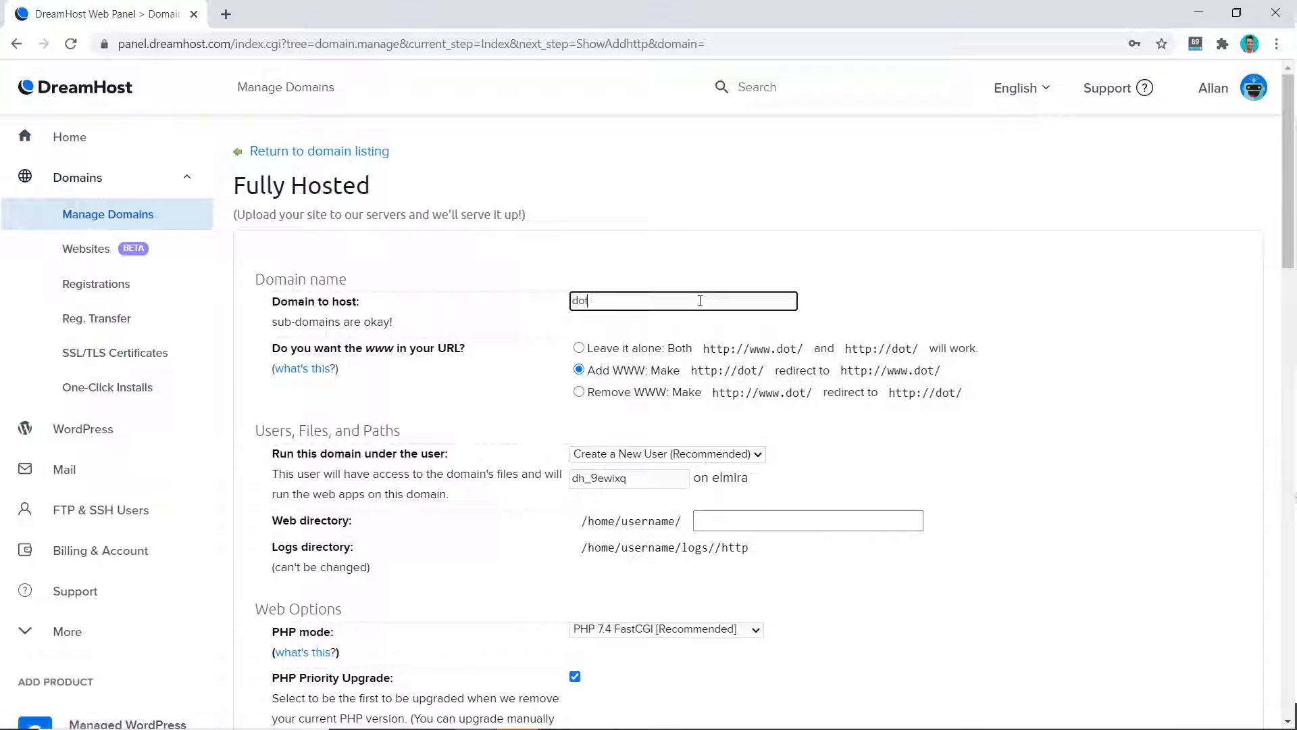
scroll("down", 3)
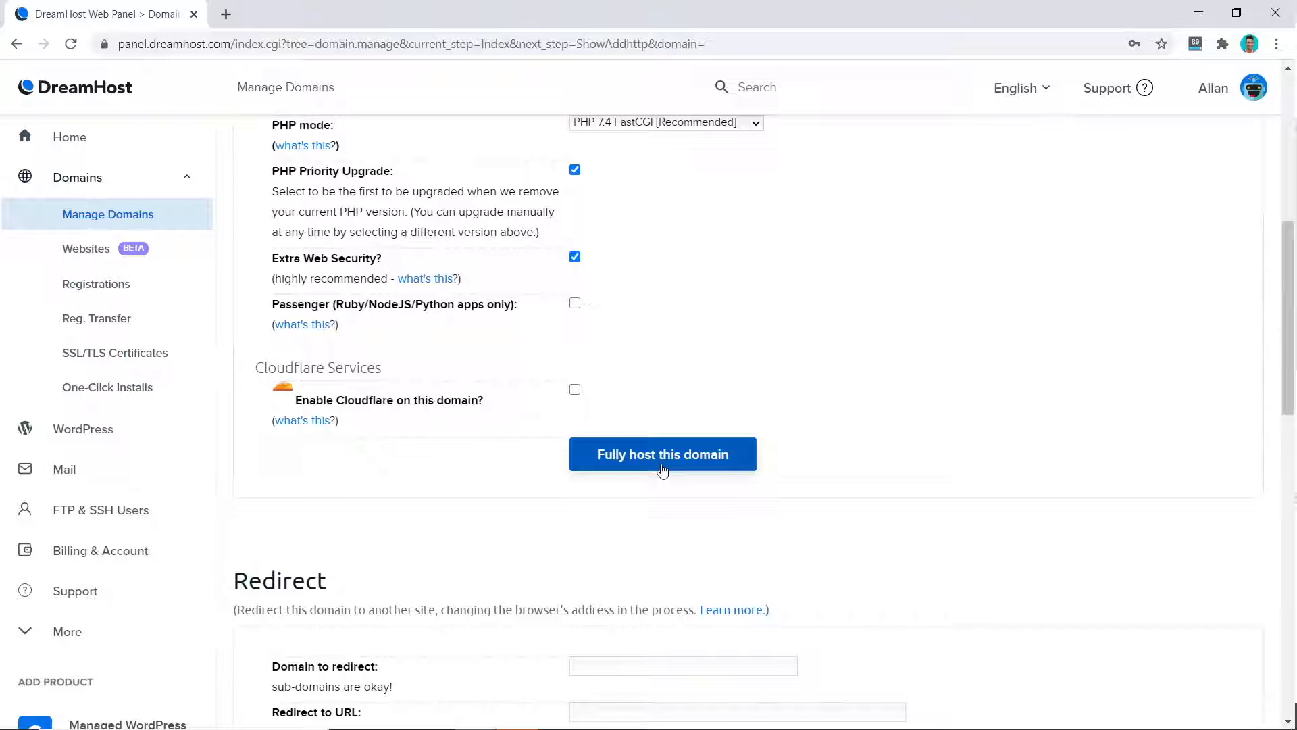
left_click(663, 454)
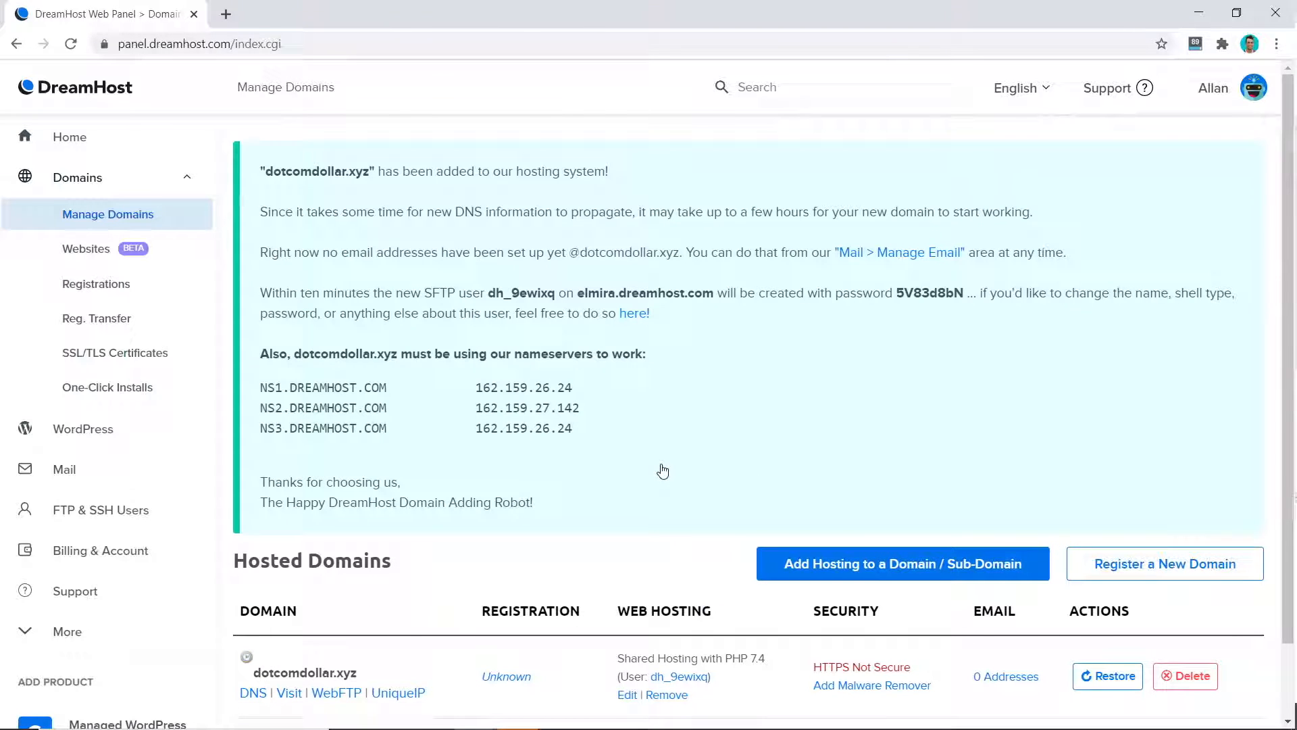
mouse_move(1027, 418)
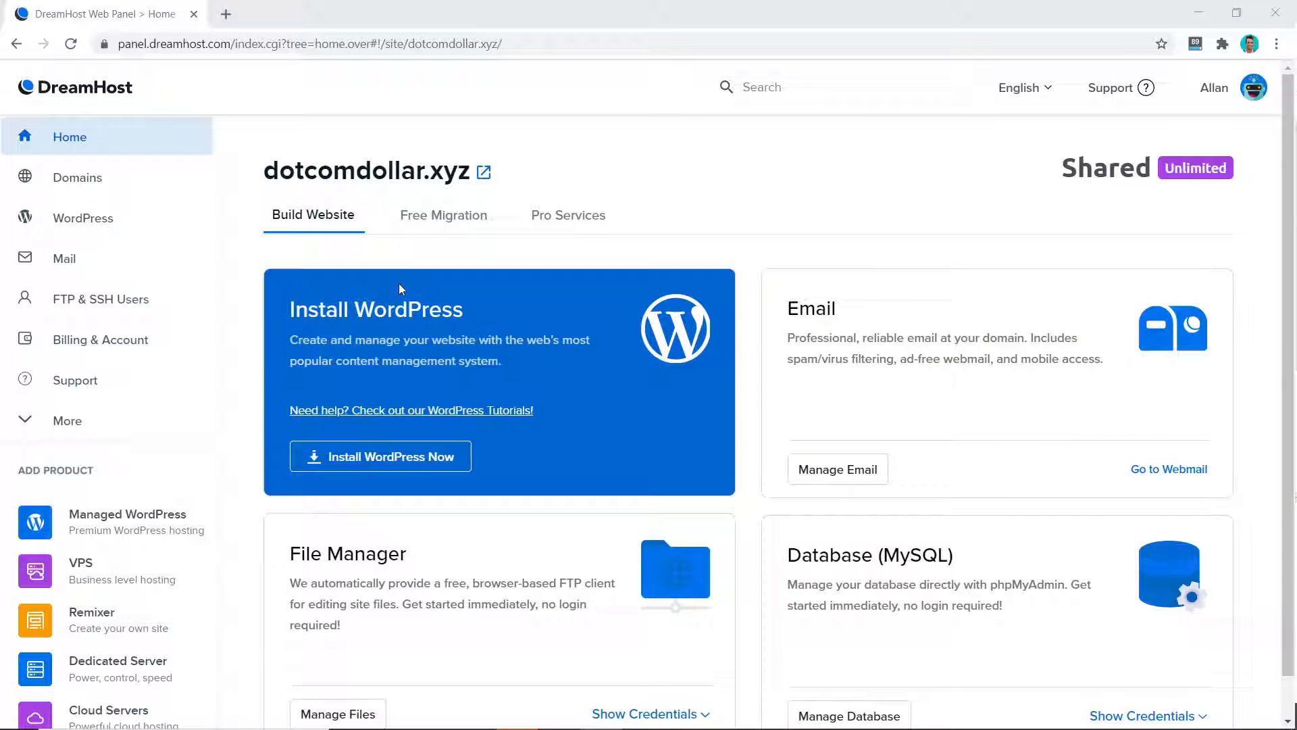
mouse_move(128, 194)
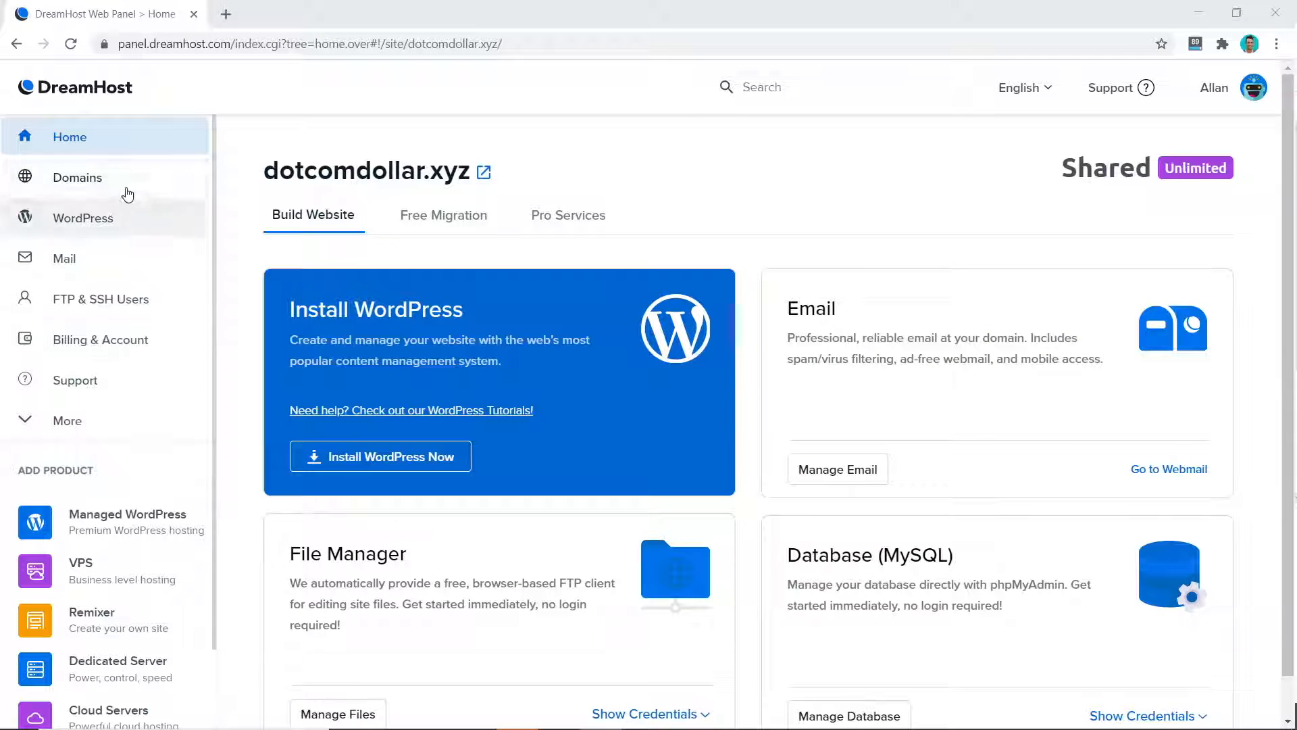
left_click(77, 178)
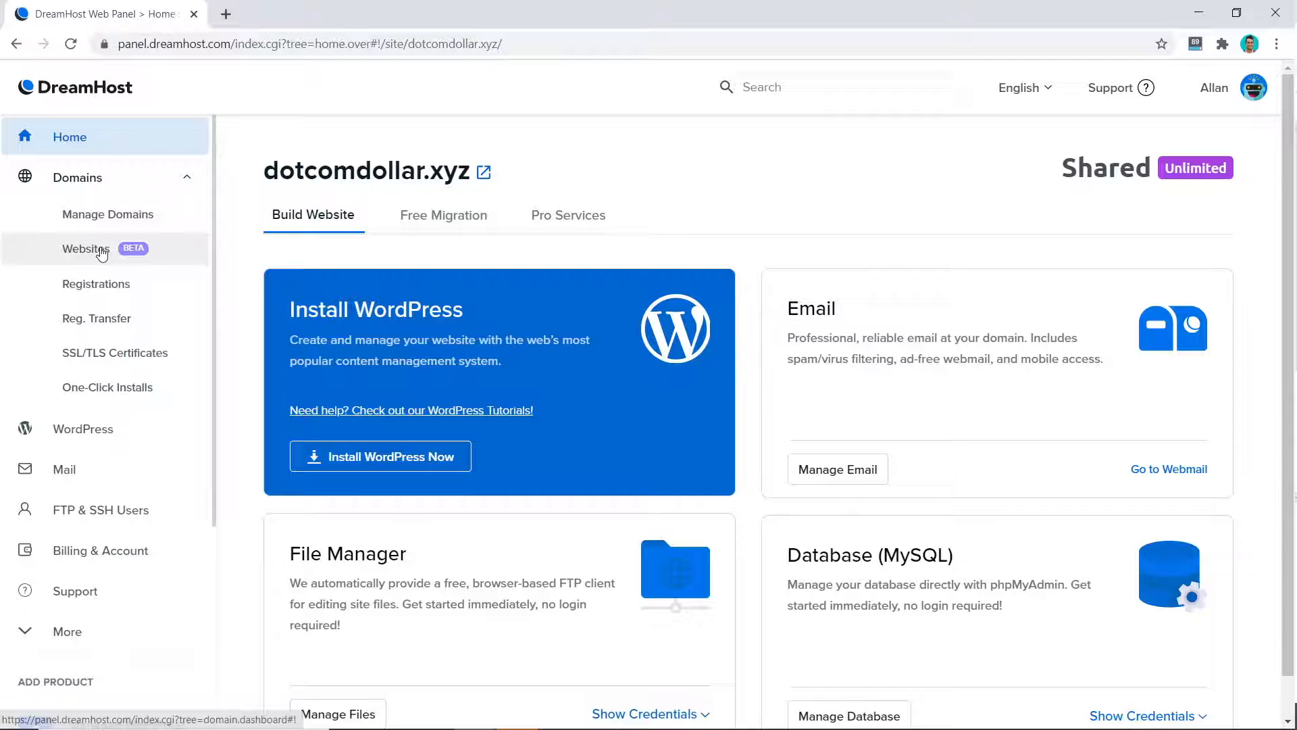
left_click(86, 248)
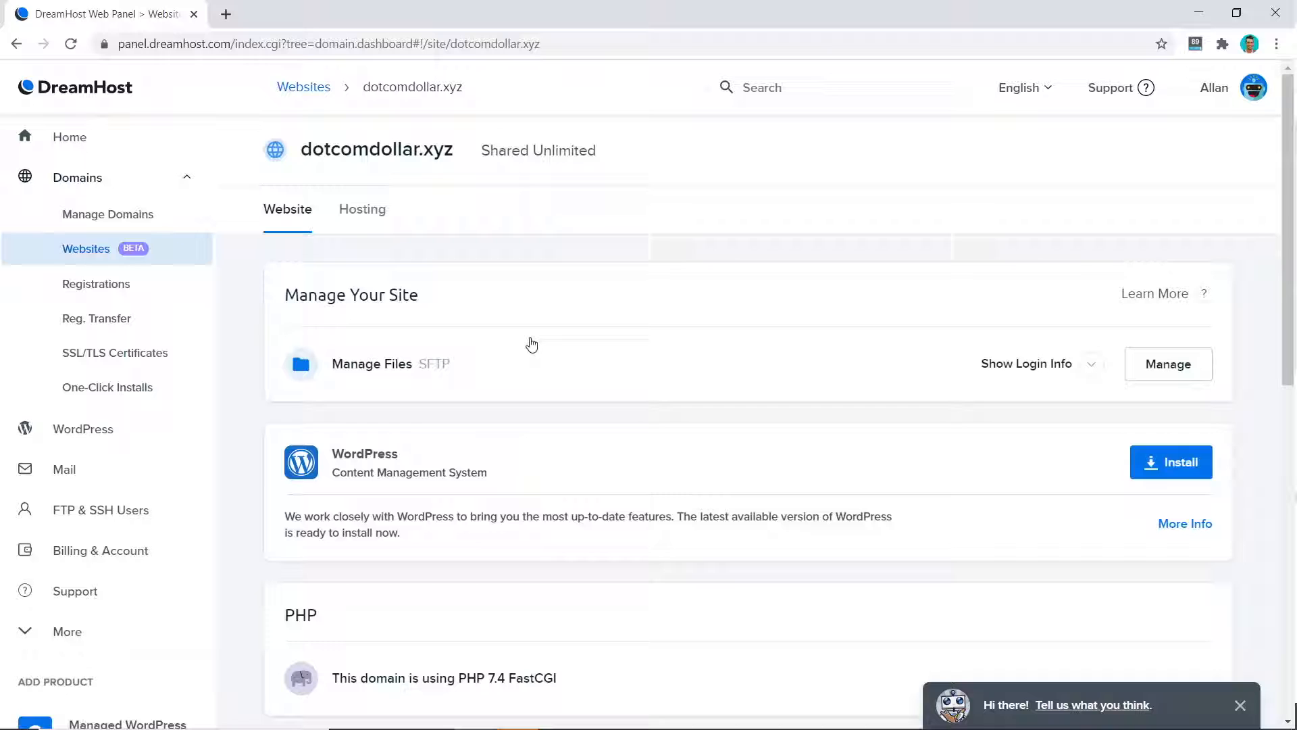
Install WordPress on dotcomdollar.xyz from the site's Website tab
left_click(1171, 462)
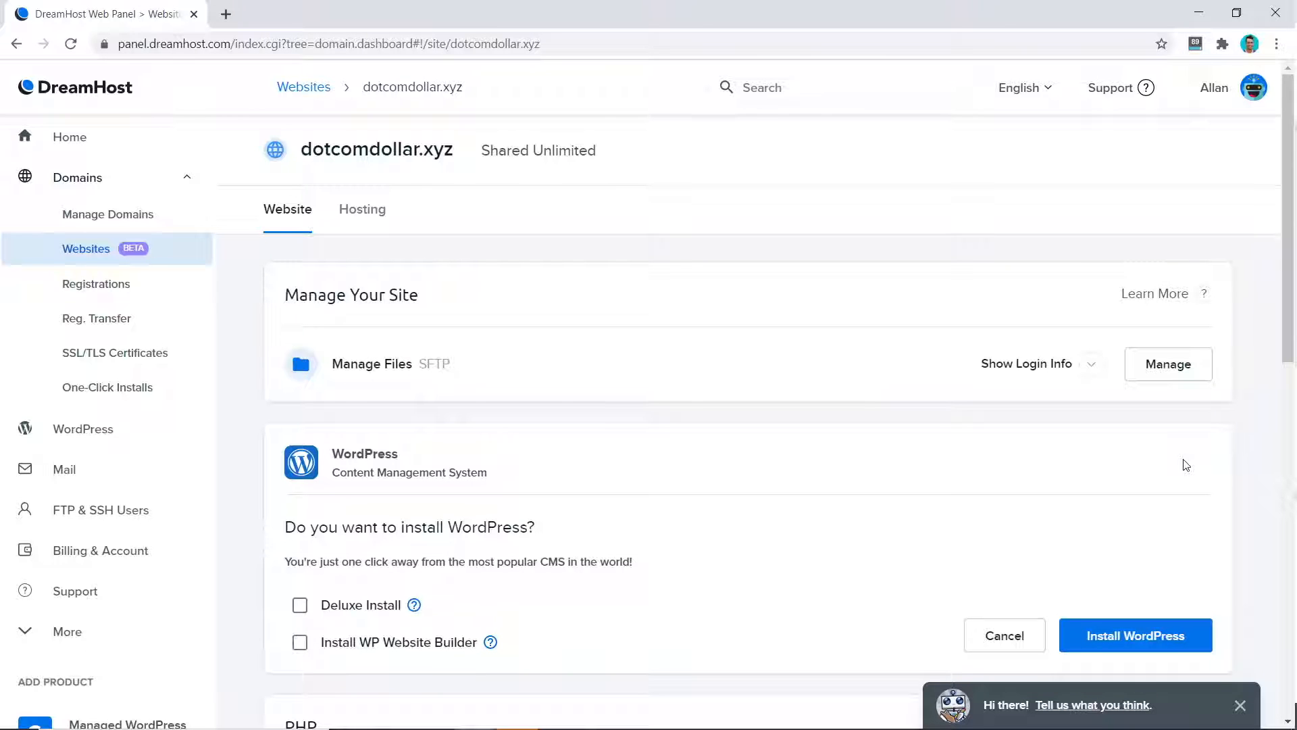
scroll("down", 3)
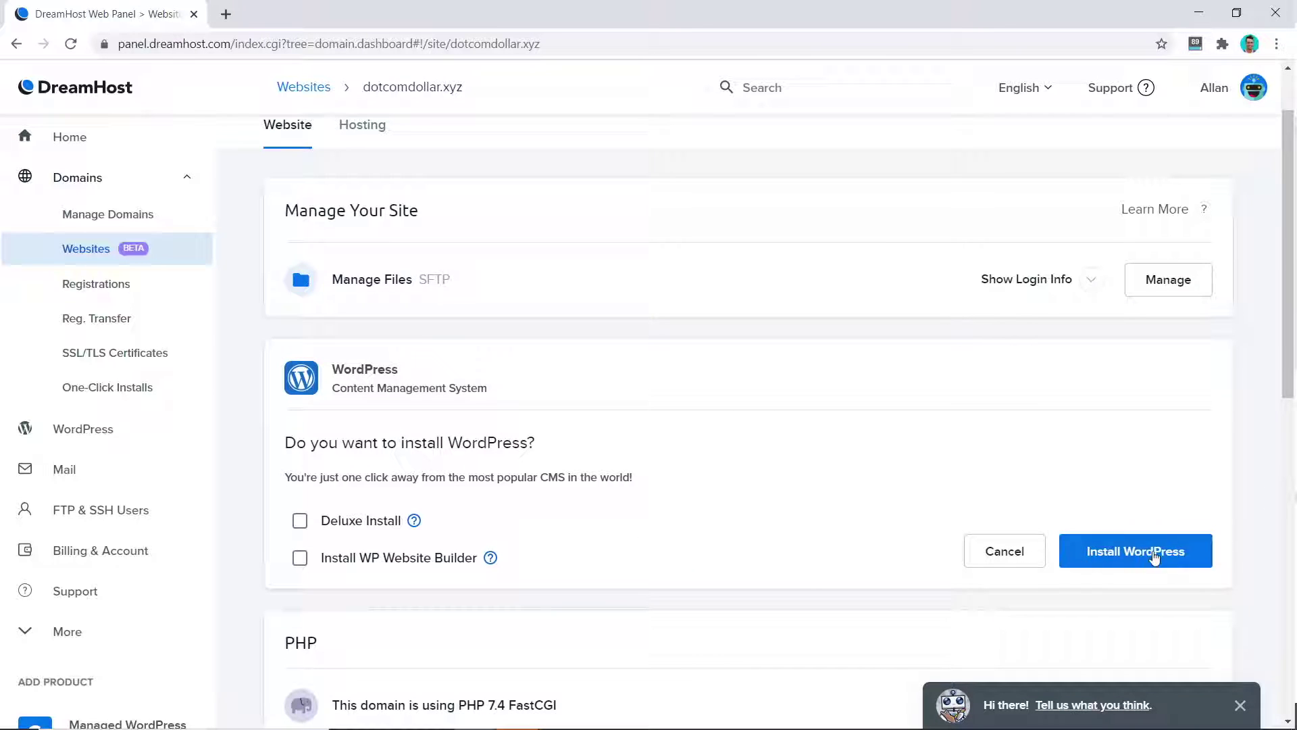
left_click(1135, 551)
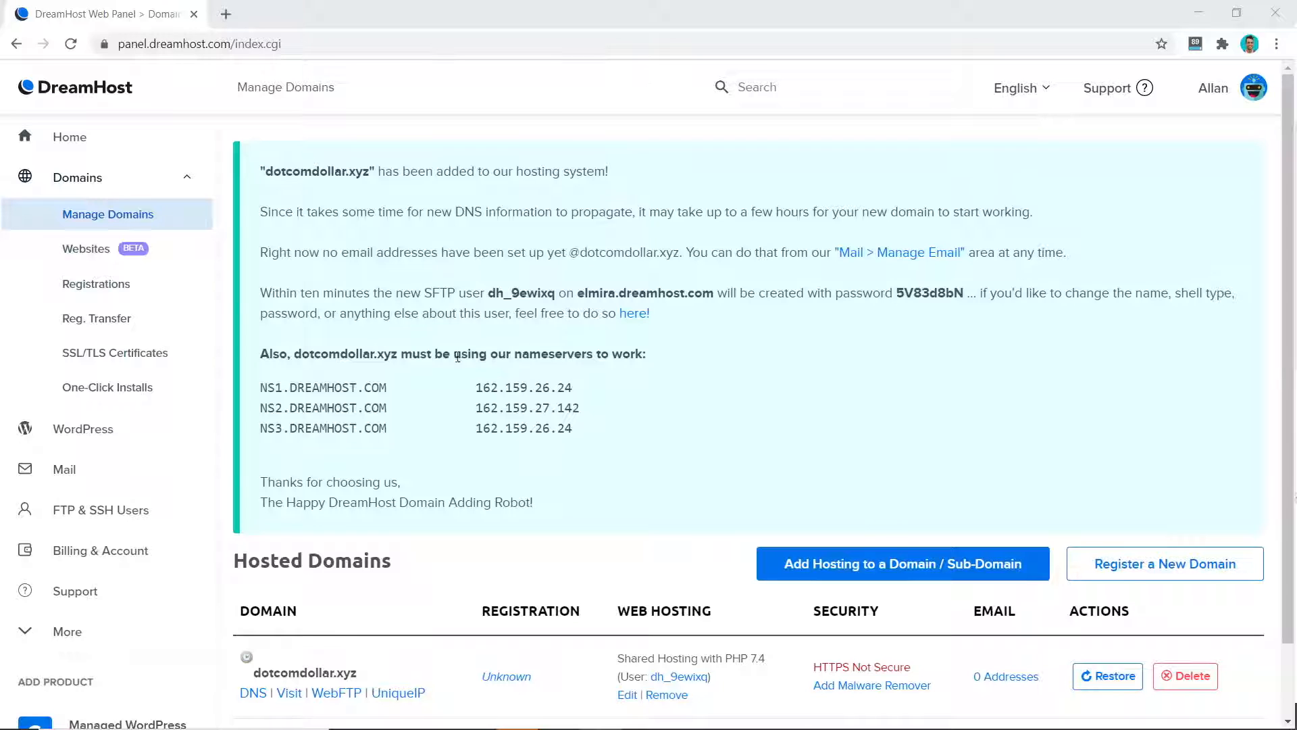
Add a free Let's Encrypt certificate for dotcomdollar.xyz under SSL/TLS Certificates
left_click(115, 352)
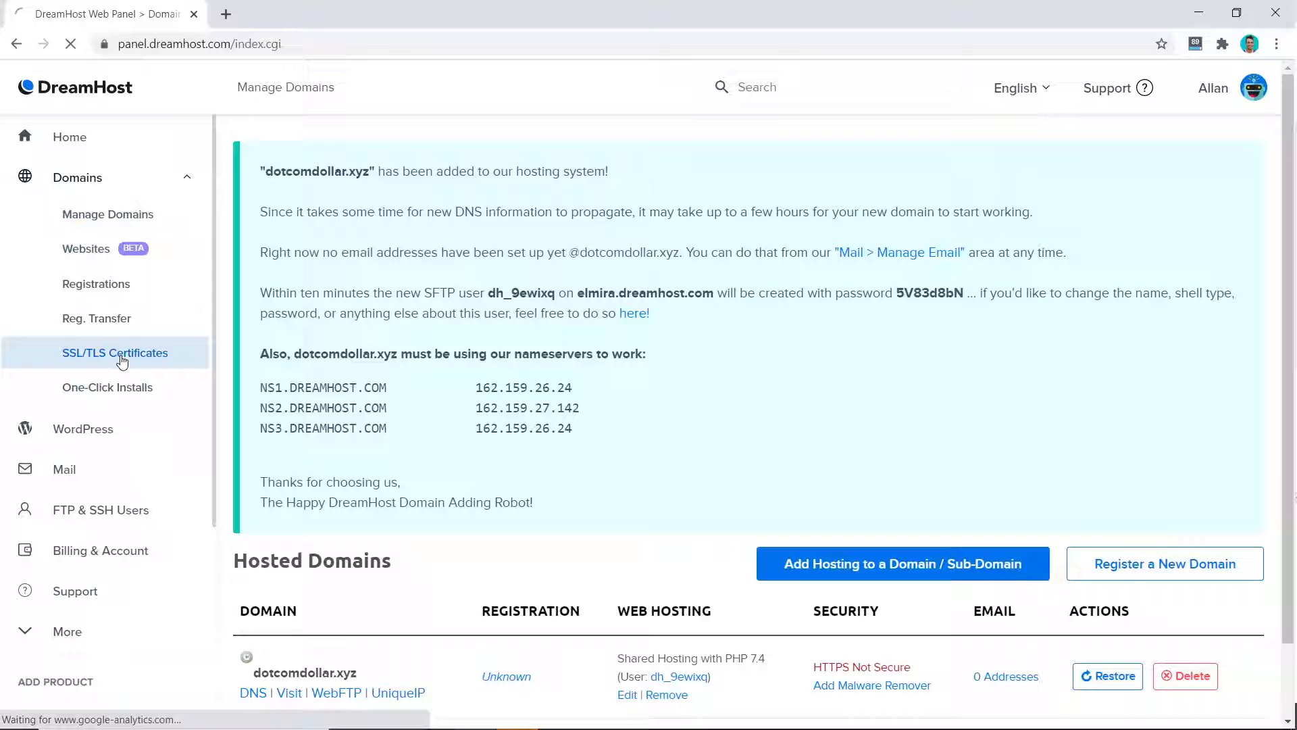
left_click(115, 353)
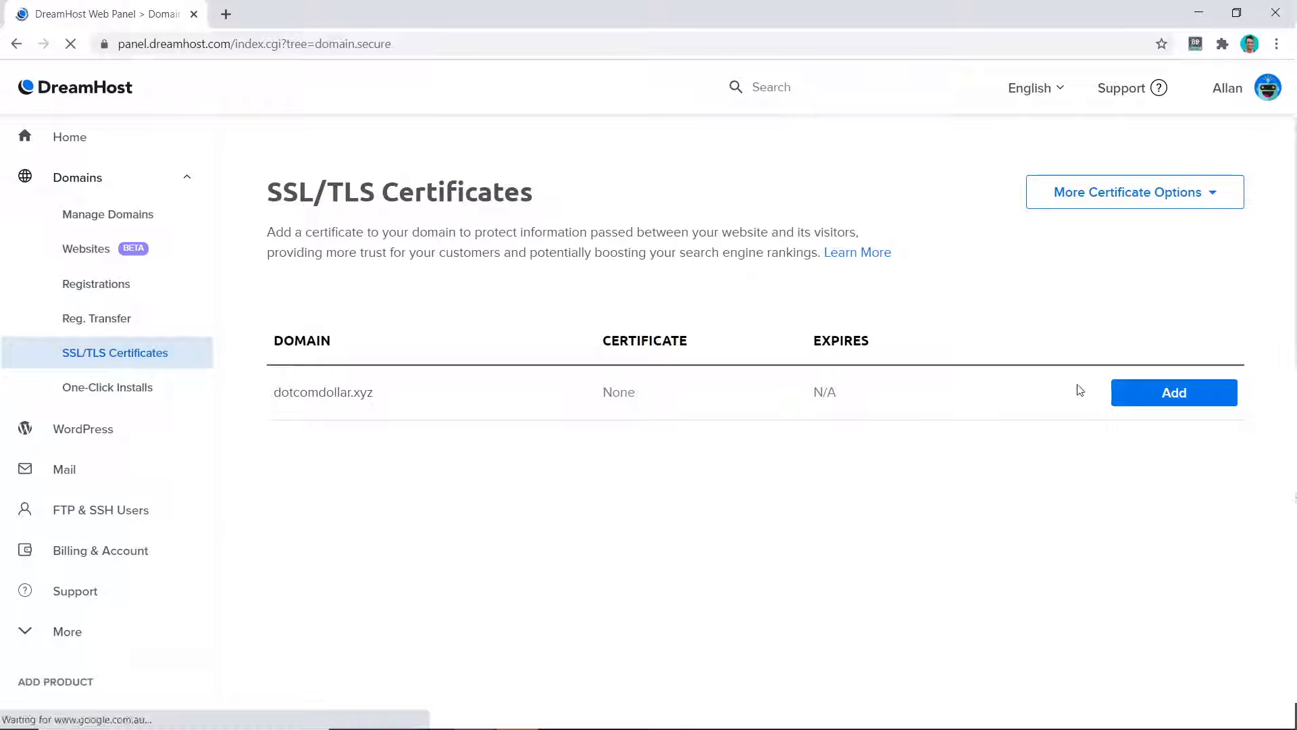
left_click(1174, 393)
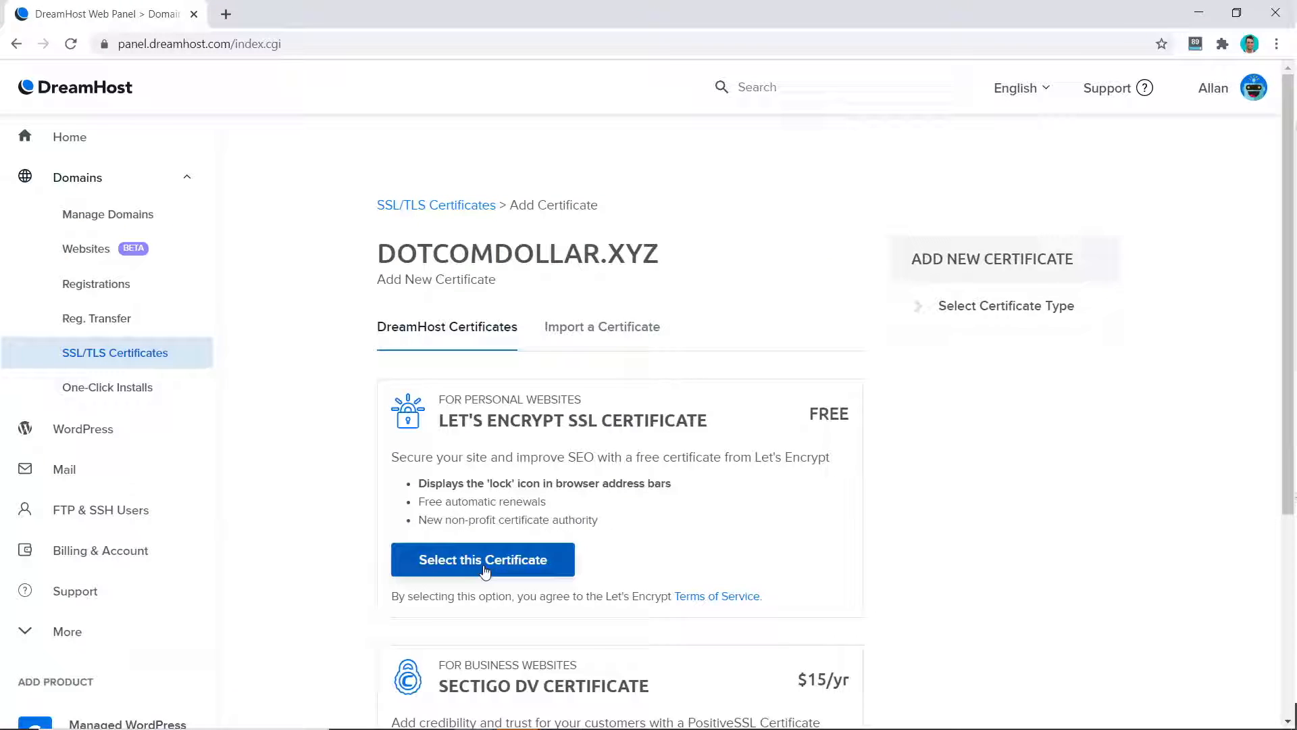
left_click(482, 560)
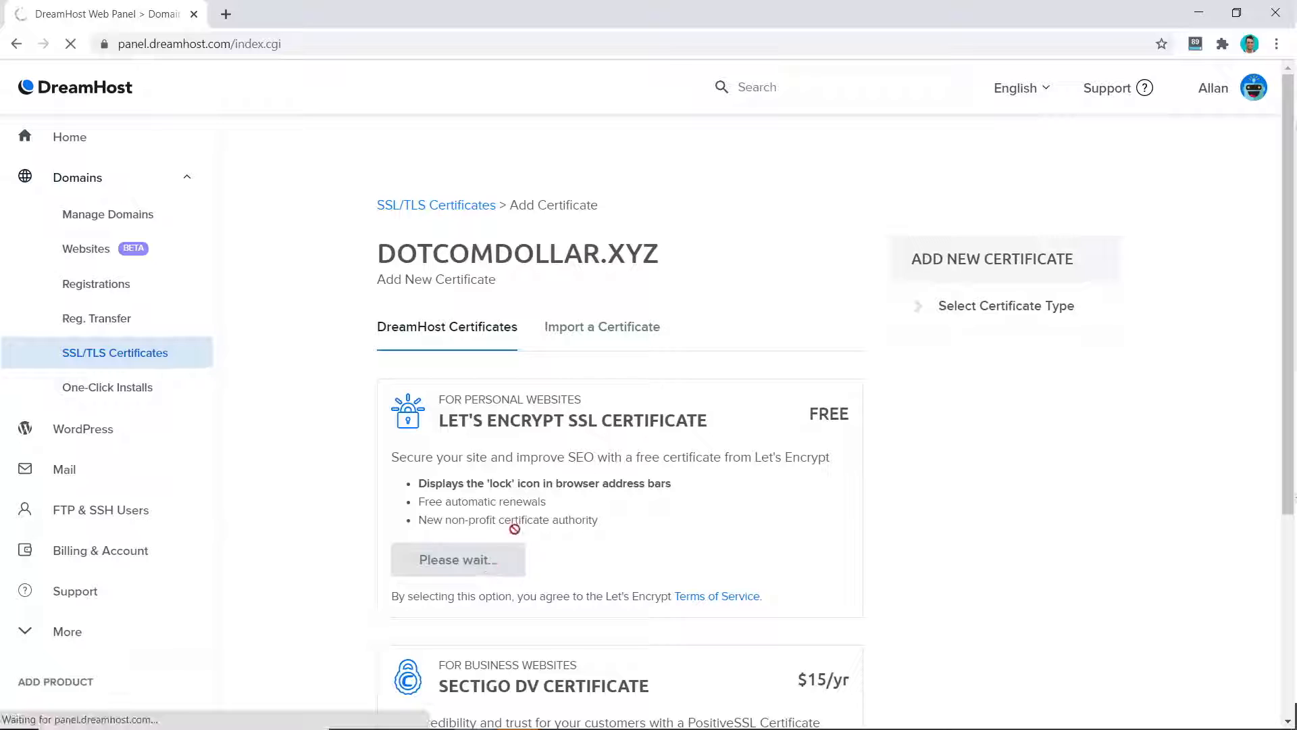
left_click(458, 559)
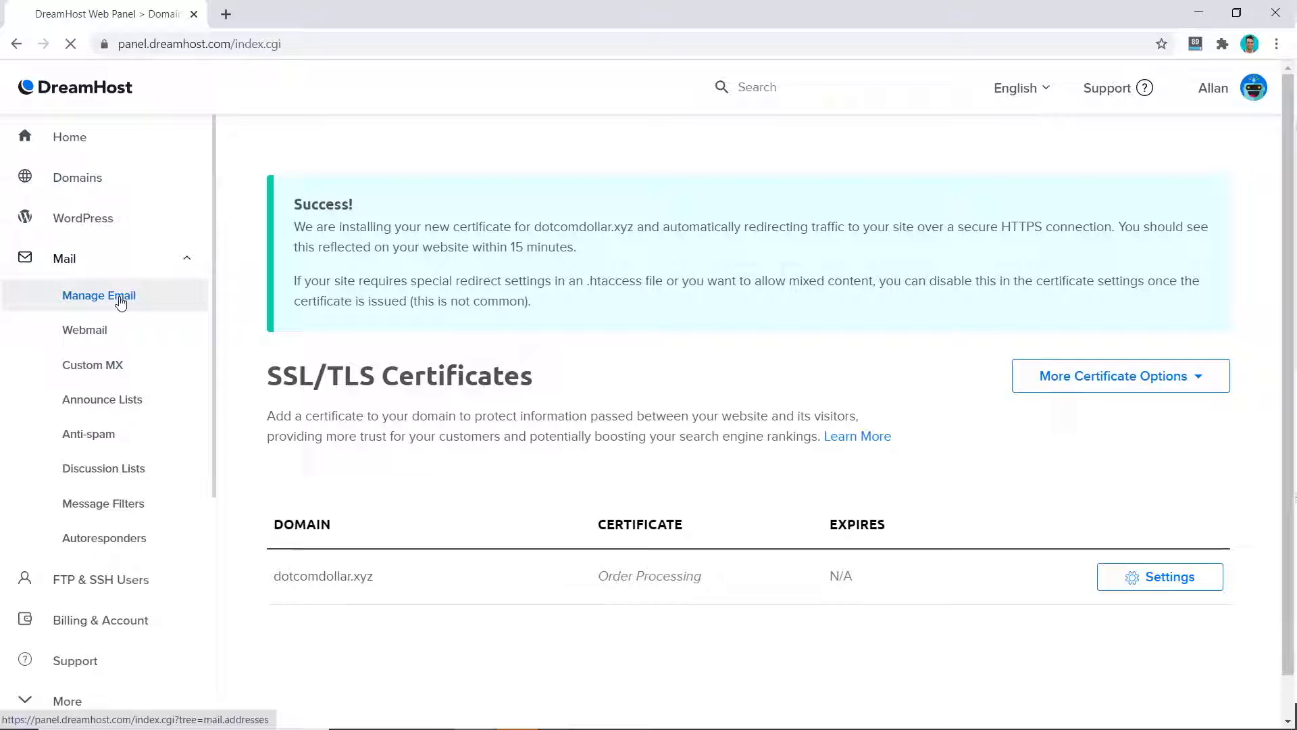
left_click(99, 295)
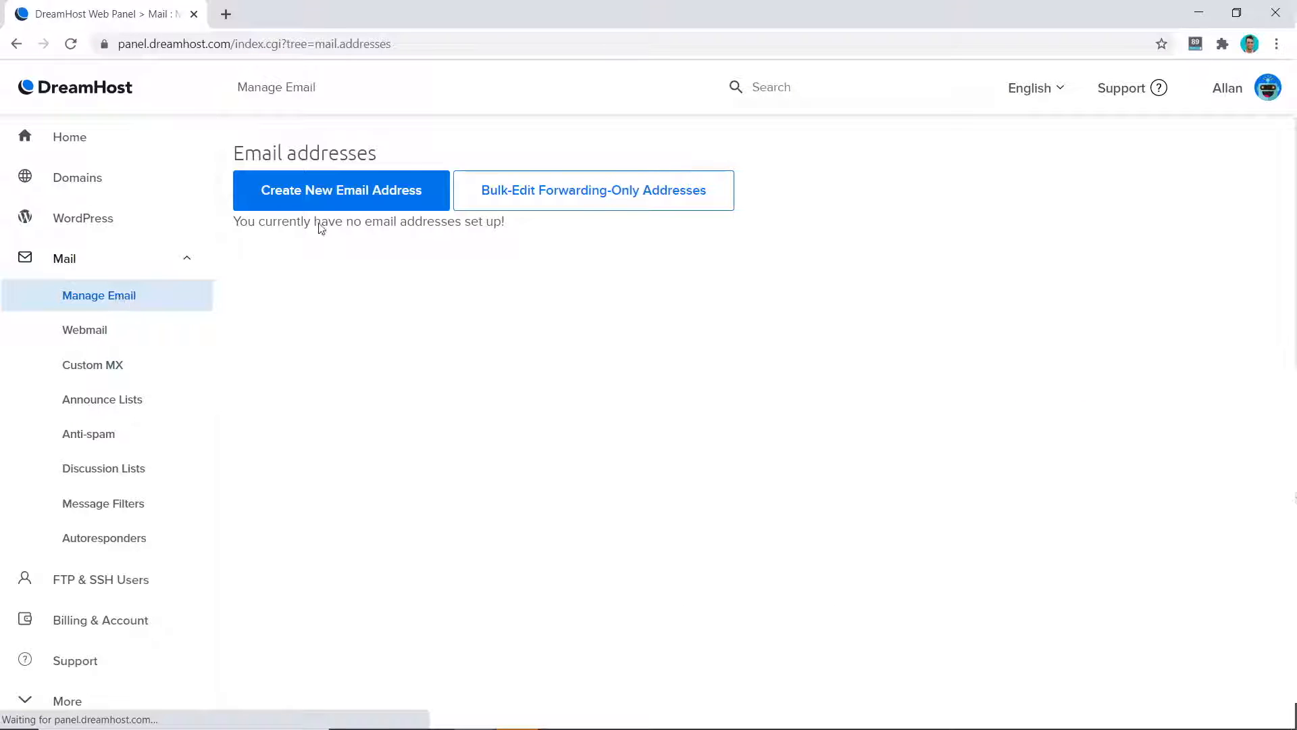
left_click(340, 190)
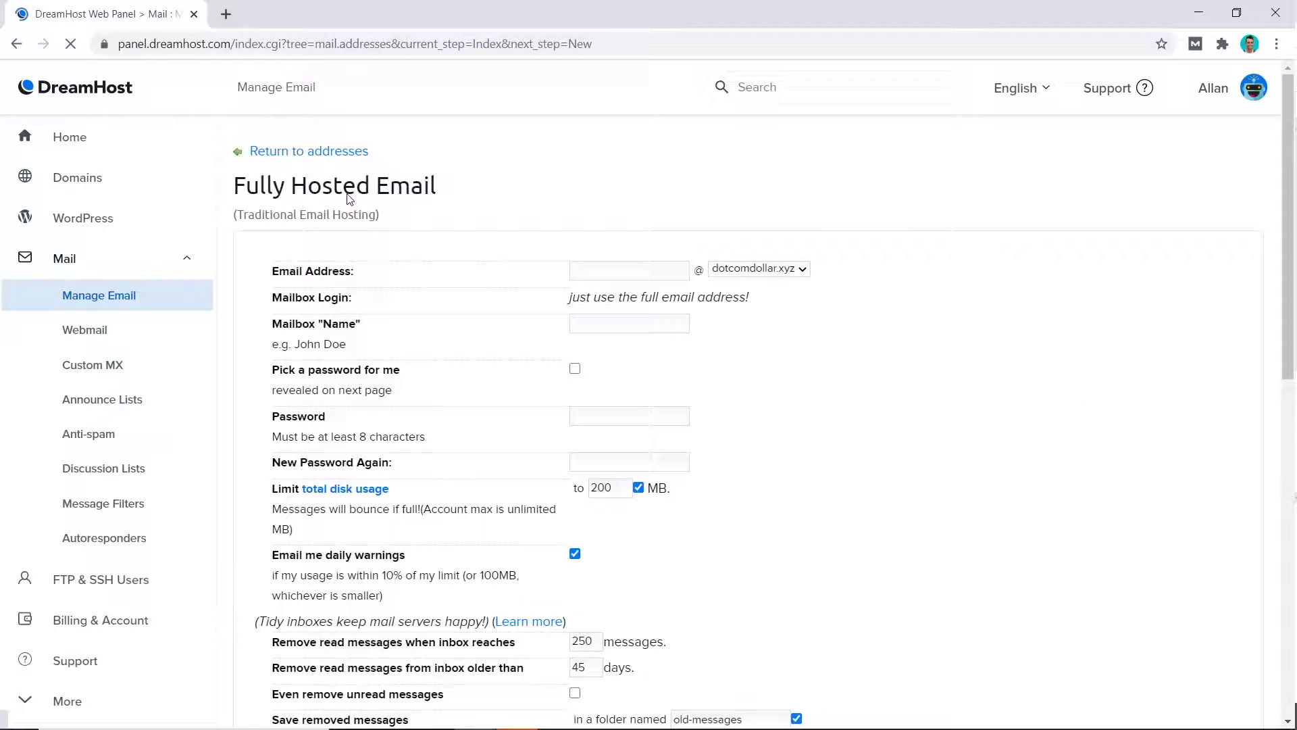
left_click(629, 269)
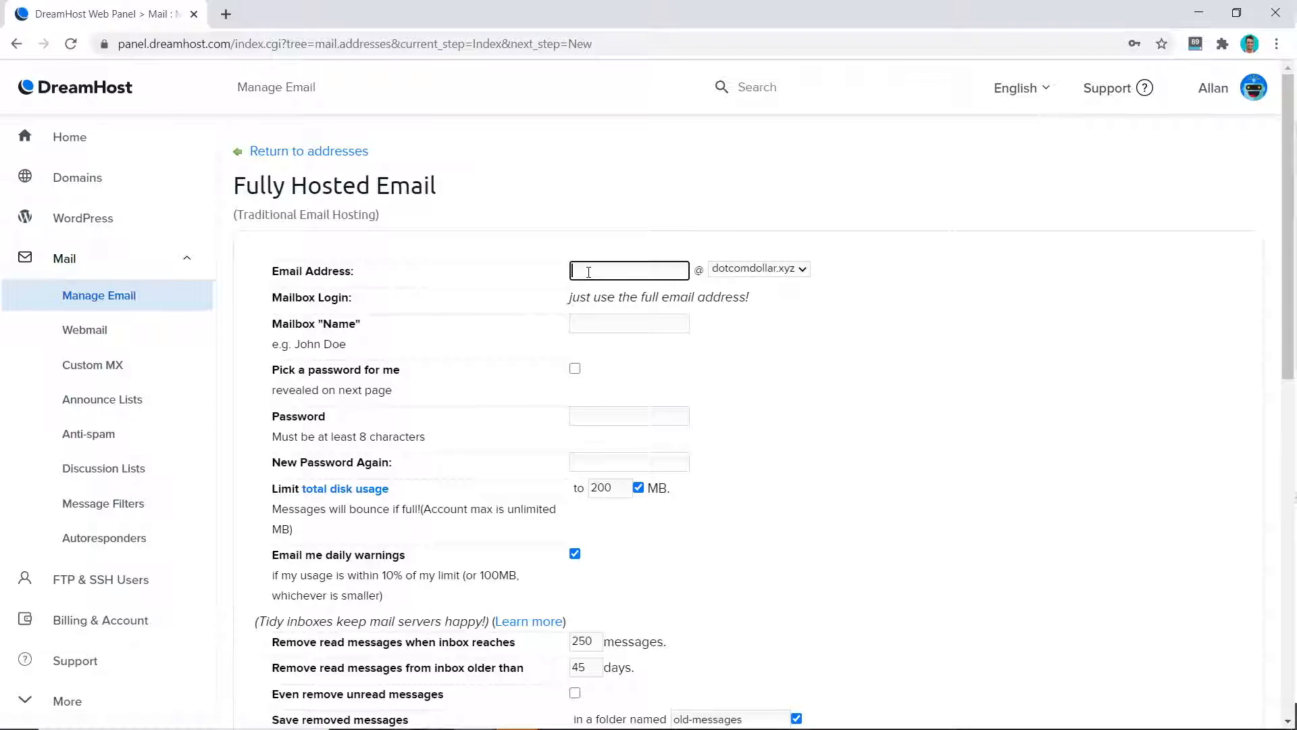
type("allan")
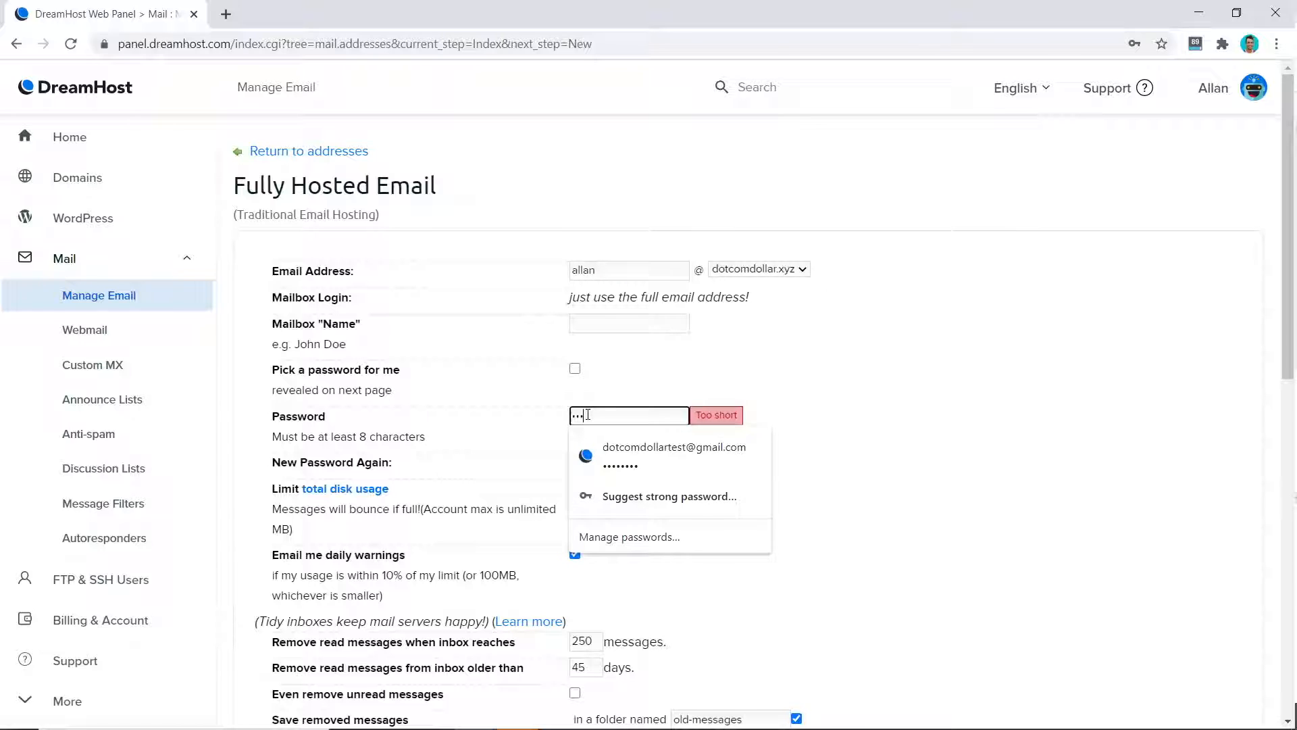
left_click(636, 457)
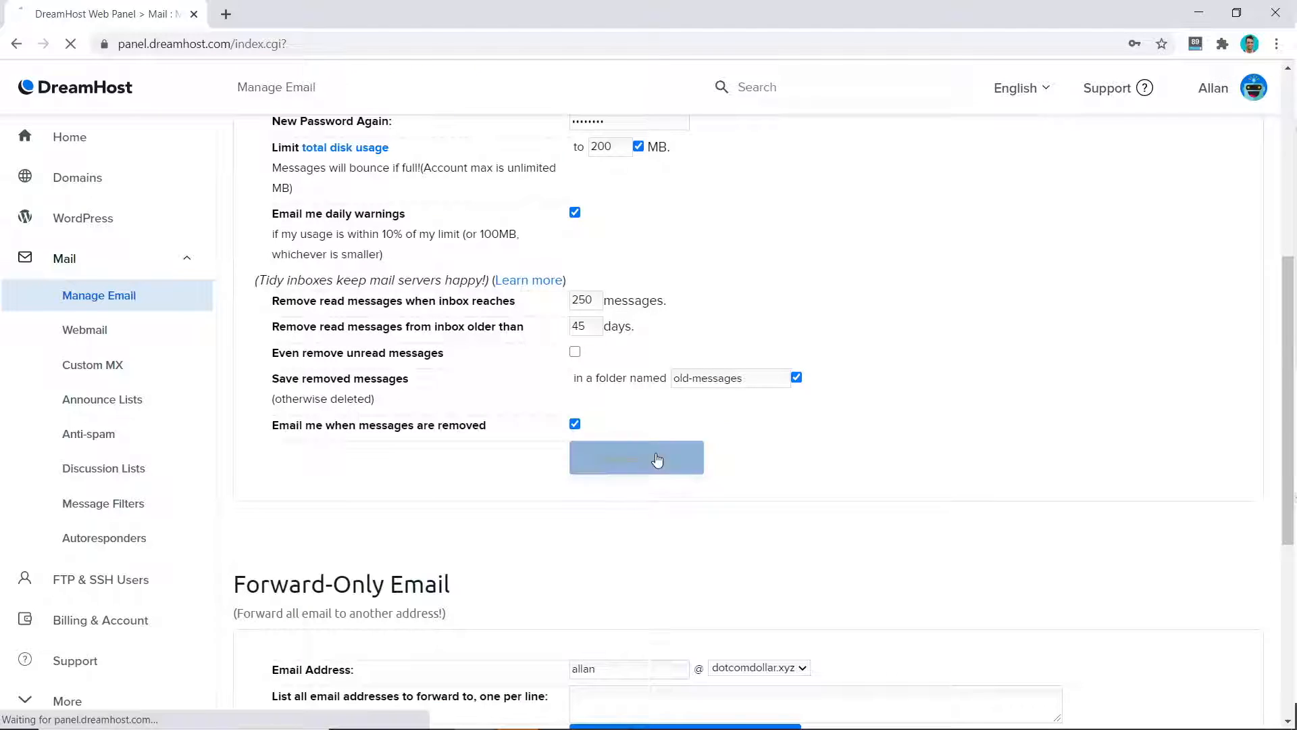
left_click(637, 458)
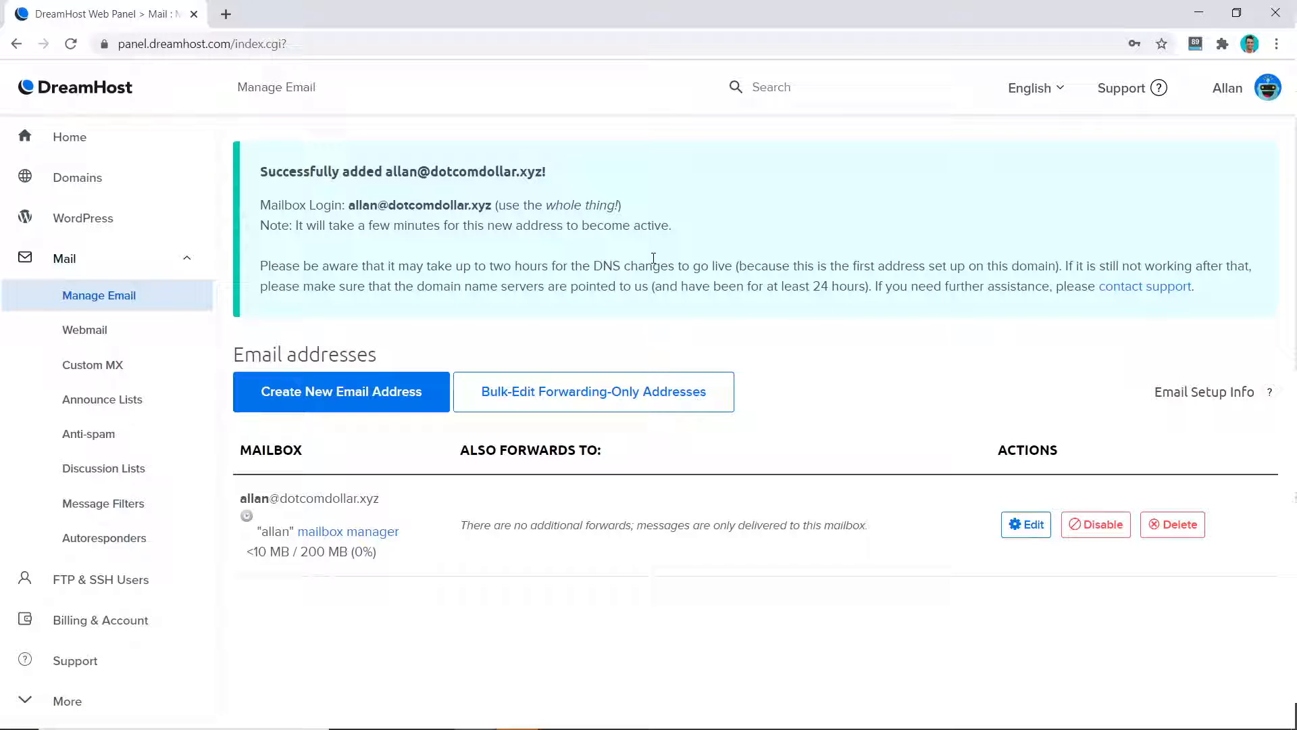
mouse_move(650, 255)
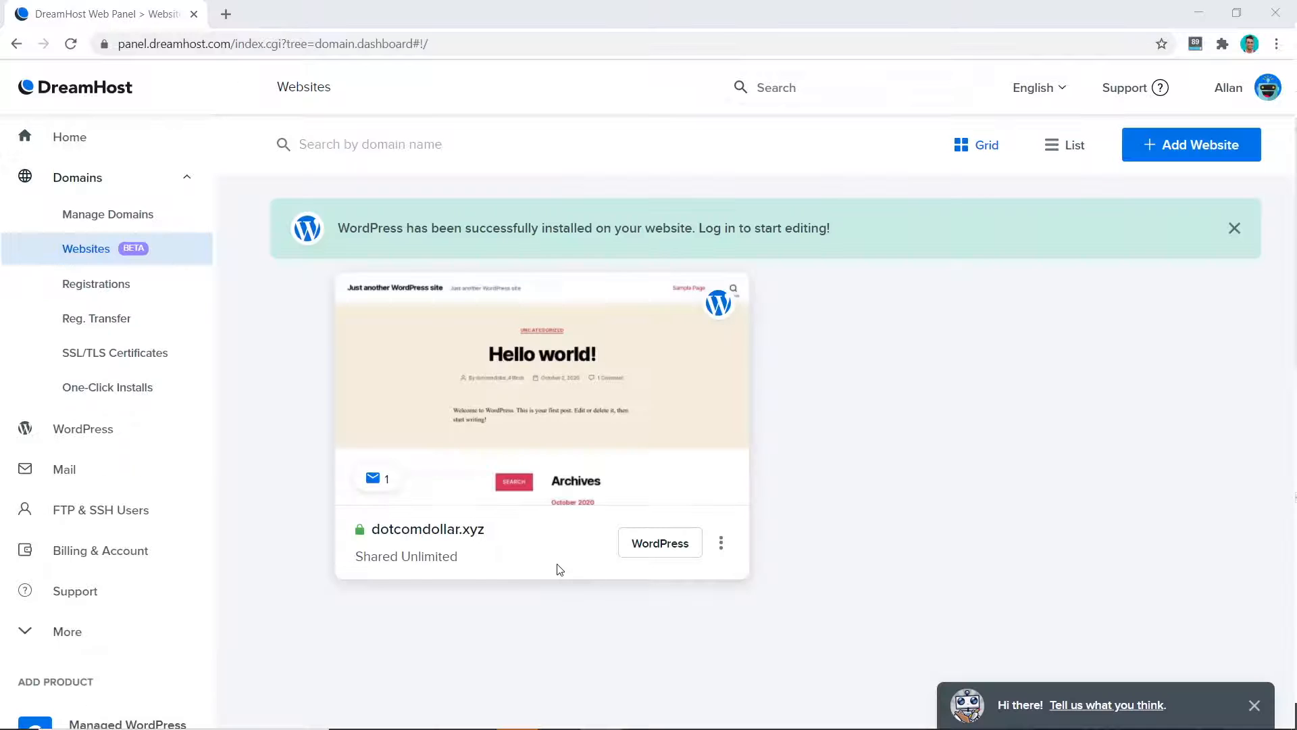
mouse_move(404, 538)
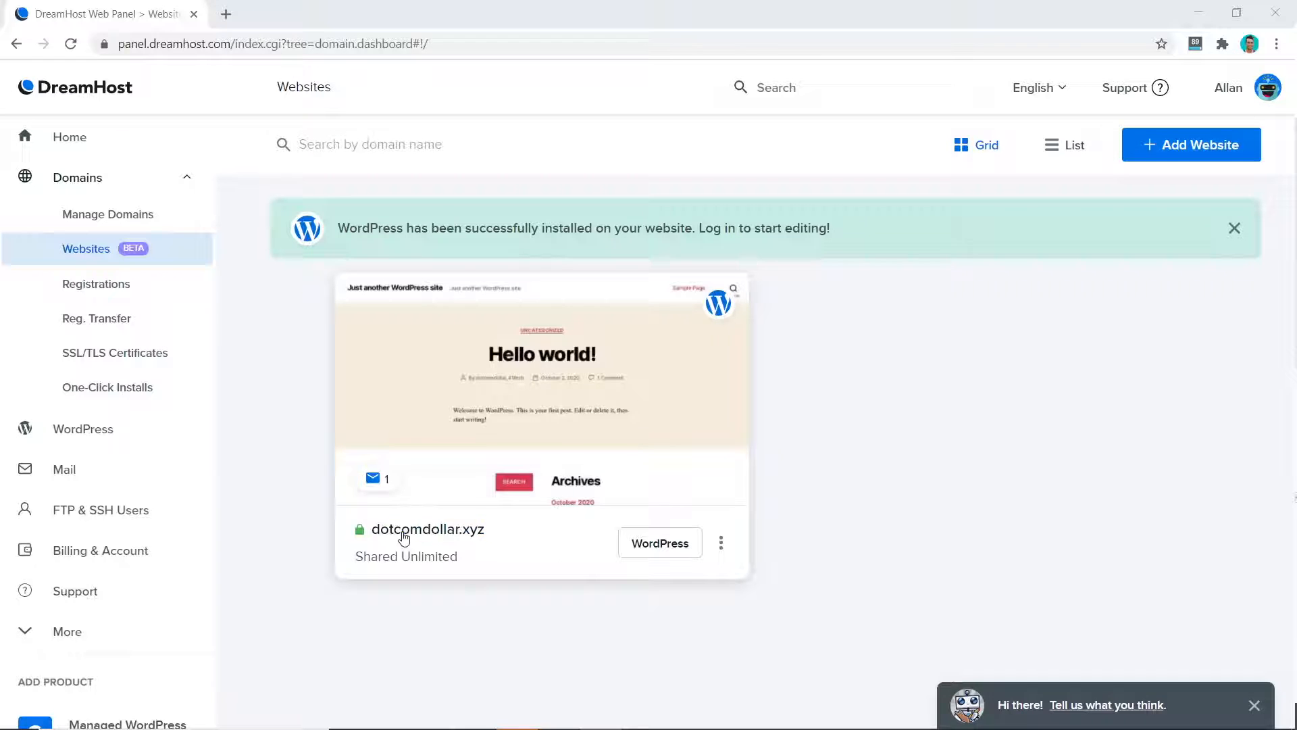
View the live dotcomdollar.xyz site's Hello world post, then return to the panel Home
left_click(428, 529)
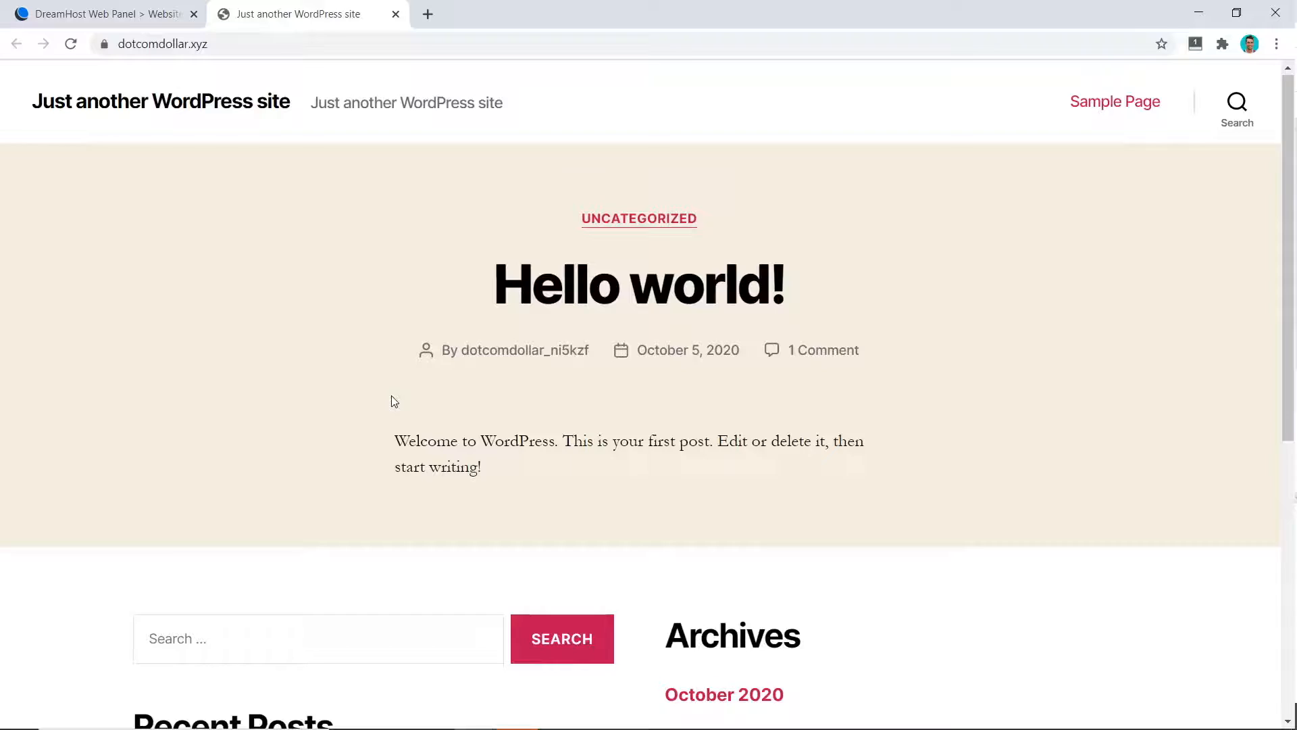
left_click(105, 42)
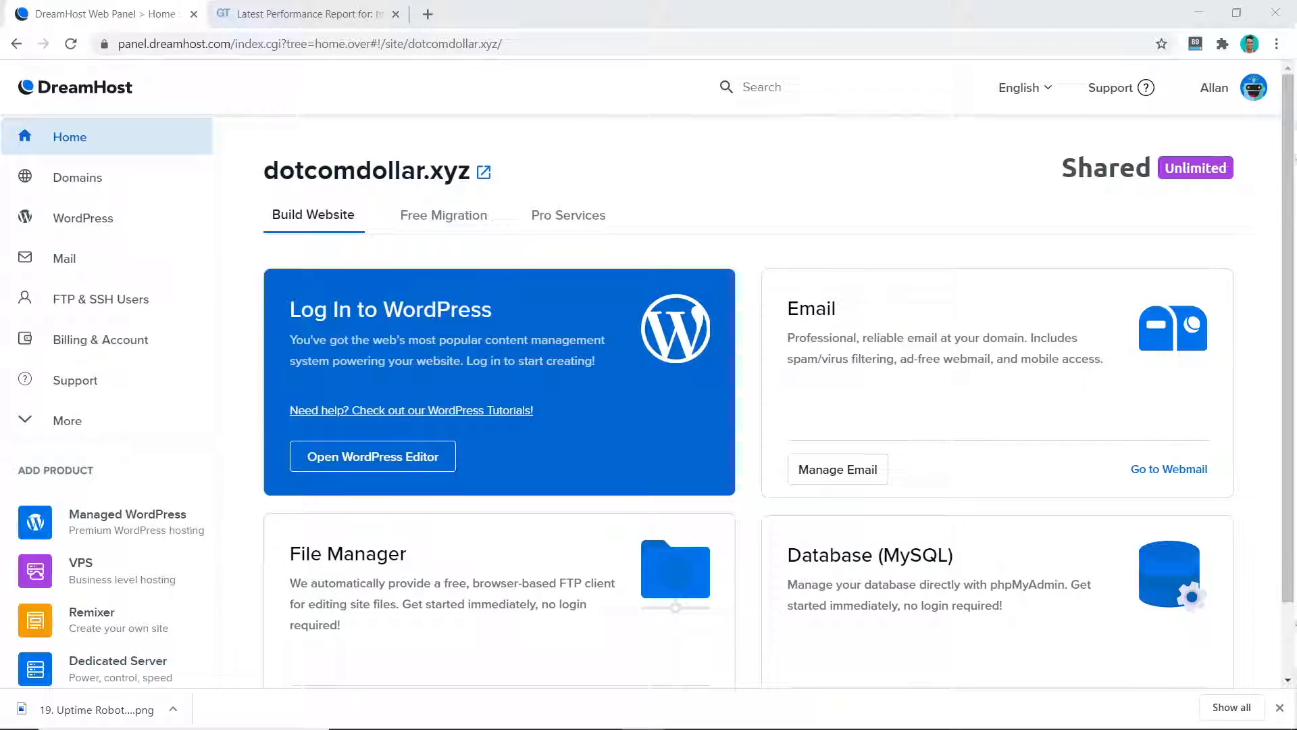
mouse_move(393, 88)
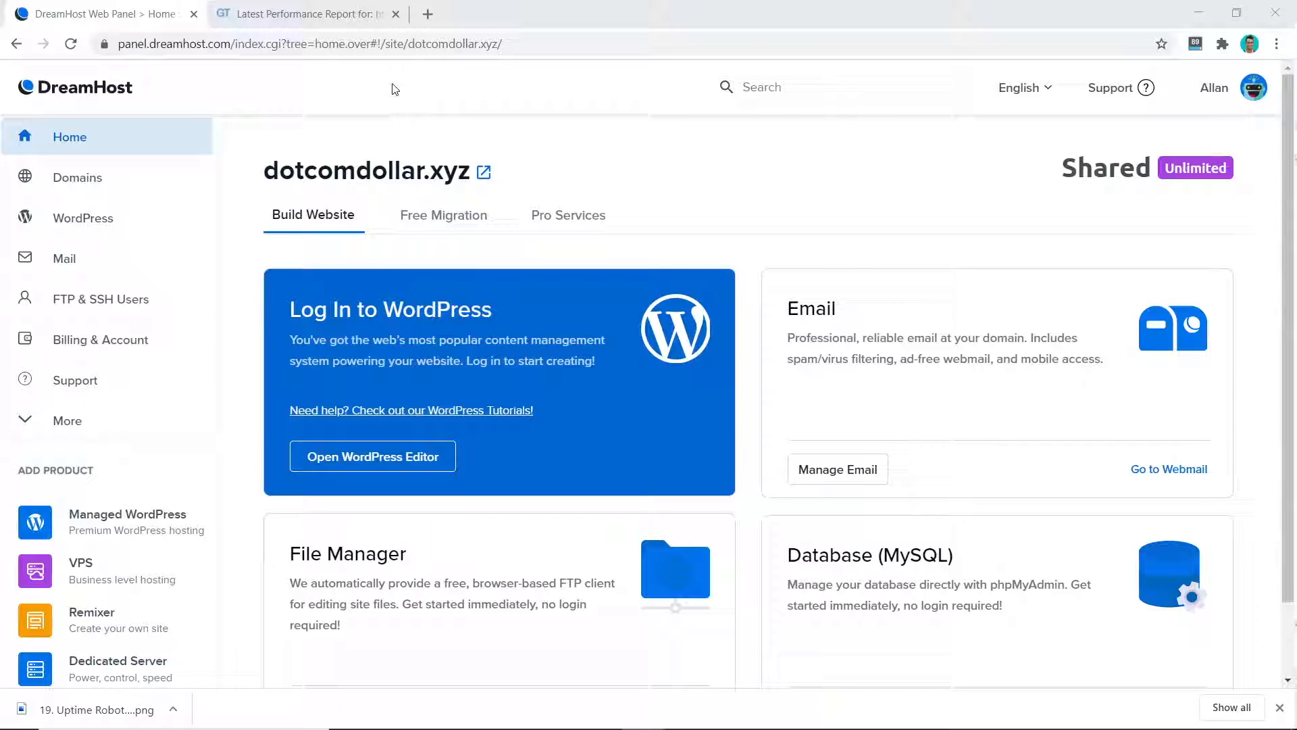
Switch to the GTmetrix report for dotcomdollar.xyz showing PageSpeed A (97%), YSlow A (91%) and 1.3s
left_click(306, 15)
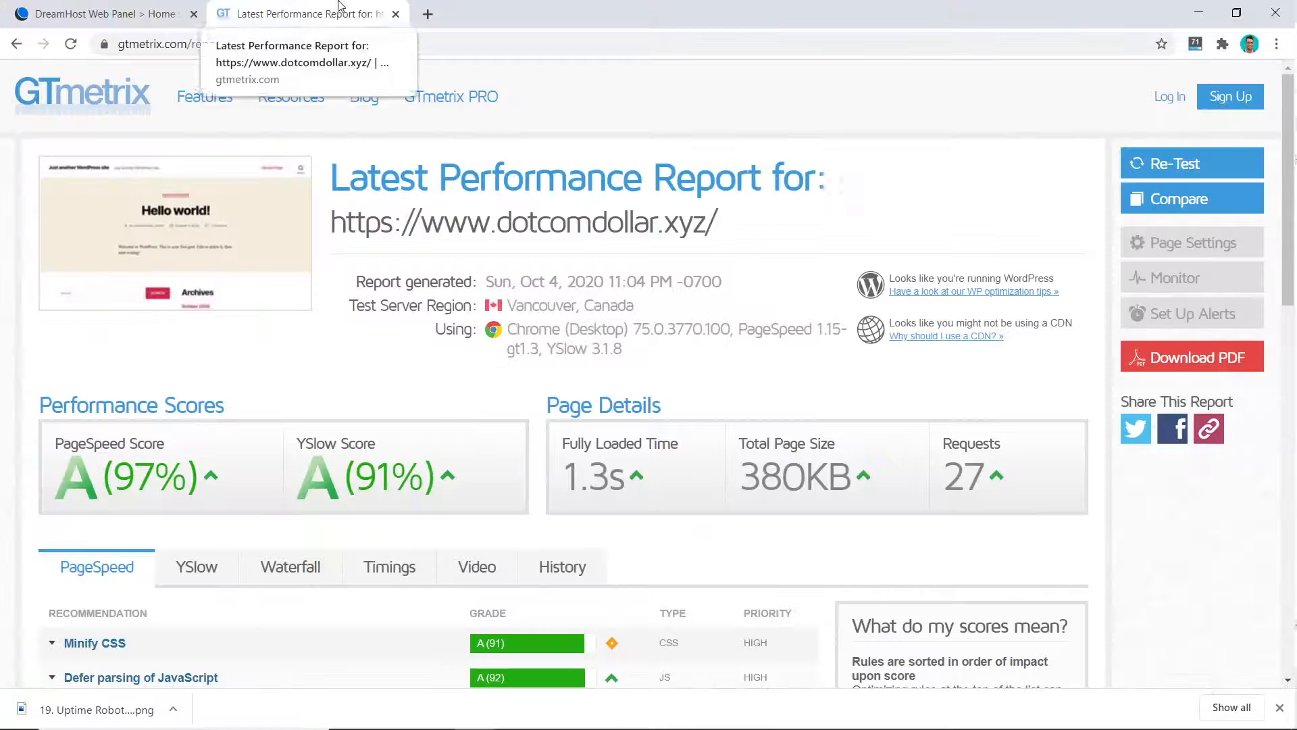
mouse_move(699, 88)
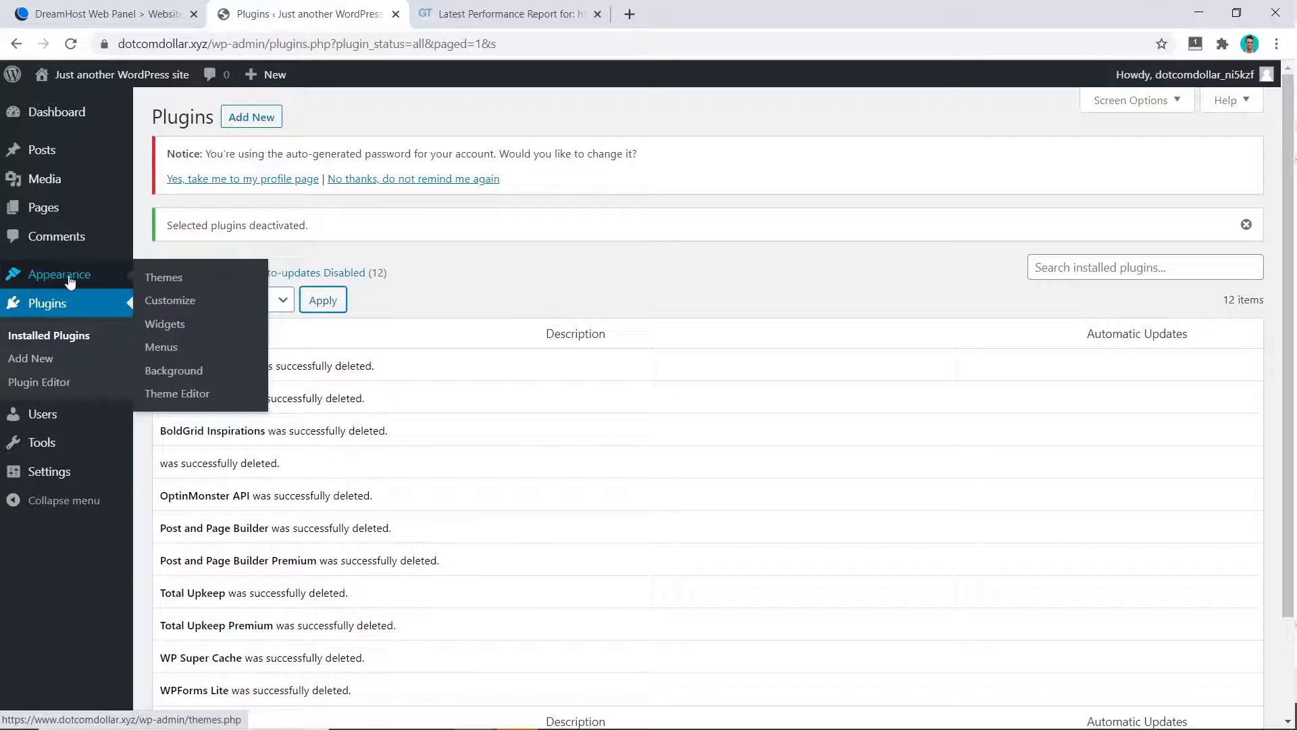
Activate the Astra theme, choose Elementor for Starter Templates, and search for WP Fastest plugin
left_click(163, 277)
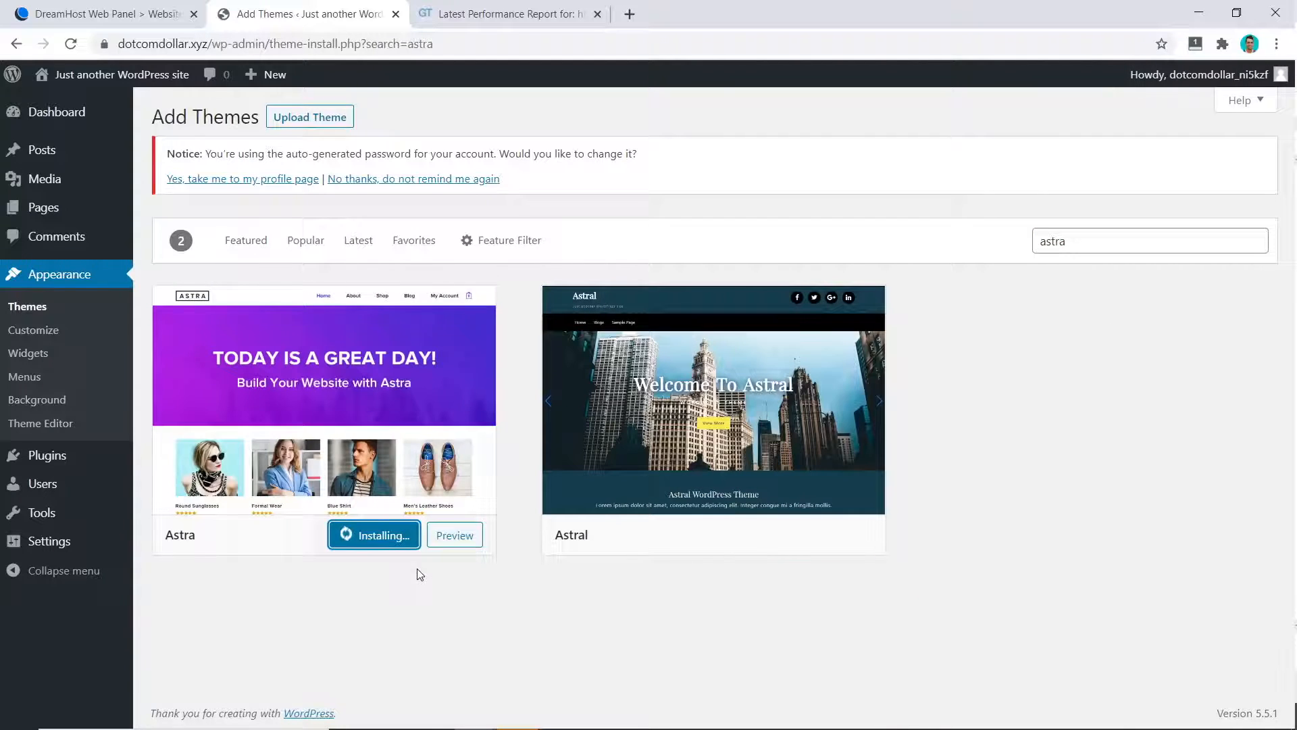
left_click(373, 535)
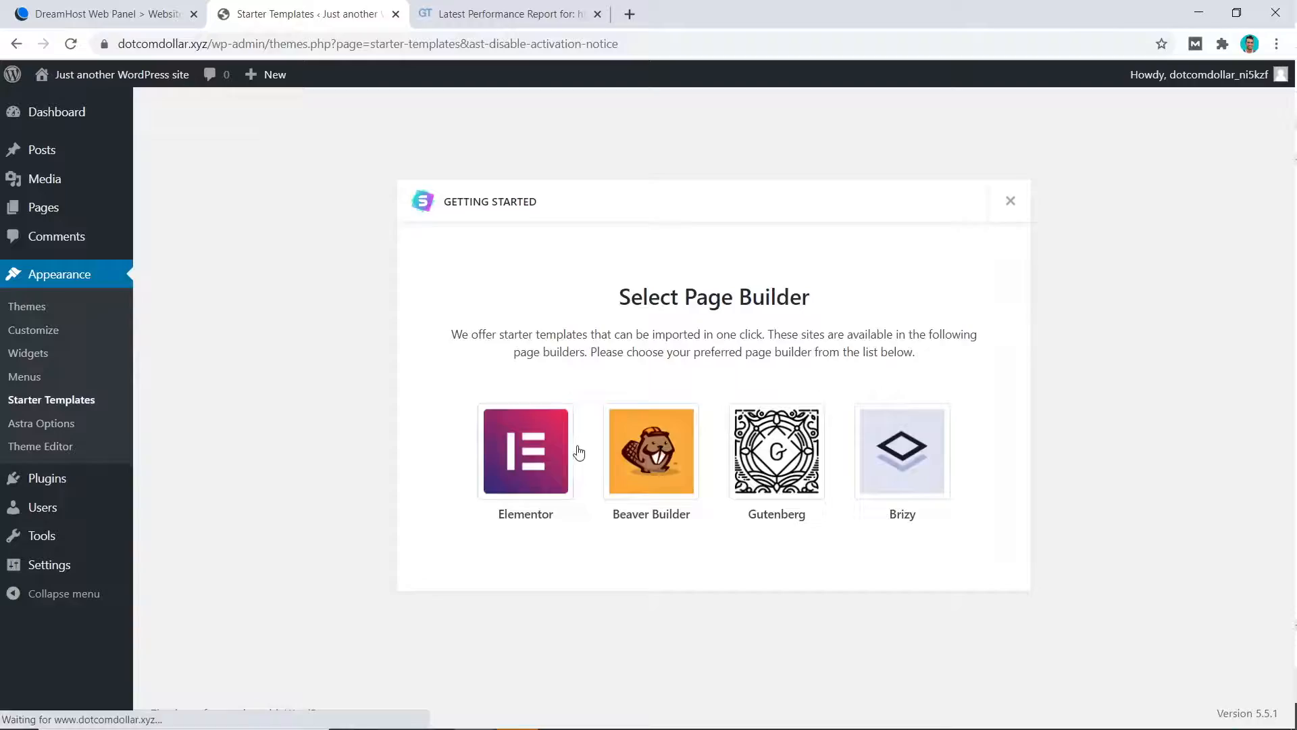
left_click(526, 451)
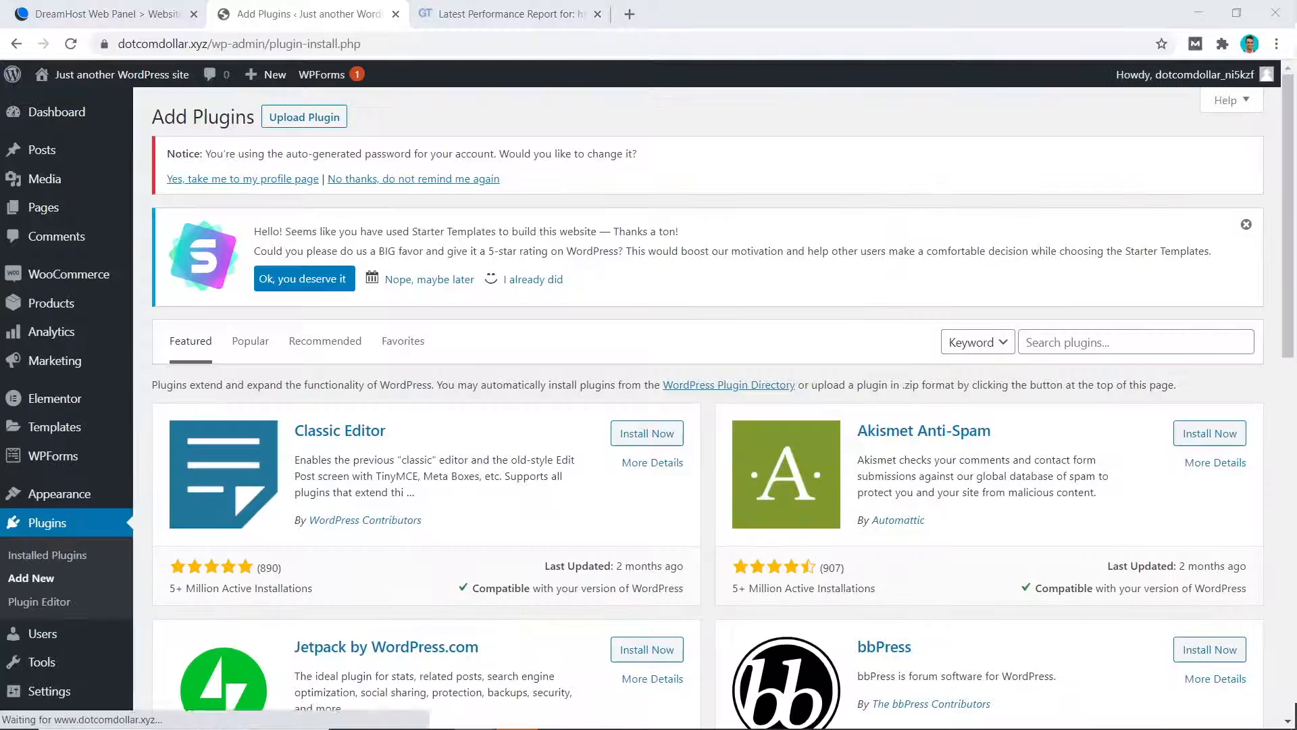
type("wp fastest")
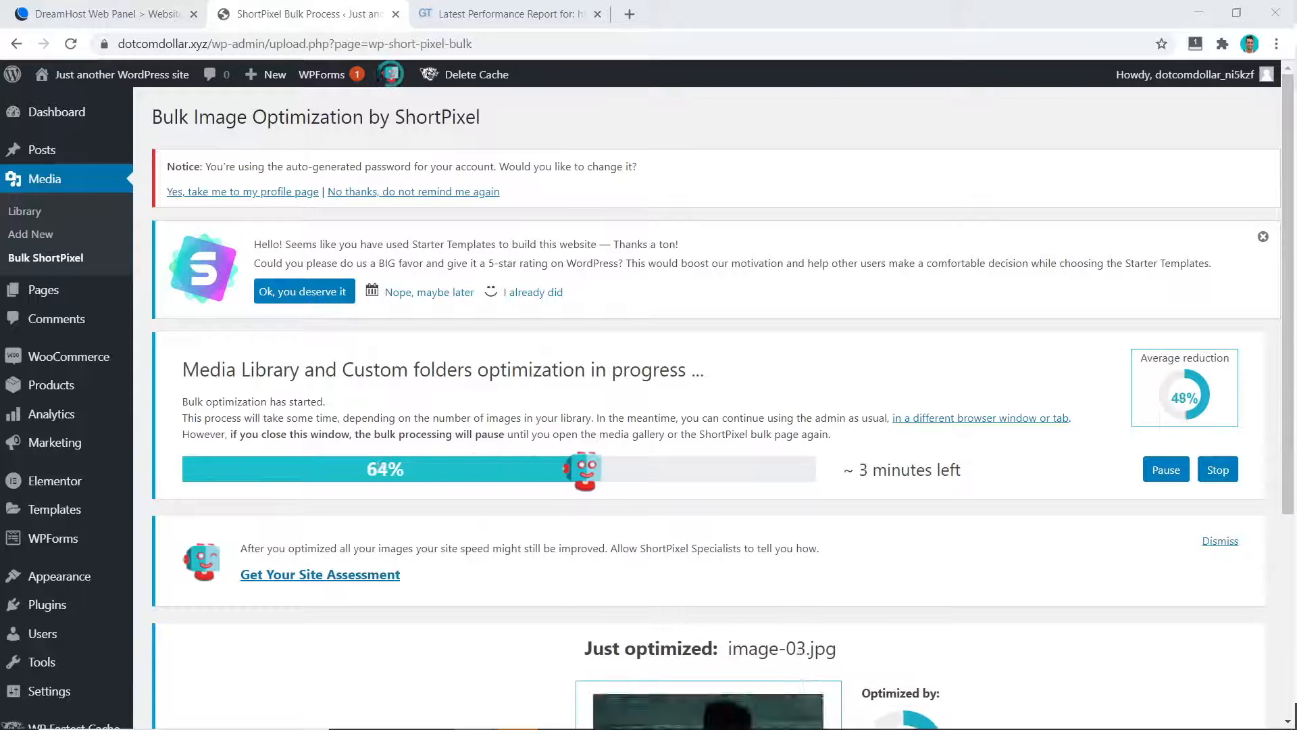
left_click(703, 13)
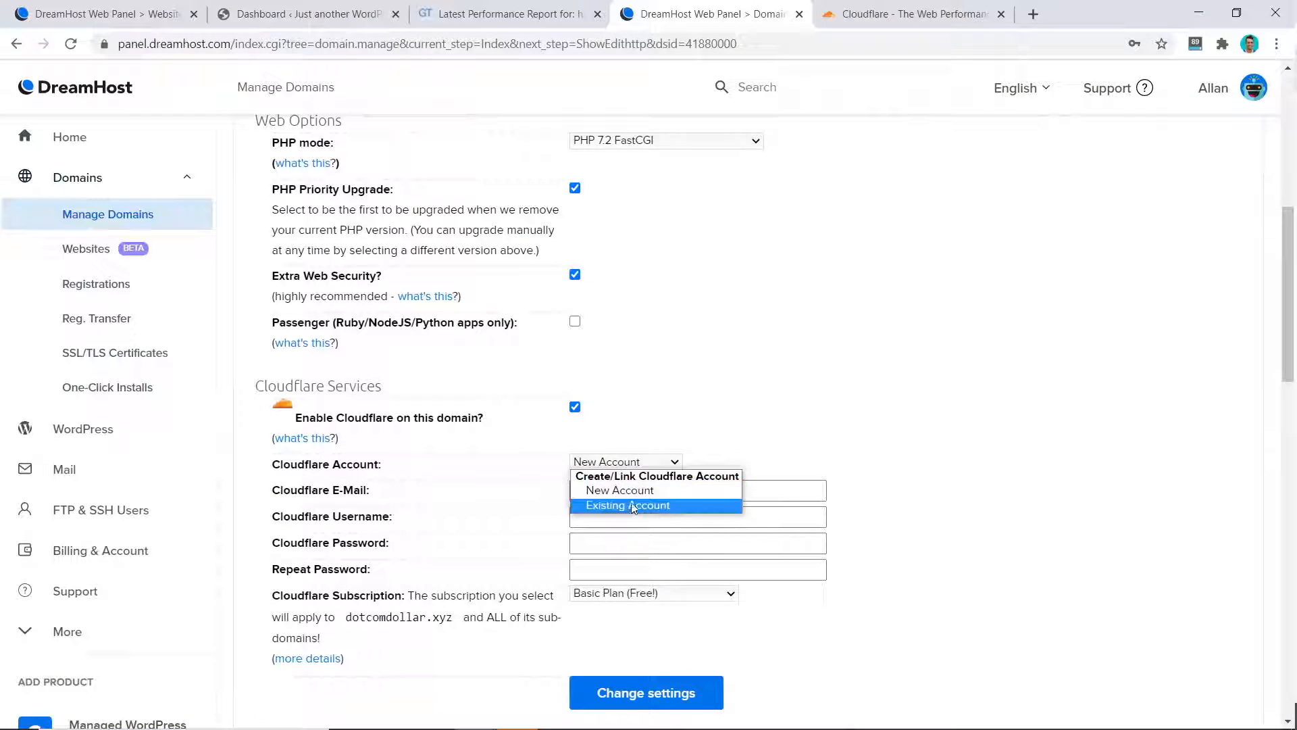
Link dotcomdollar.xyz to an existing Cloudflare account and save the Cloudflare settings
left_click(627, 505)
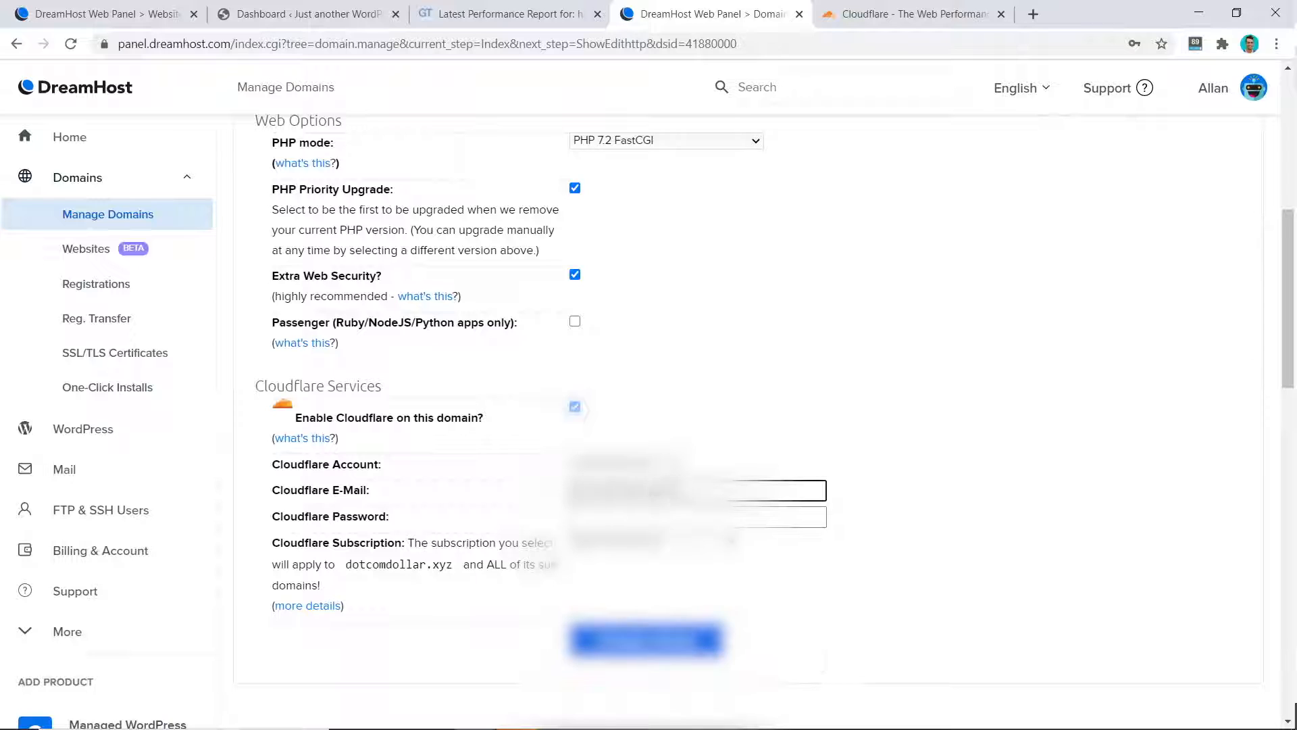
left_click(648, 640)
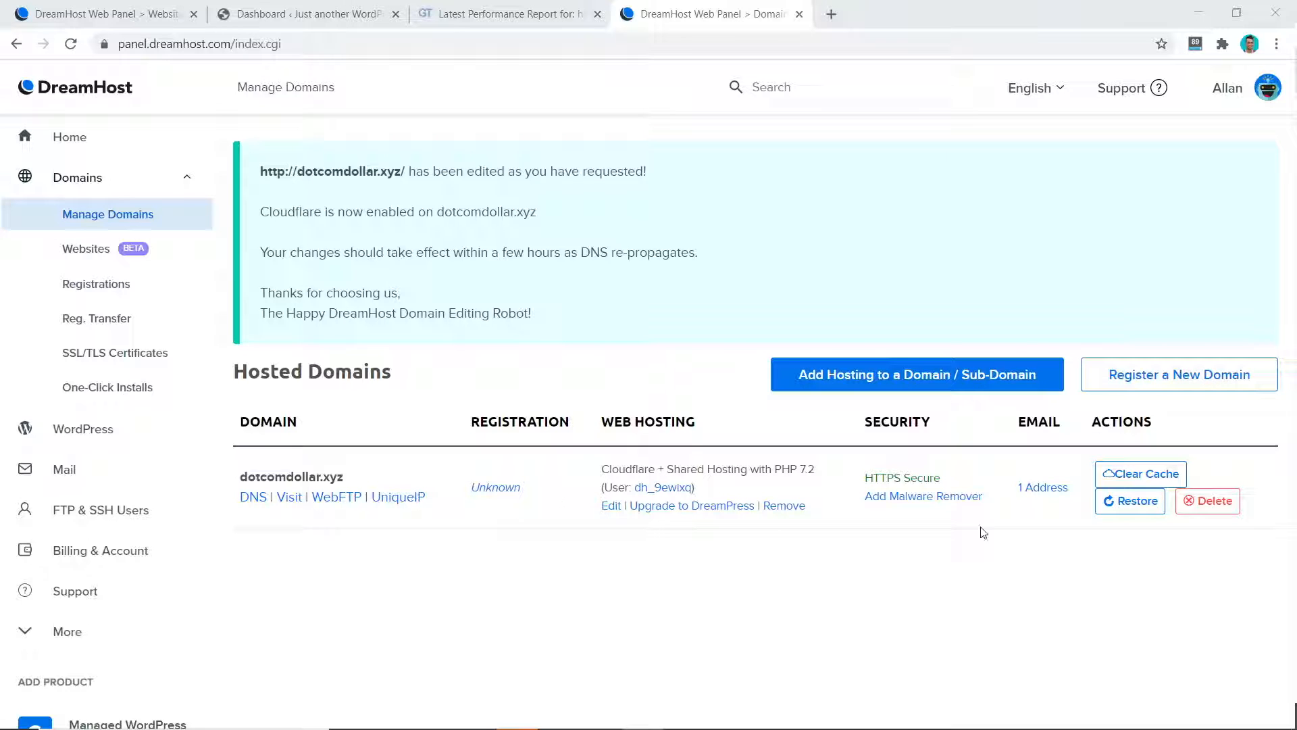
left_click(518, 14)
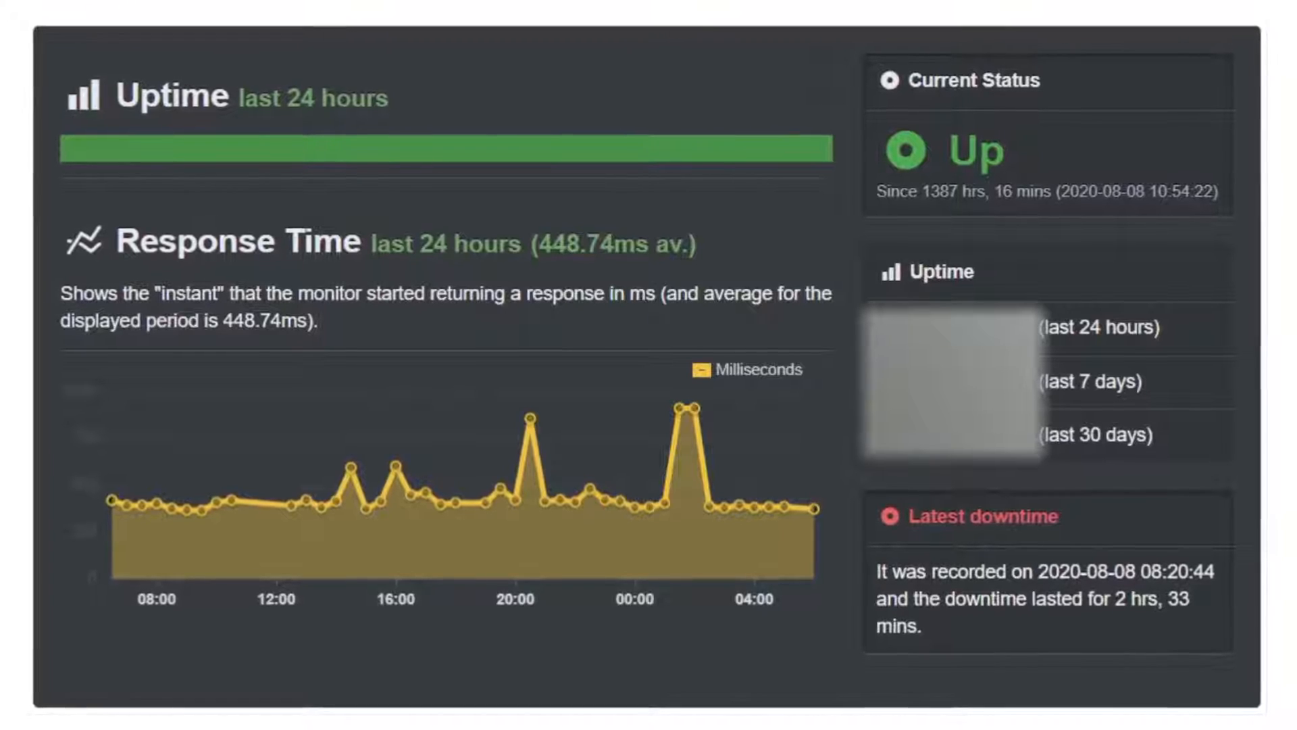
Switch to UptimeRobot's 24-hour report showing the site Up at 448.74ms average response
left_click(706, 14)
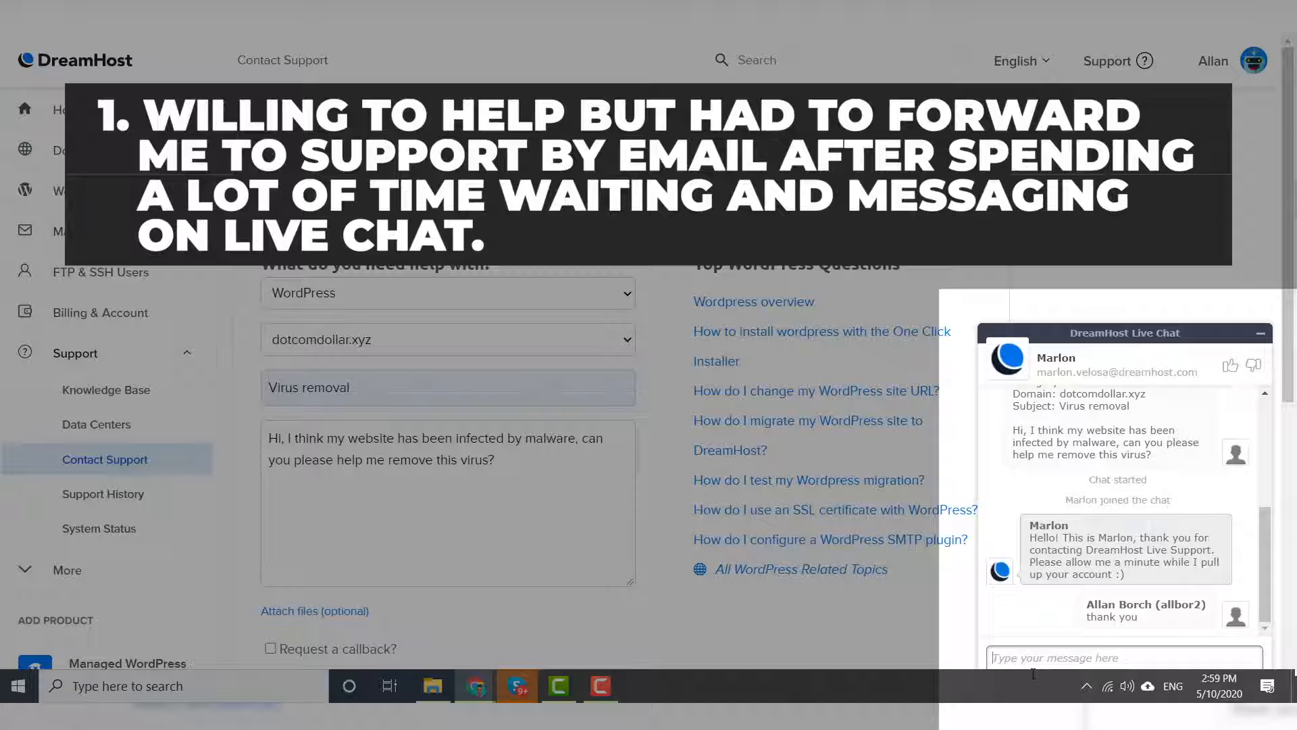
Send the chat agent 'can you forward it for me' and then 'can I also ask'
type("can you forward it for me")
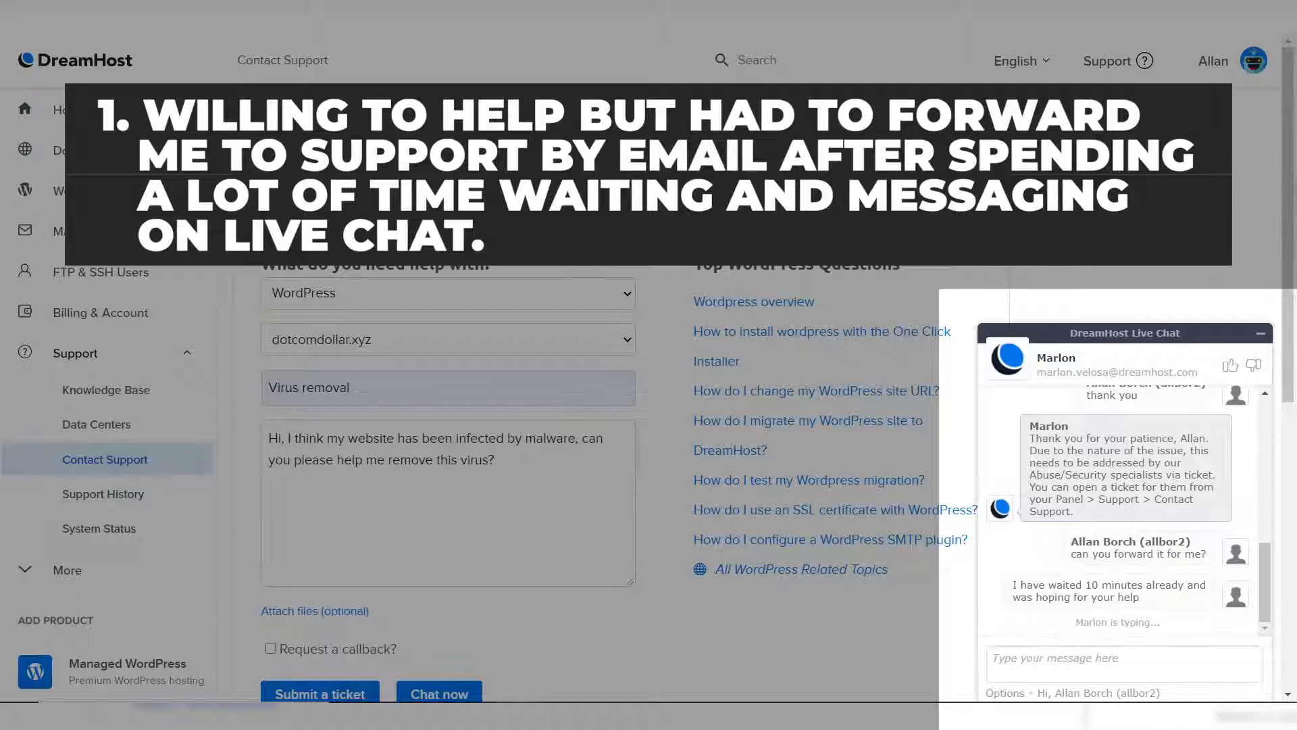
type("can I also ask")
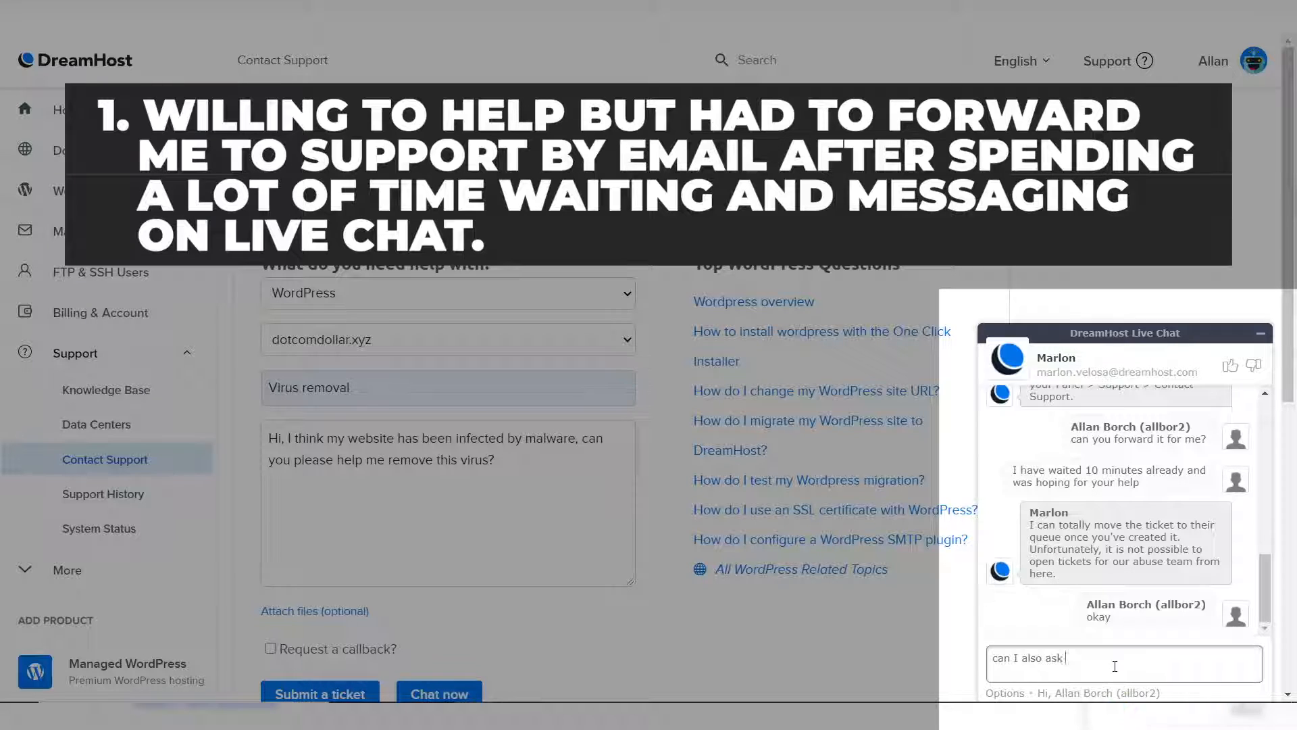
key("Enter")
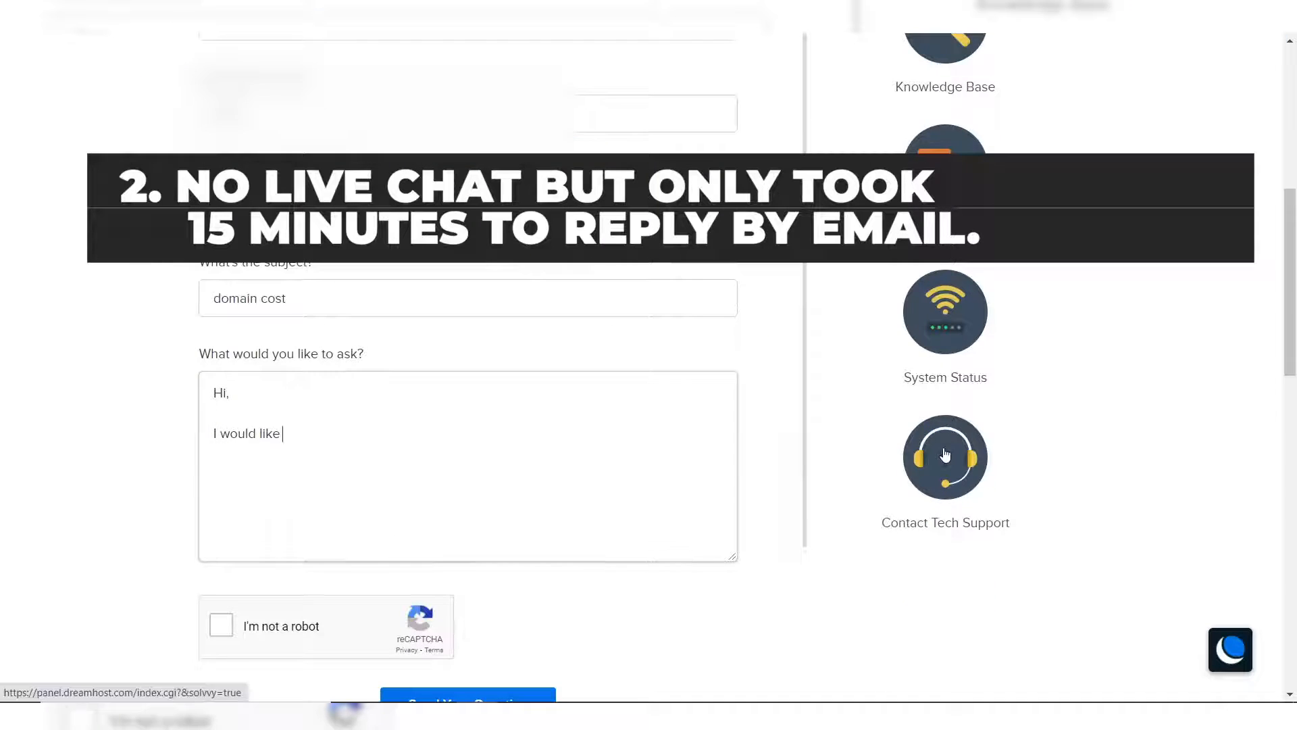
Finish the question on yearly domain privacy cost and submit it to DreamHost support
type("to ask how much a .com domain cost and how much does it cost to renew?")
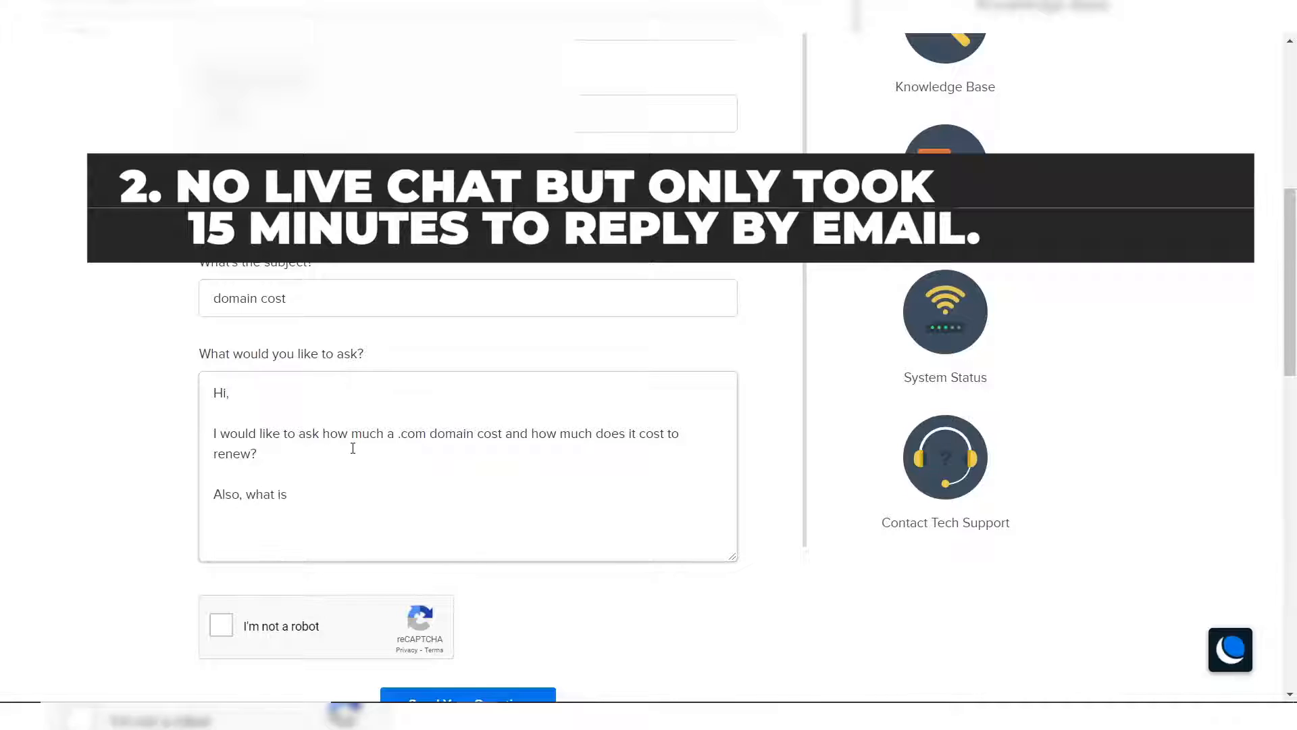
type("the cost of domain privacy each year?")
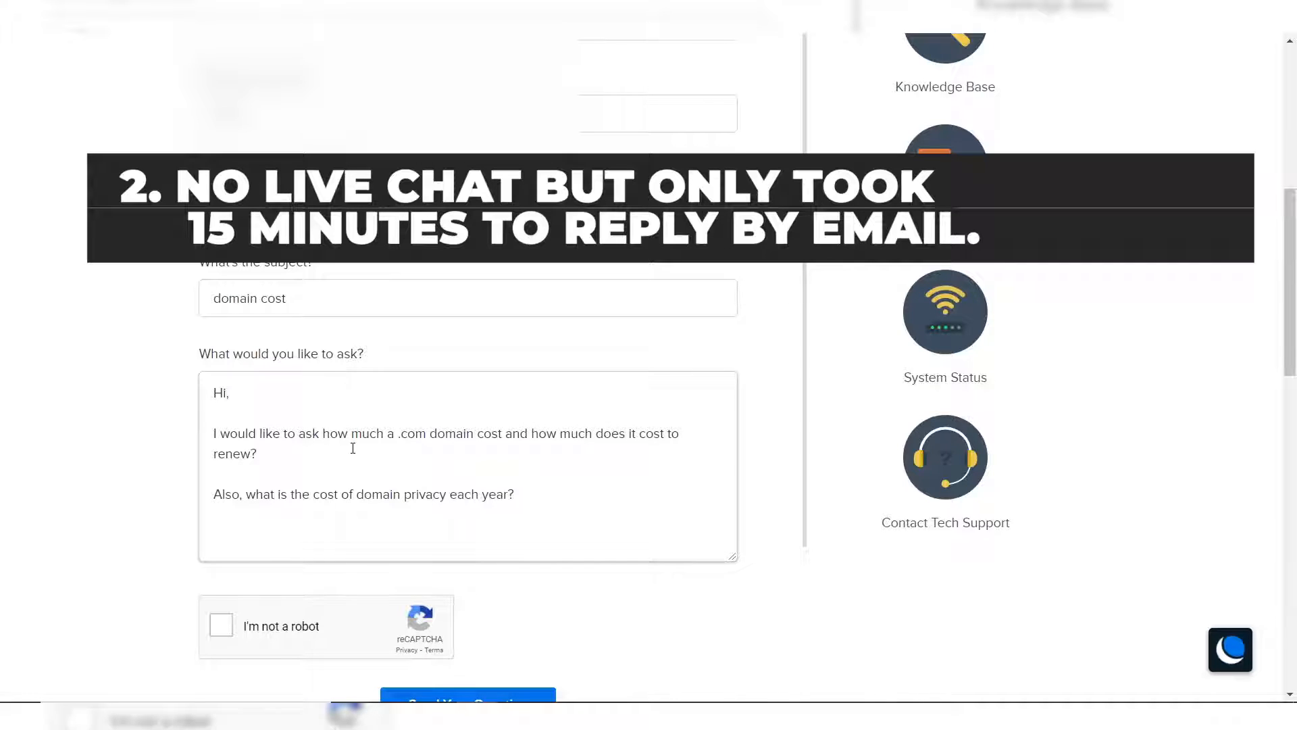
left_click(468, 527)
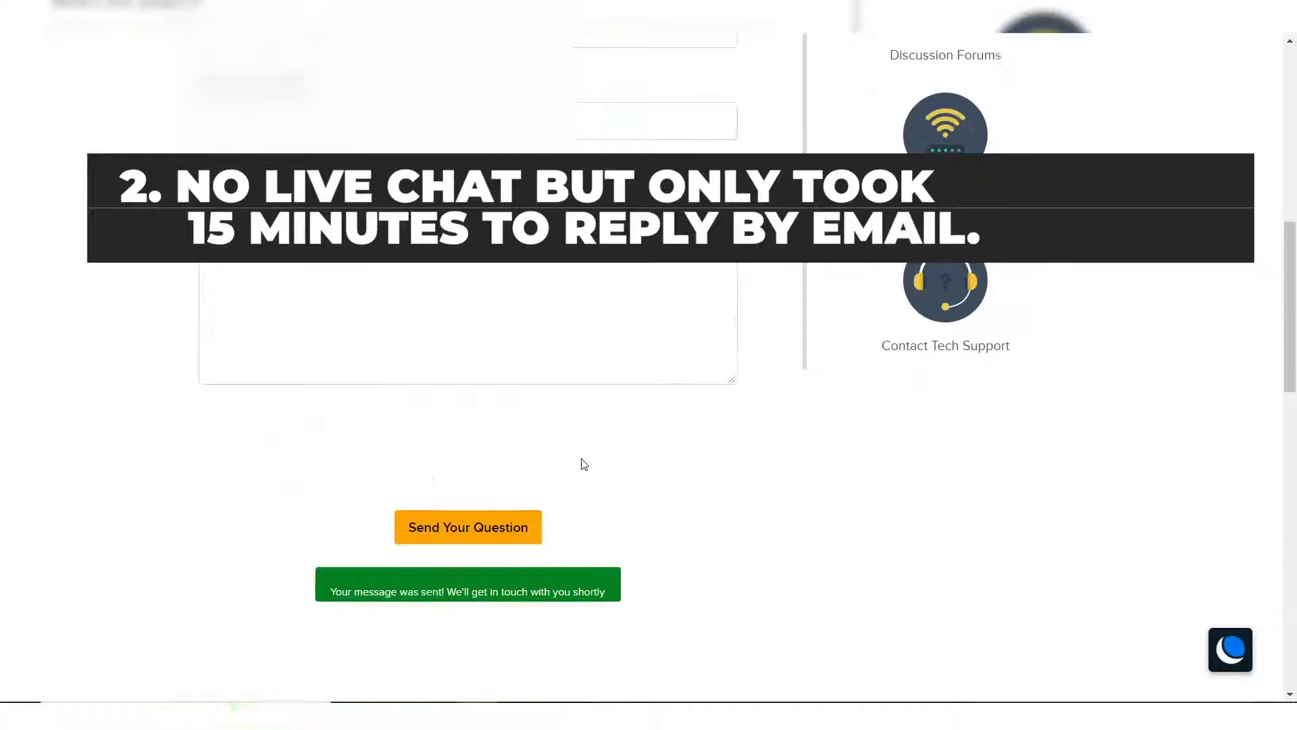